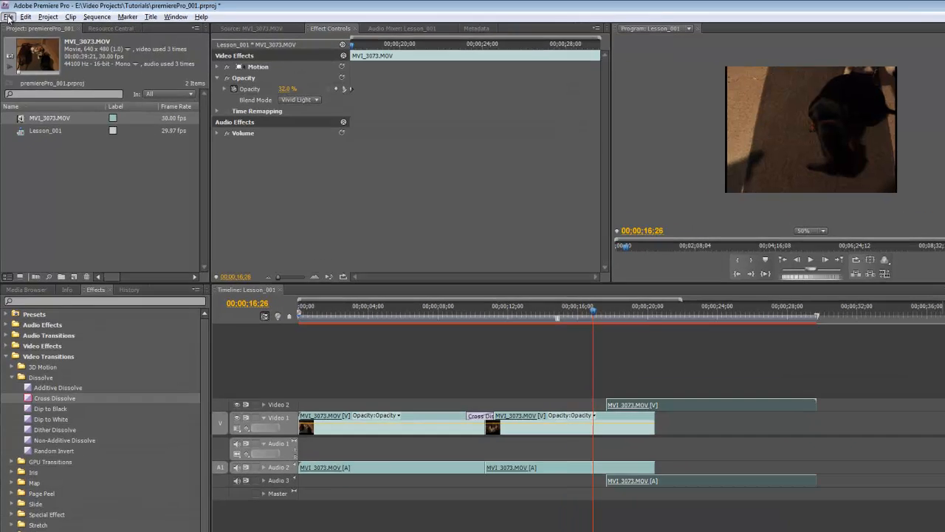
Save the project via File > Save with opacity 32% and Vivid Light blend intact
click(9, 16)
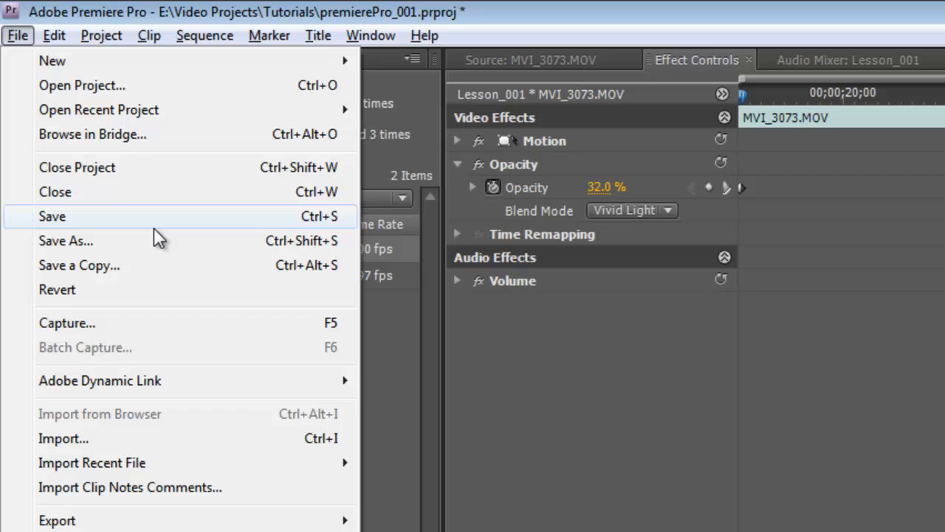
click(52, 216)
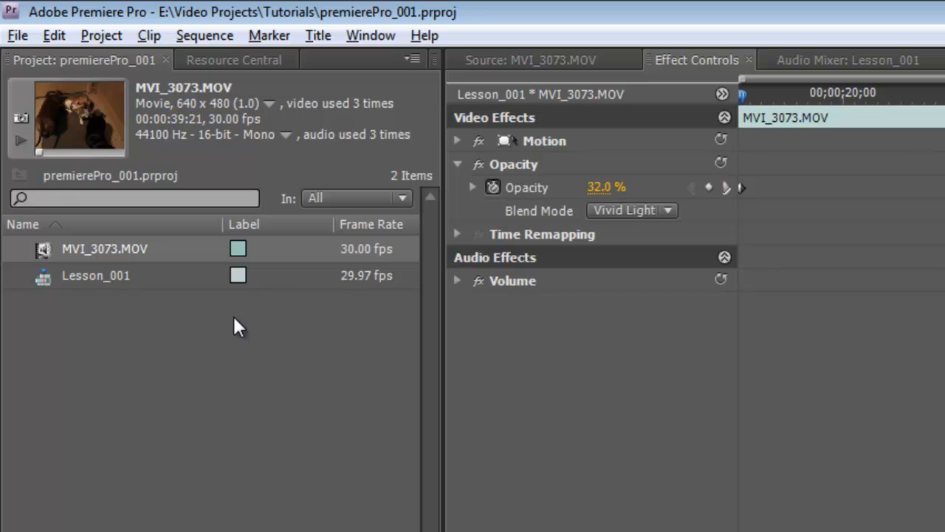
mouse_move(331, 505)
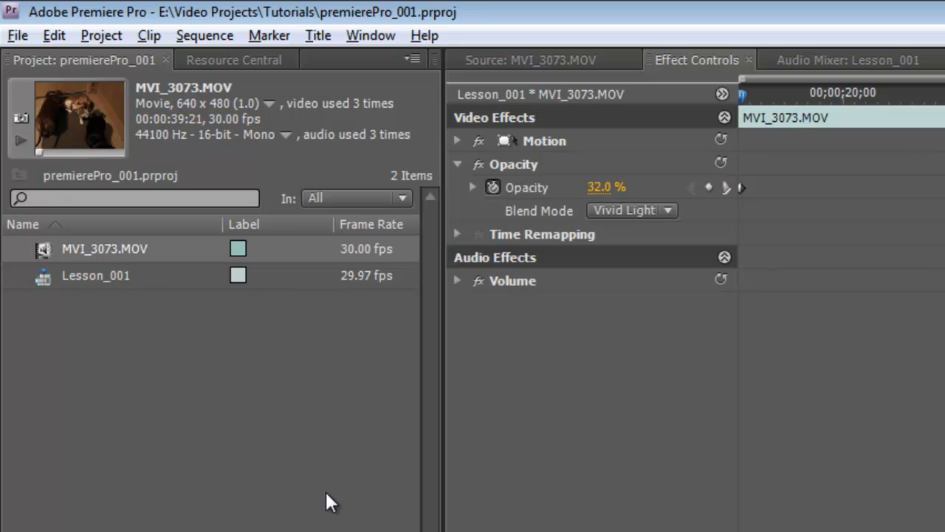
mouse_move(357, 529)
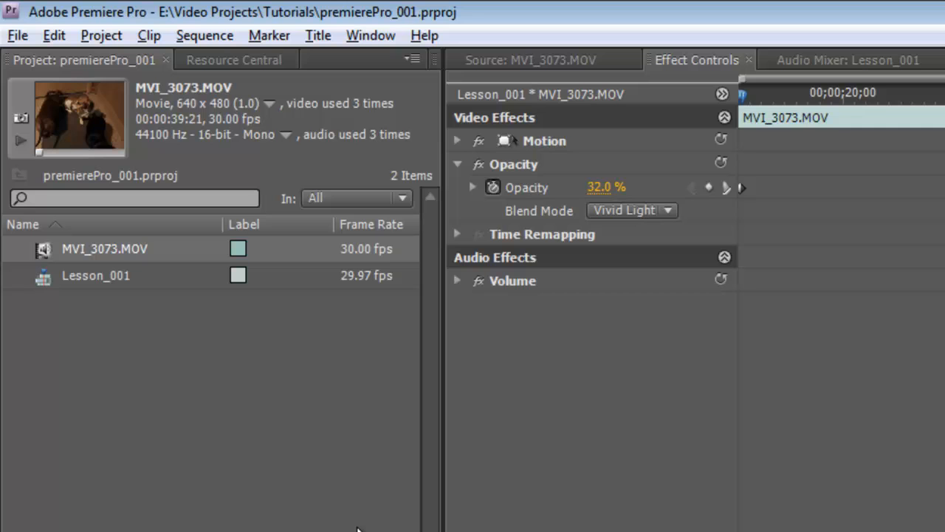
mouse_move(288, 503)
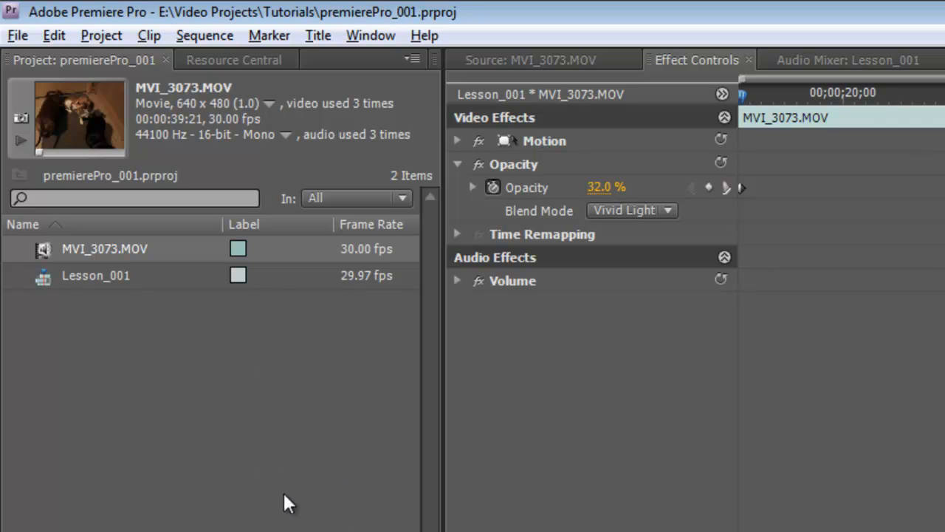
mouse_move(309, 484)
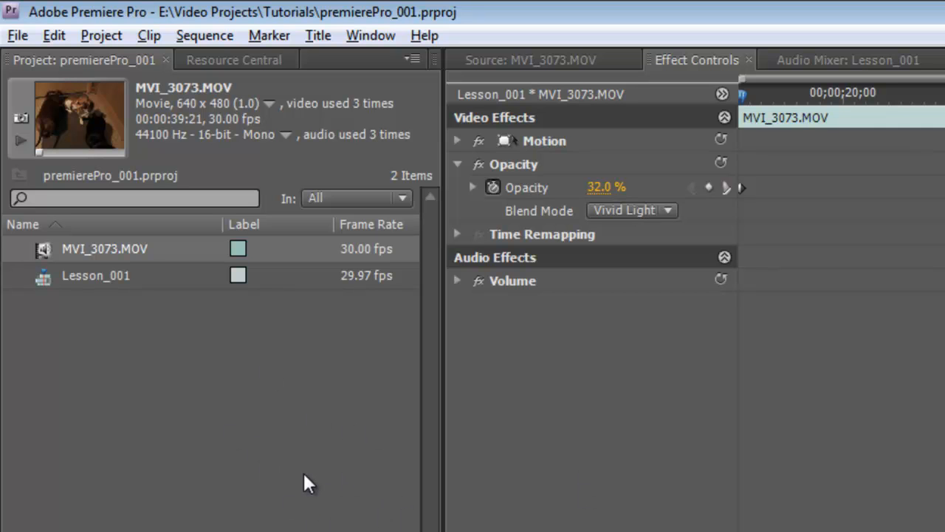
mouse_move(246, 445)
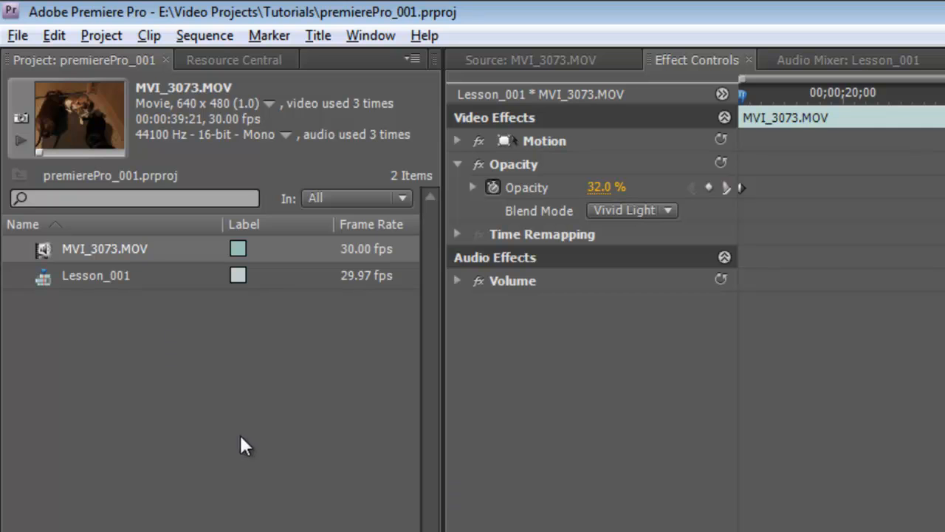
mouse_move(223, 352)
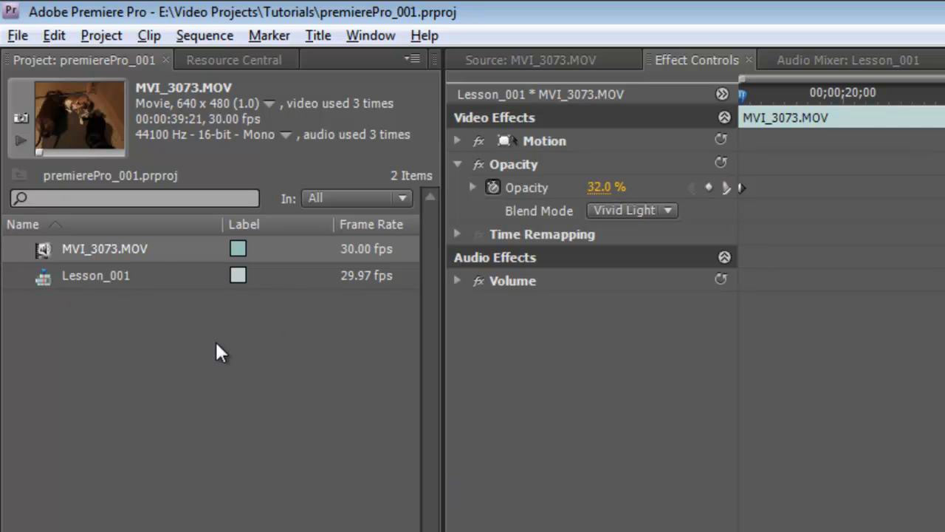
mouse_move(233, 366)
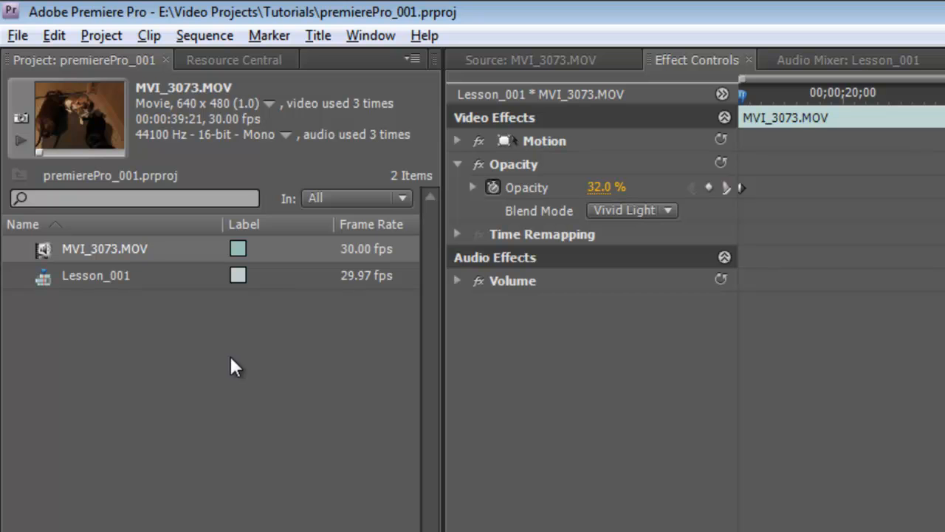
mouse_move(249, 377)
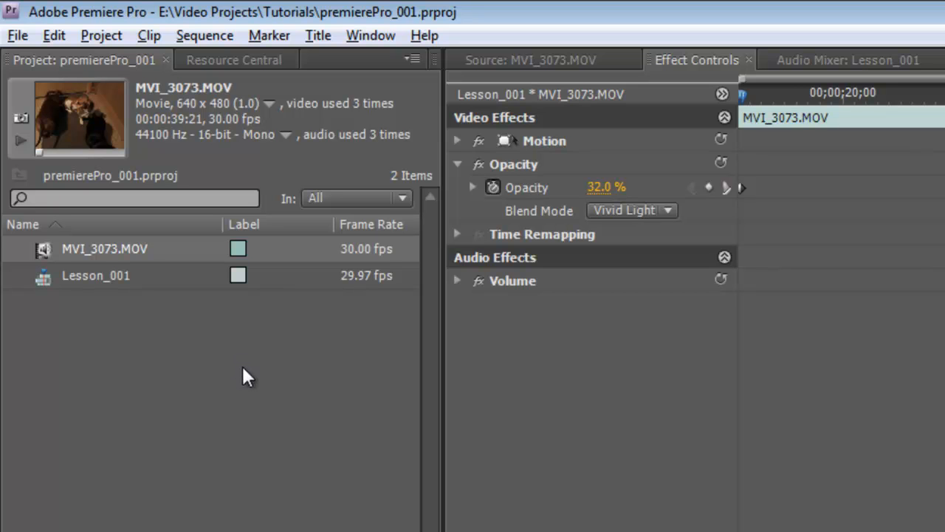
mouse_move(254, 399)
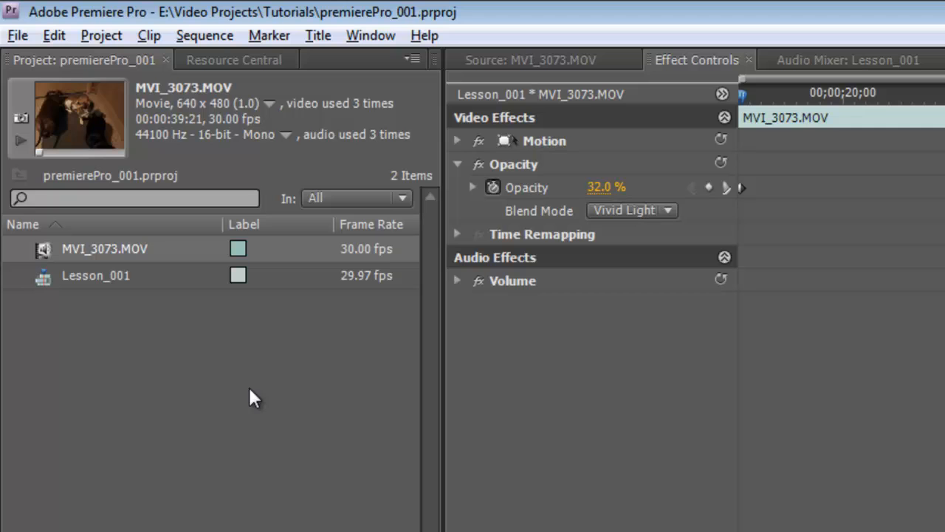
mouse_move(307, 373)
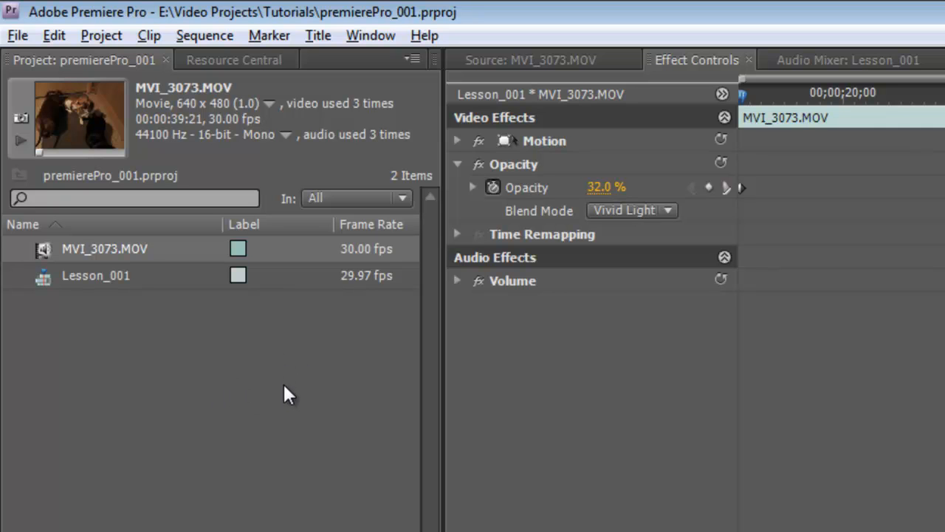
mouse_move(225, 361)
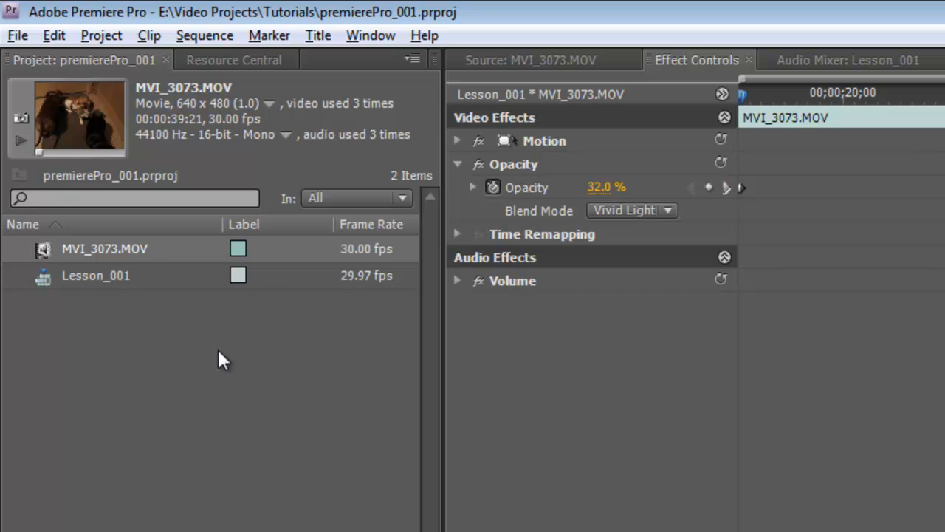
mouse_move(309, 399)
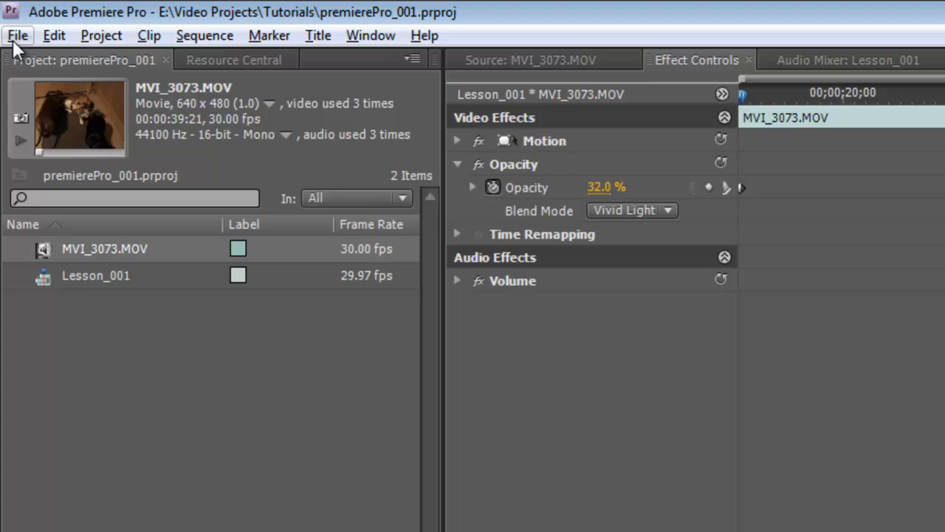
Save the project as a new copy named premierePro_002.prproj in the Tutorials folder
click(18, 35)
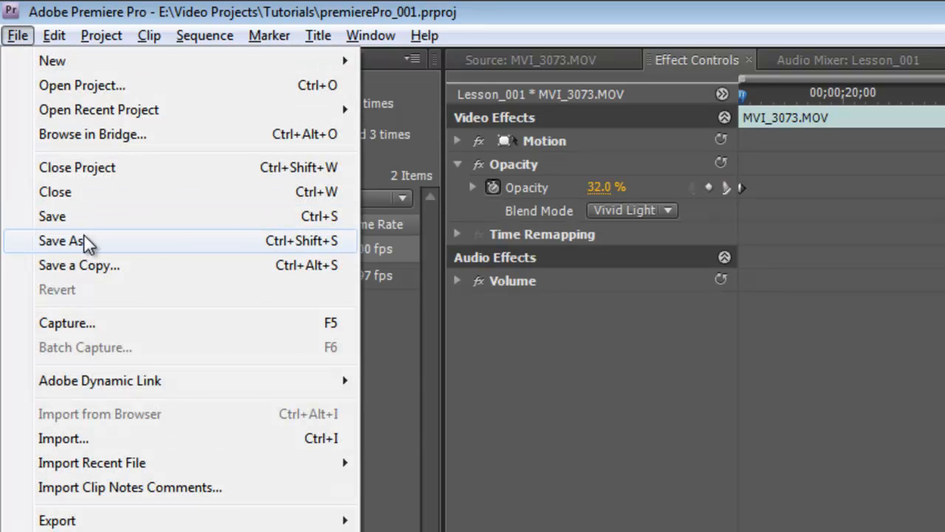
click(61, 240)
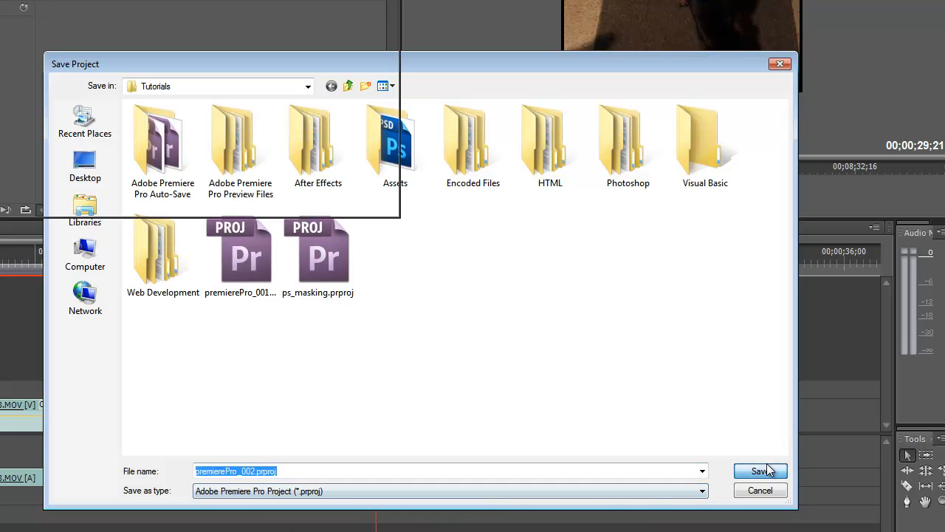
click(760, 471)
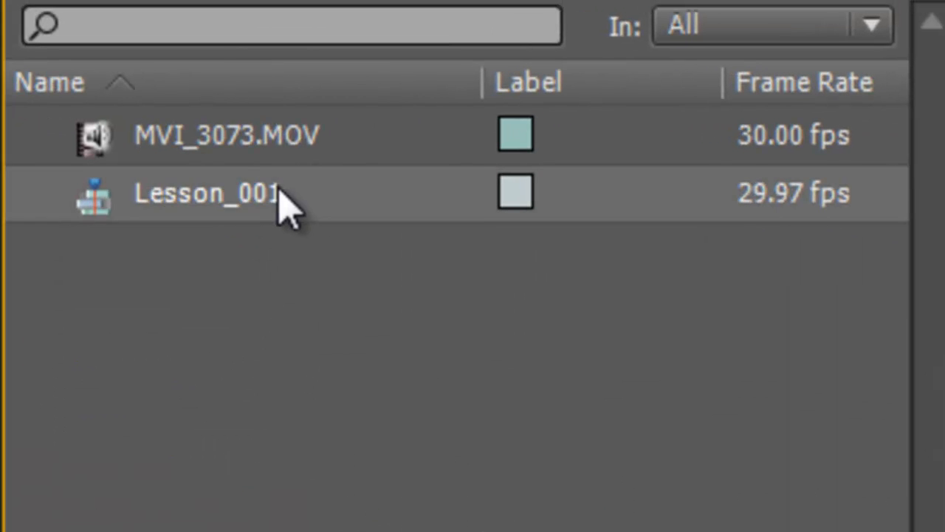
Rename the Lesson_001 sequence to Lesson_002 in the Project panel
double_click(207, 192)
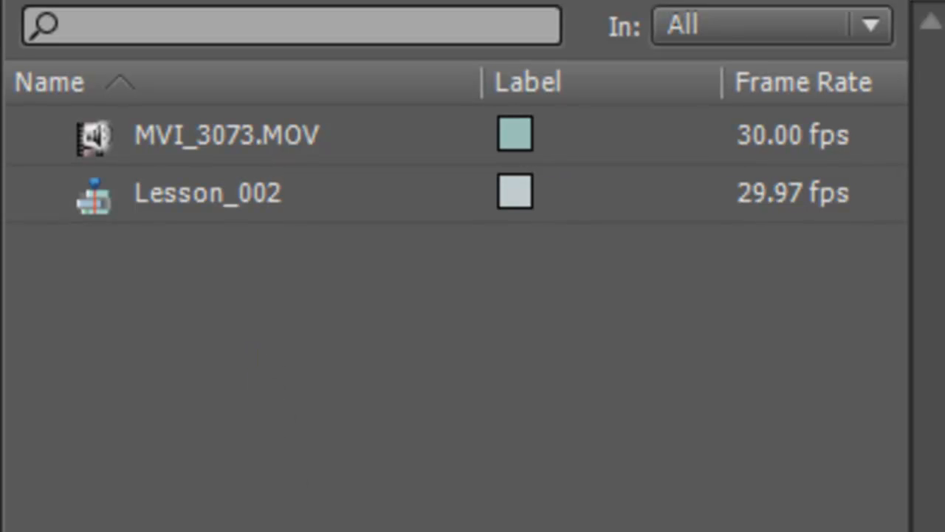
click(185, 453)
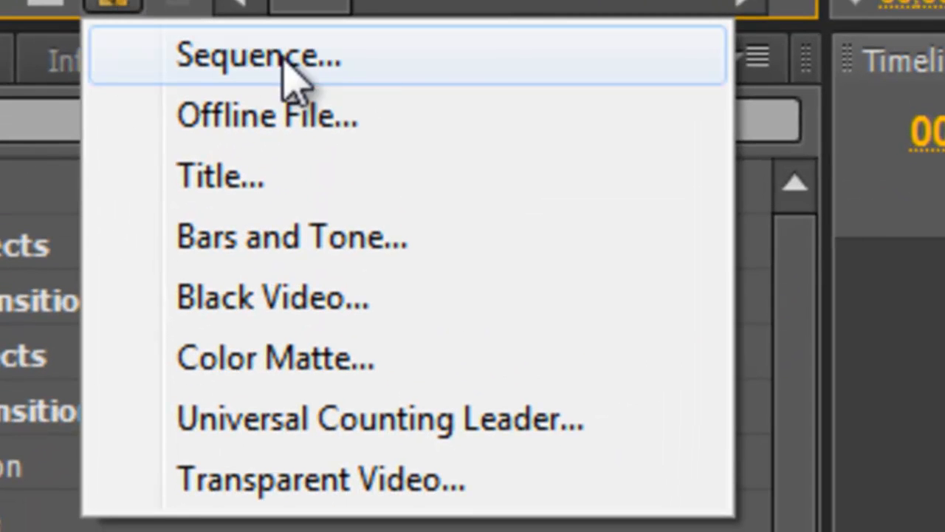
mouse_move(436, 74)
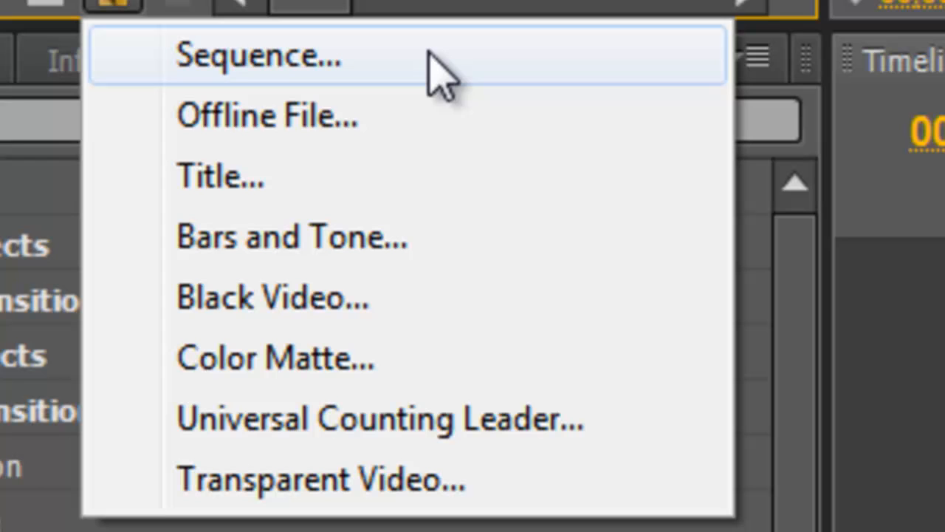
mouse_move(332, 133)
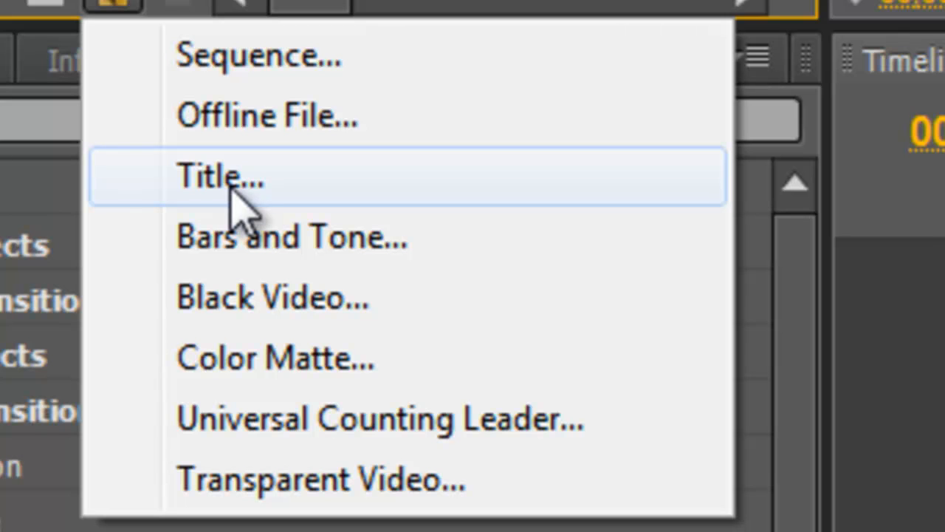
mouse_move(248, 215)
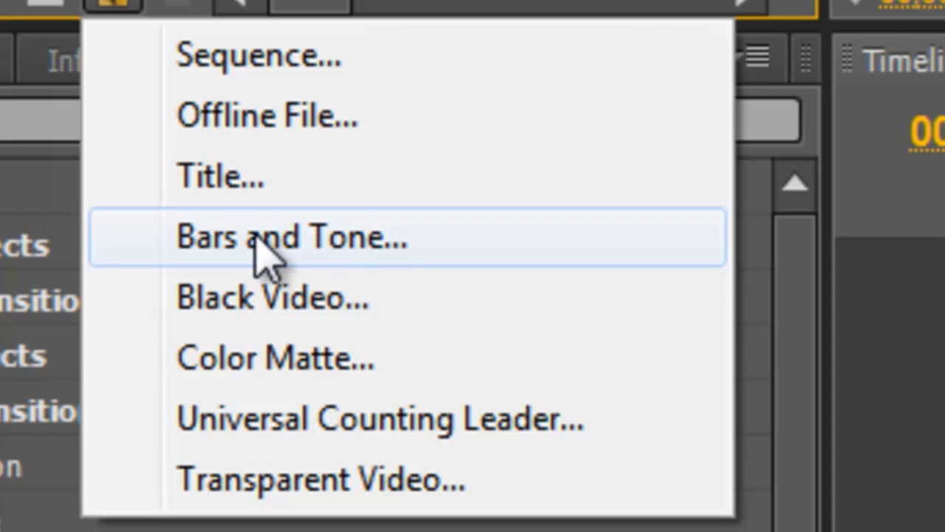
mouse_move(244, 310)
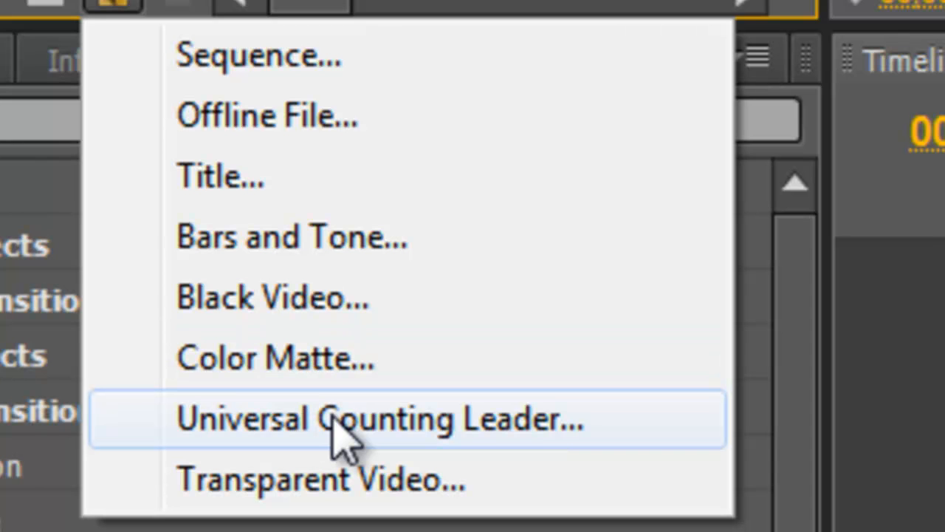
mouse_move(399, 480)
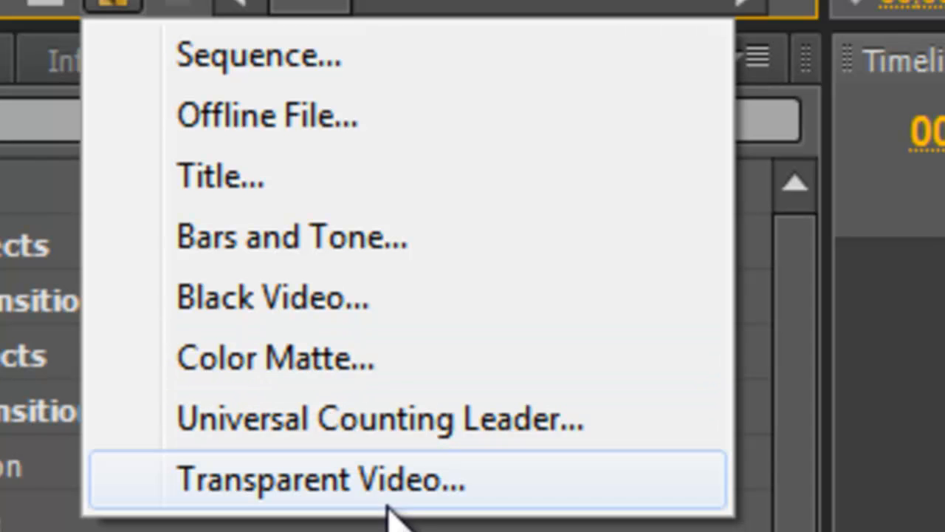
mouse_move(362, 370)
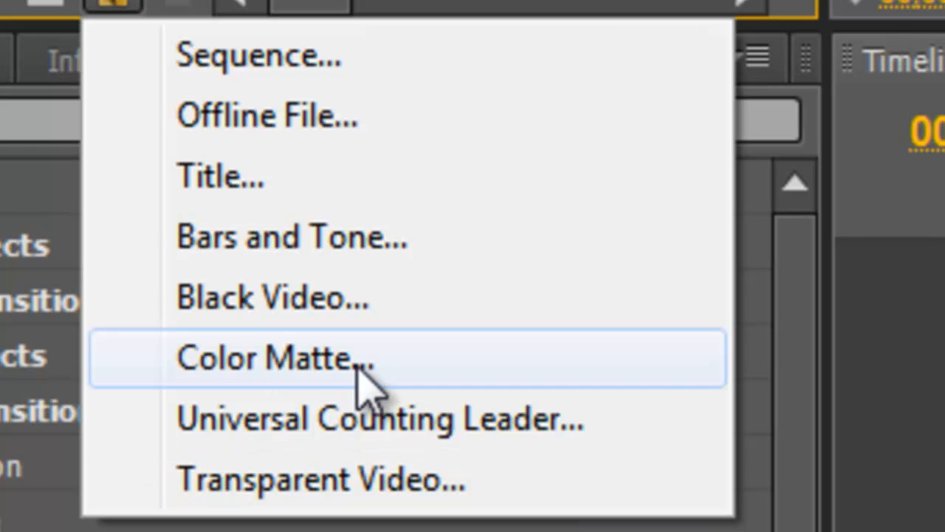
mouse_move(222, 178)
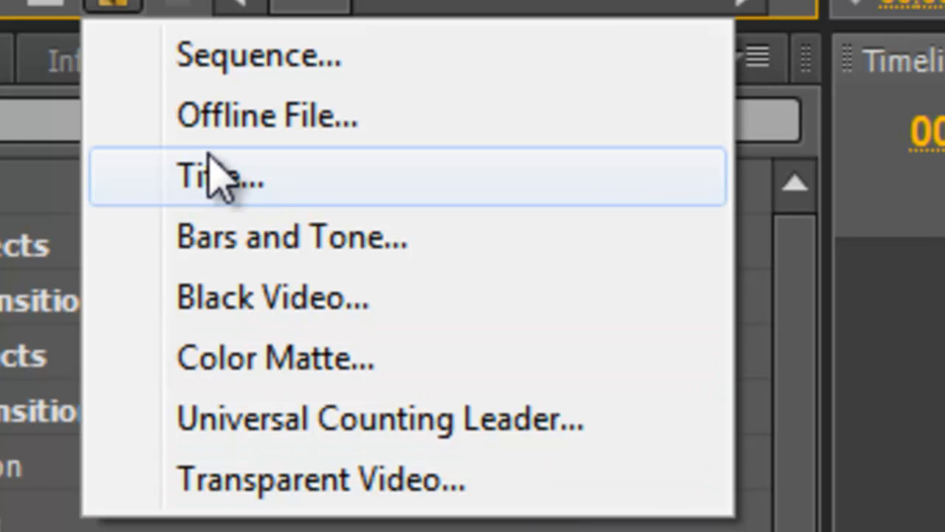
mouse_move(221, 192)
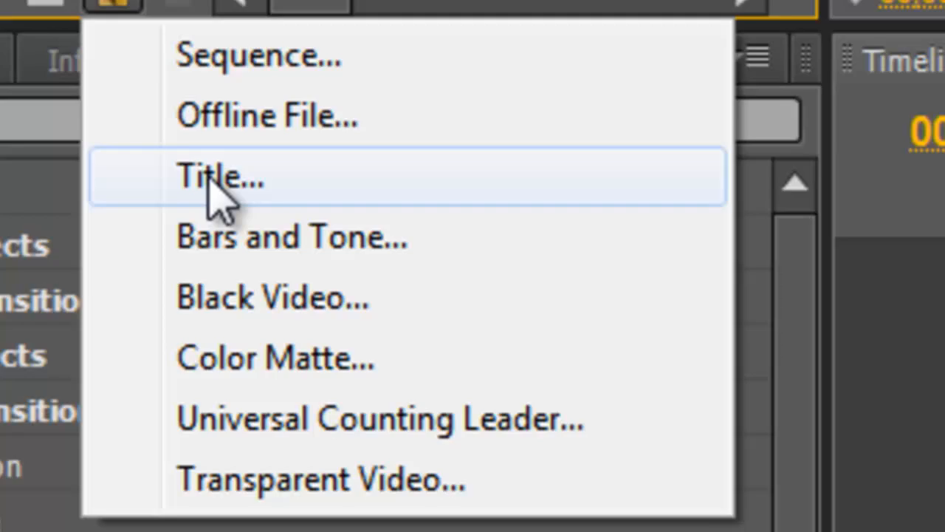
Start a new title item from the Project panel's New Item list
click(222, 176)
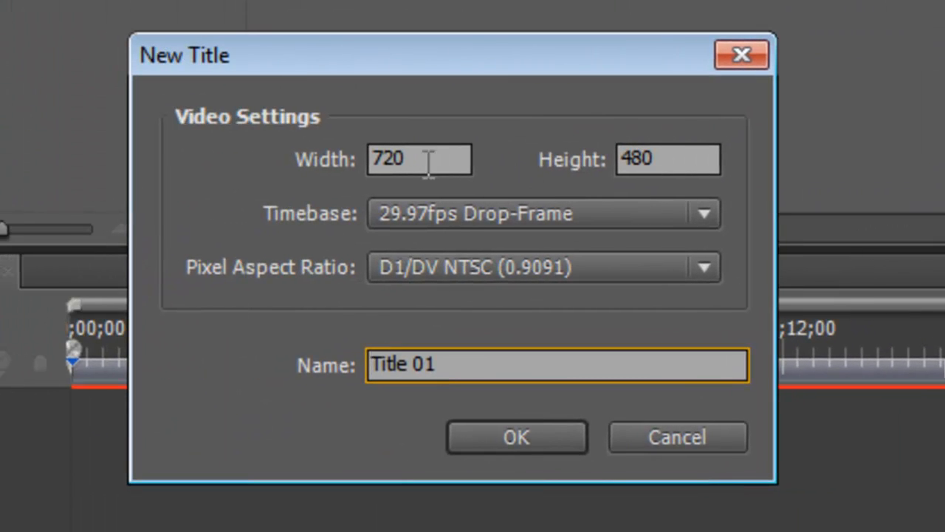
mouse_move(466, 225)
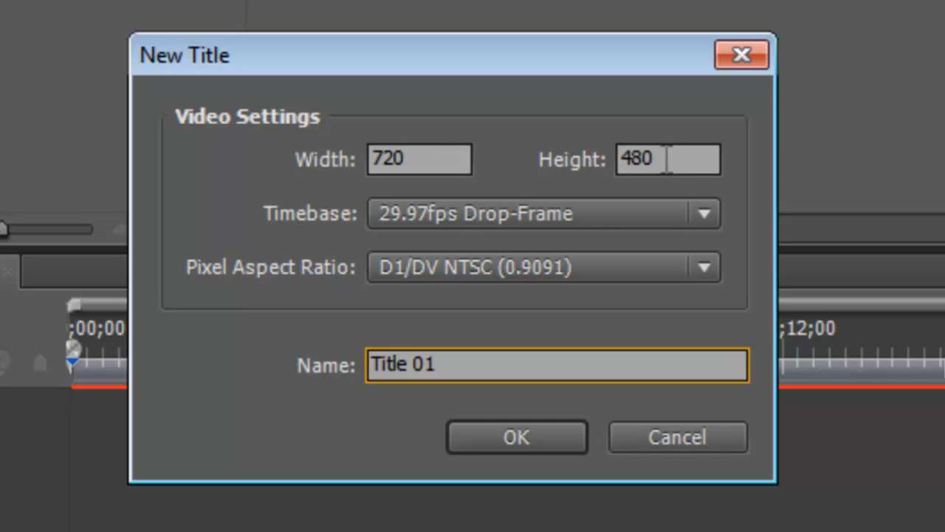
mouse_move(432, 269)
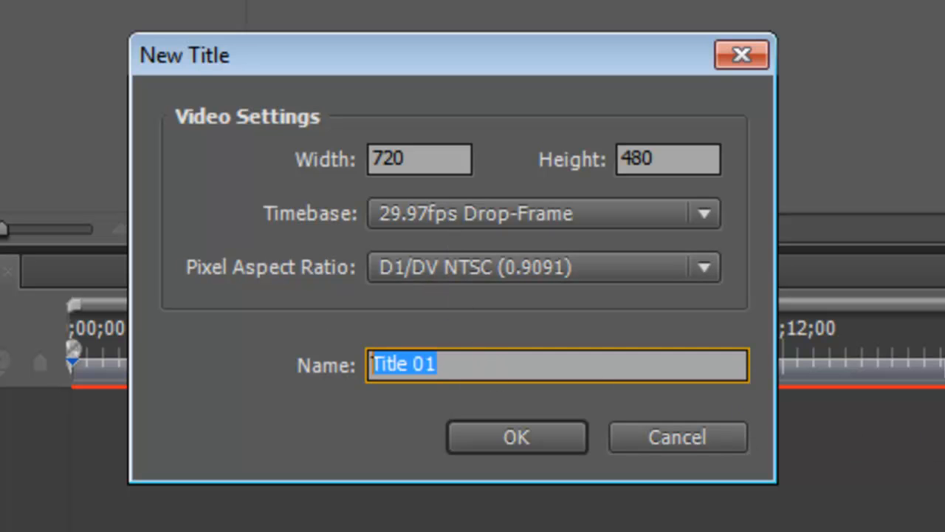
Create the 720x480 title named 'Video Title' and confirm the dialog
text(Video)
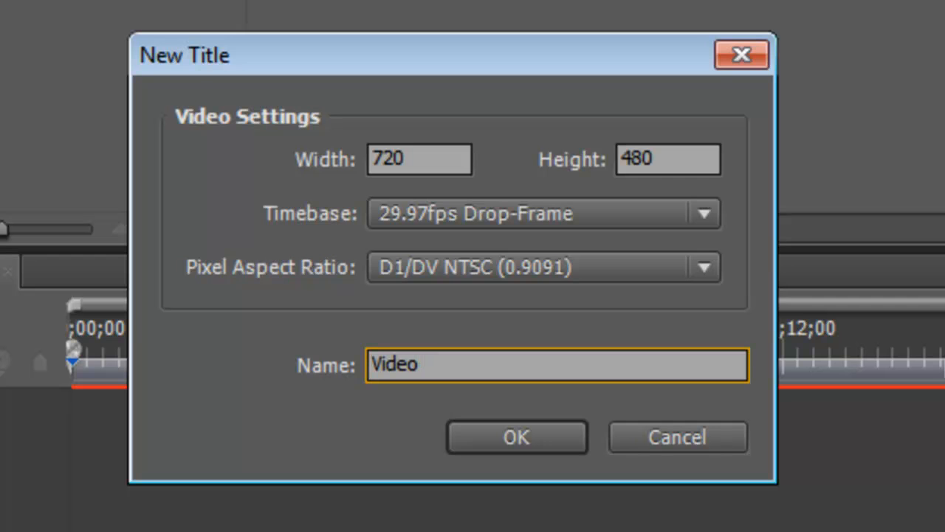
text(Title)
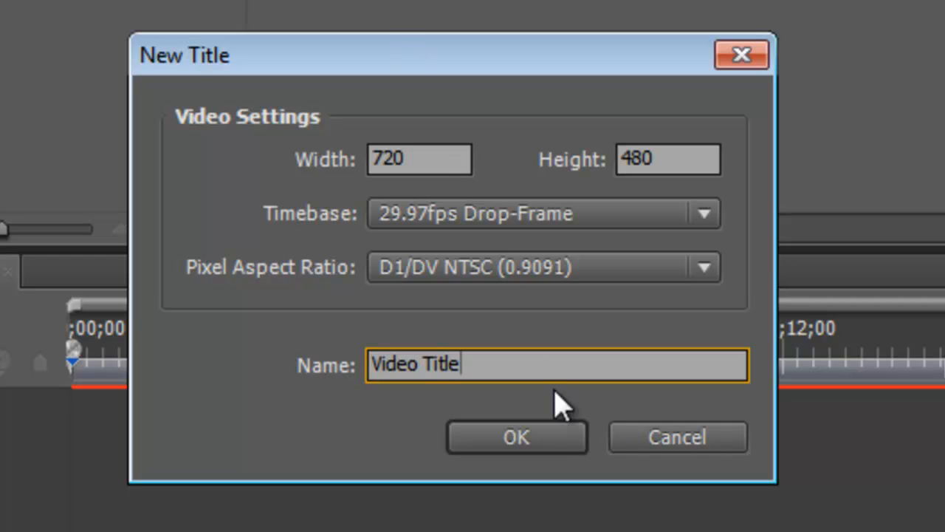
click(517, 437)
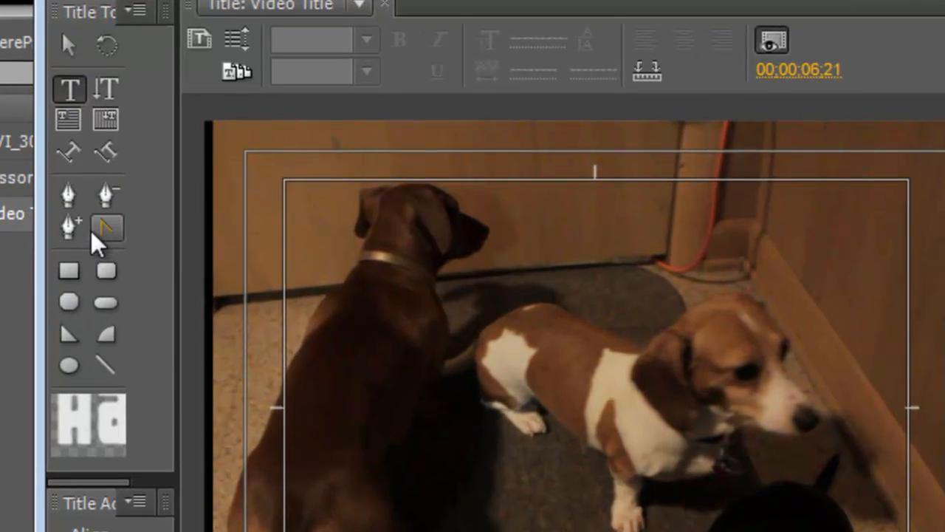
Look over the Title Tools panel in the Video Title designer window
click(68, 302)
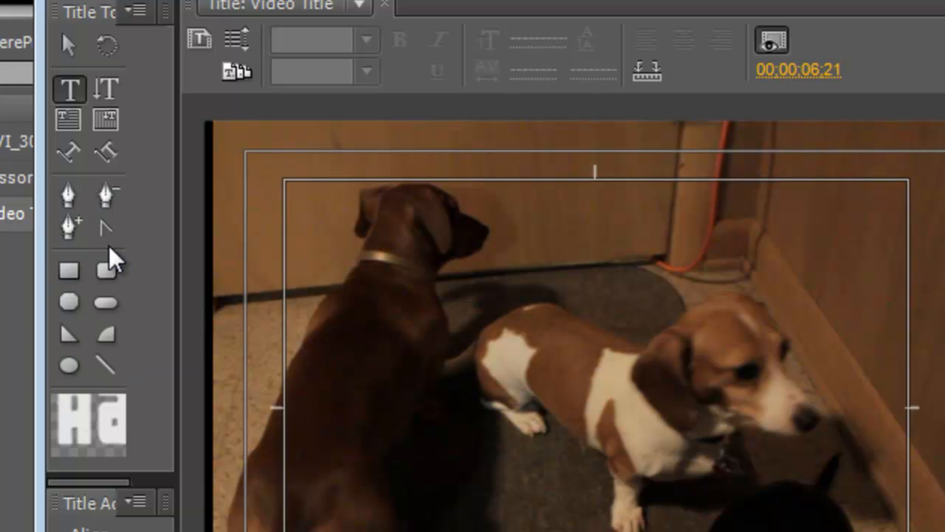
click(68, 89)
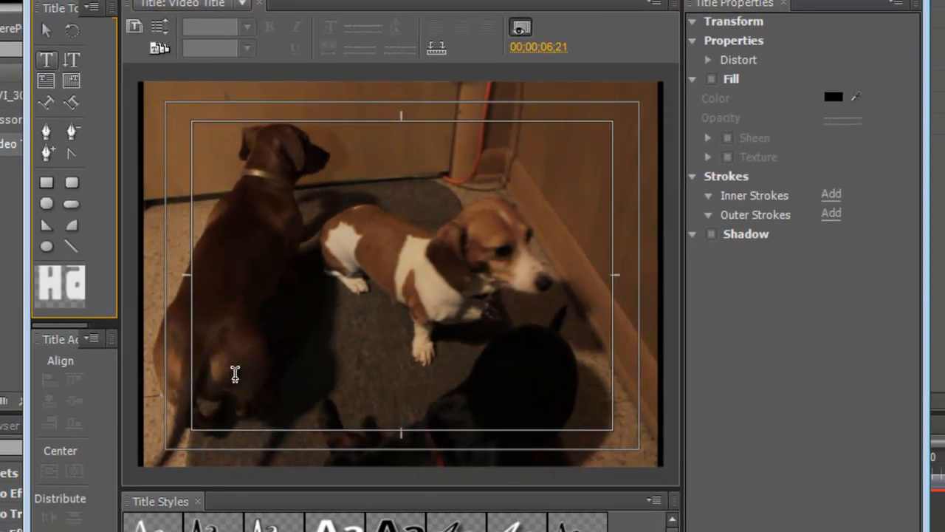
Start a large text line reading 'my' over the dog footage with the Type tool
click(235, 353)
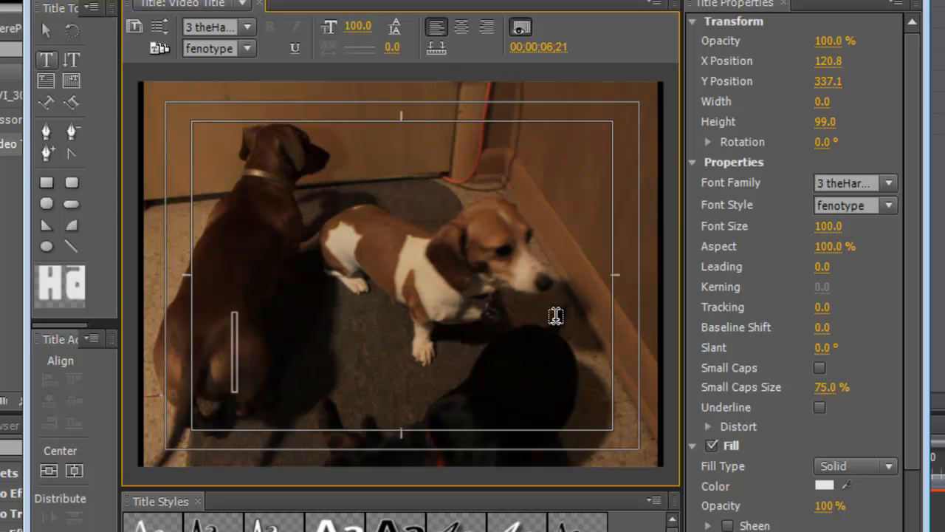
text(my co)
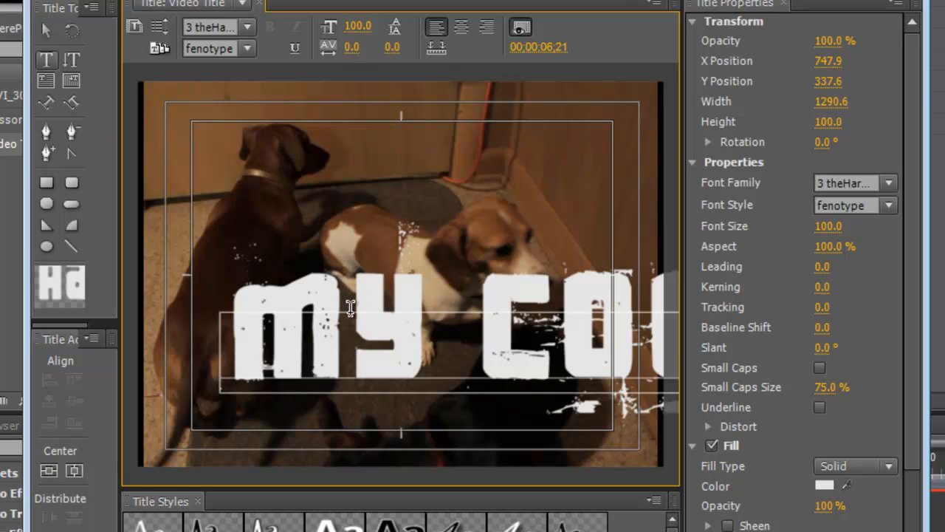
mouse_move(457, 346)
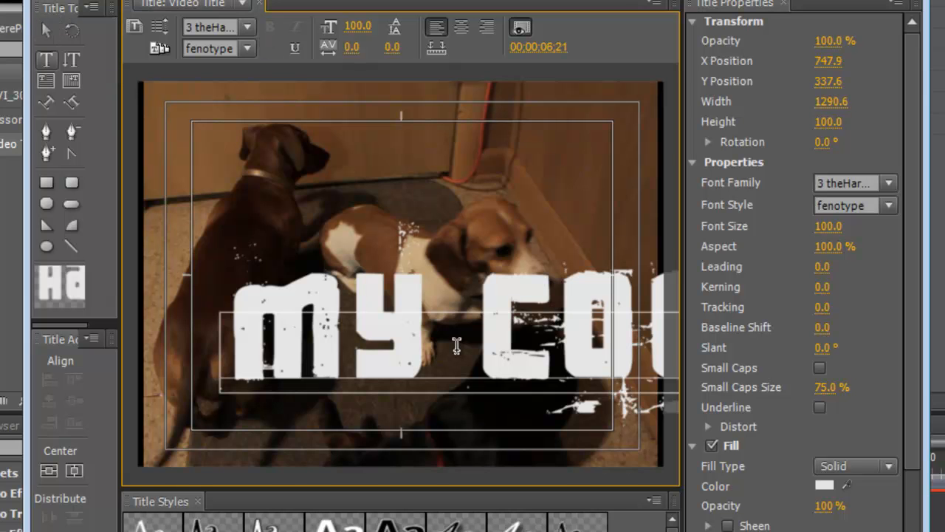
Set the selected title text to font family Arial with font style Black
click(46, 61)
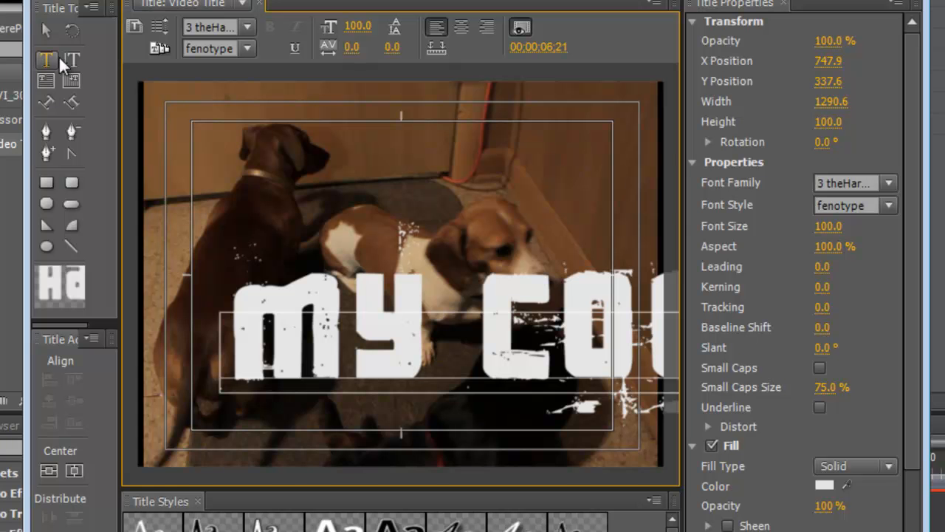
click(46, 30)
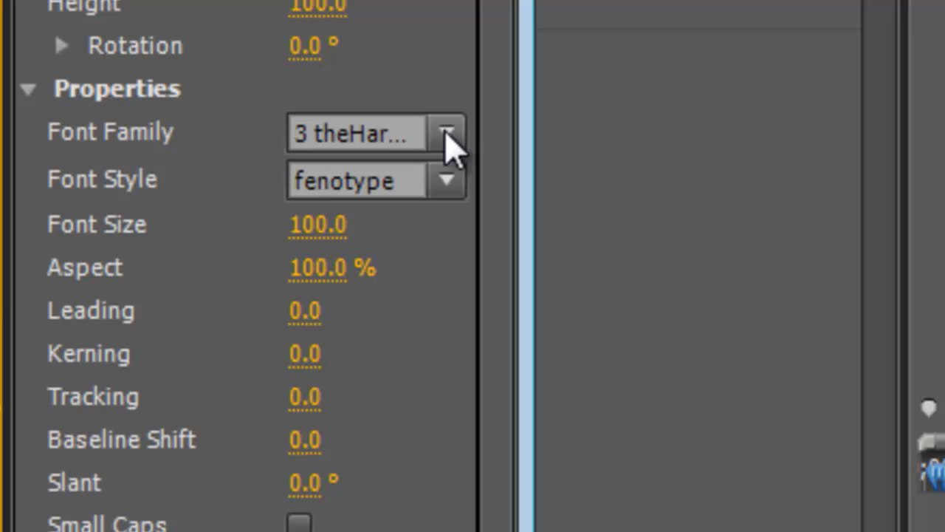
click(449, 133)
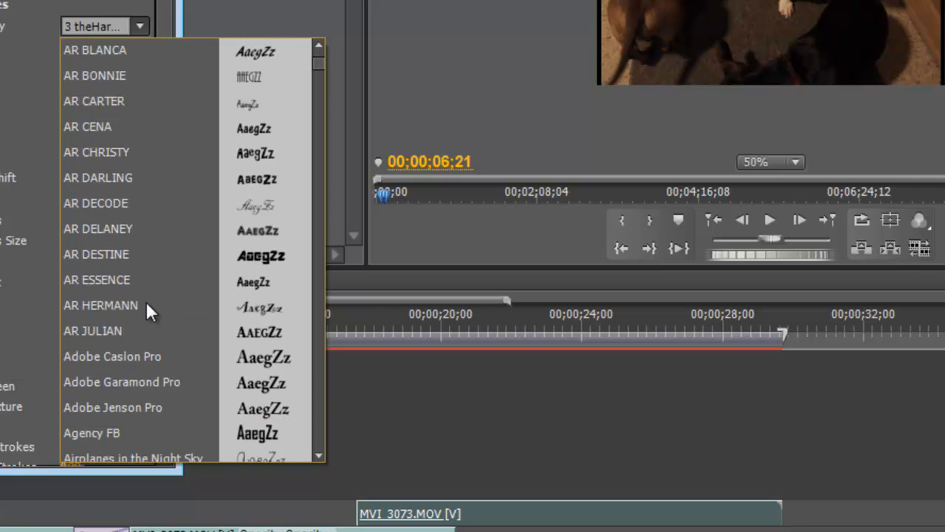
scroll(down, 3)
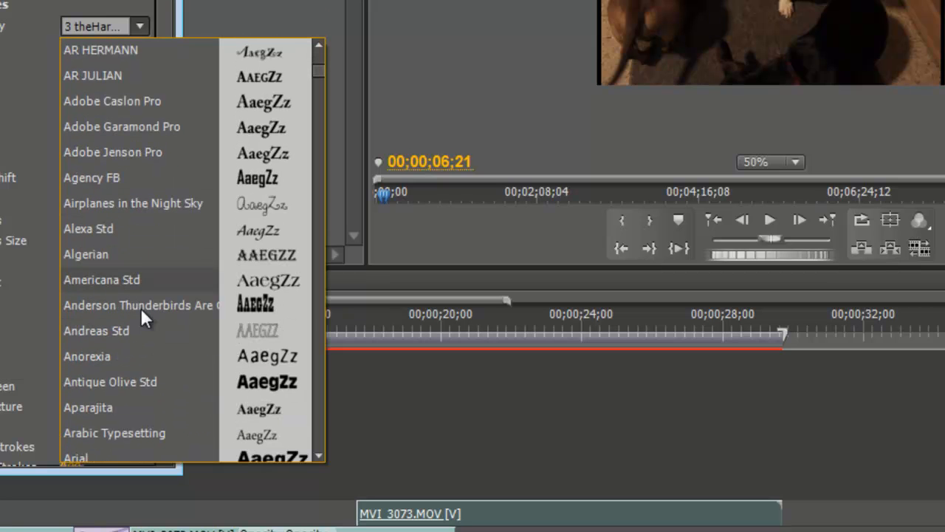
scroll(down, 3)
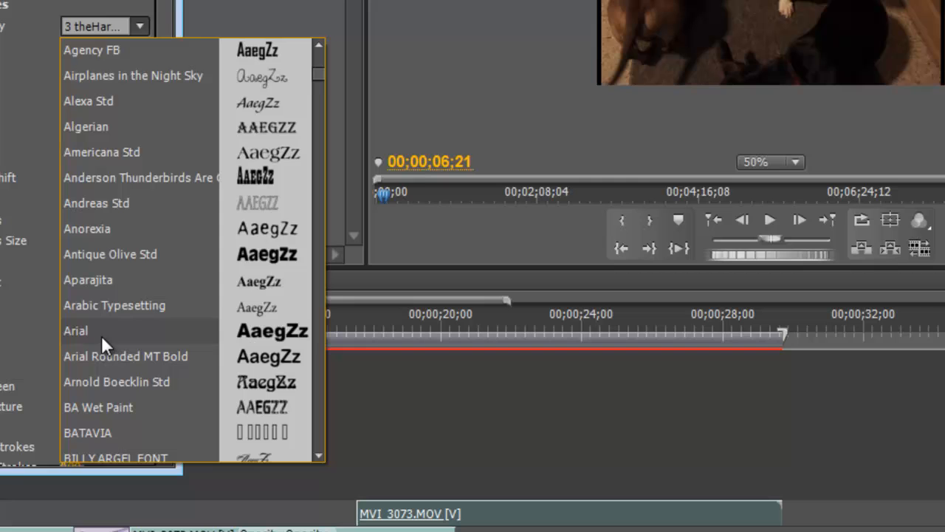
click(76, 331)
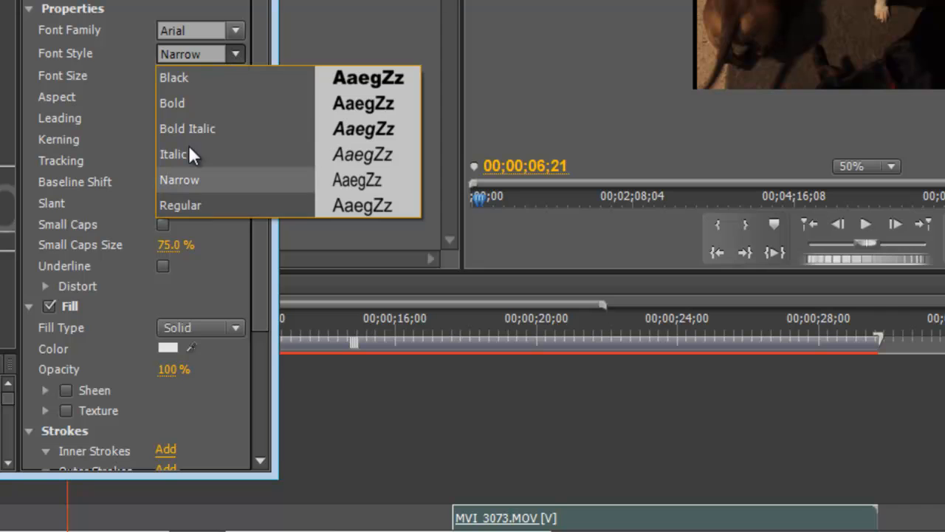
click(175, 77)
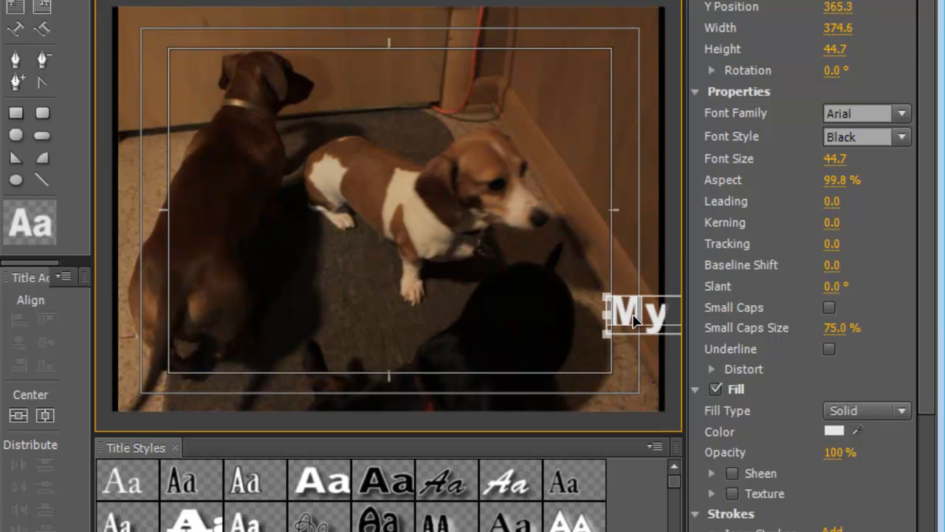
Extend the title text to read 'My Cool Video'
text(Cool Video)
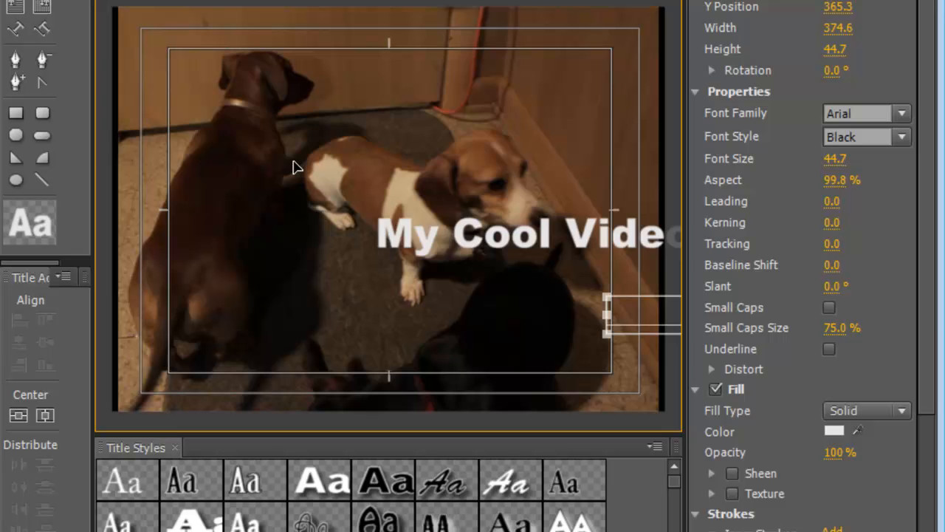
Move 'My Cool Video' to the top of the frame and apply the Bell Gothic White 70 style
drag(525, 235, 325, 77)
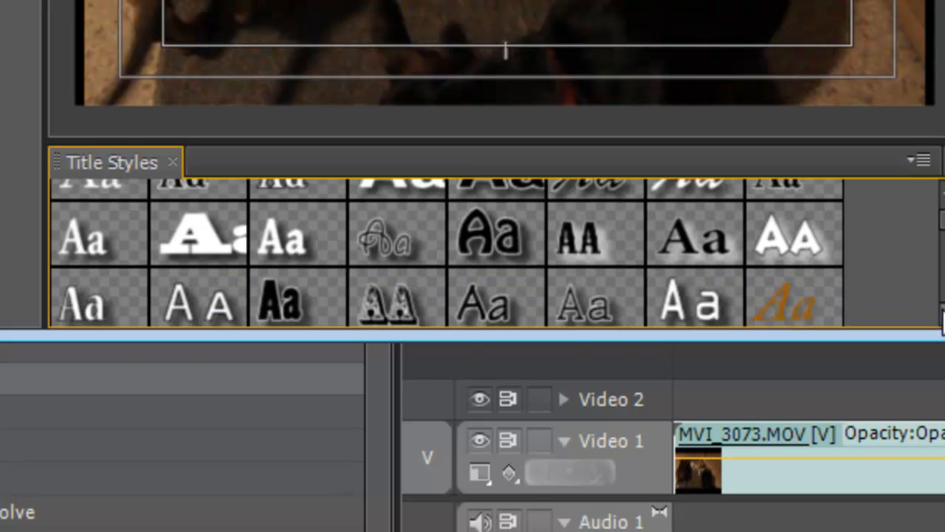
scroll(down, 3)
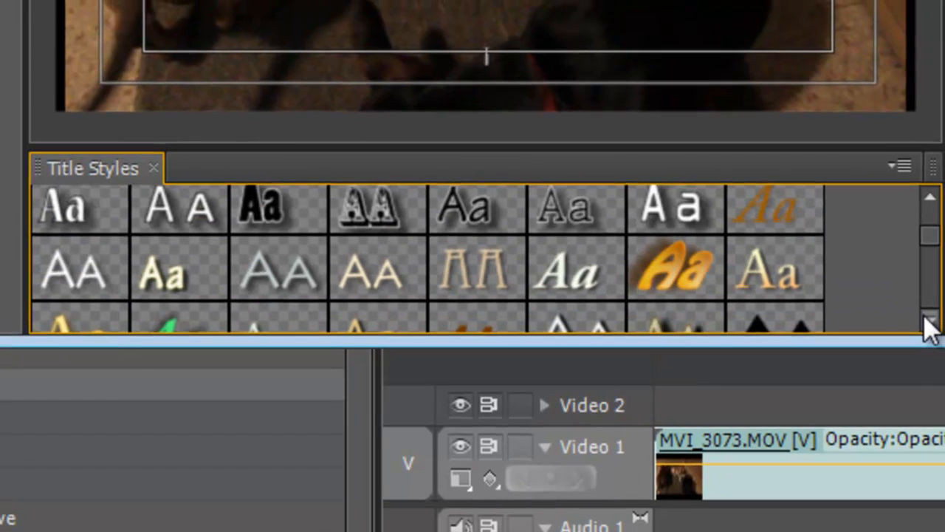
scroll(down, 3)
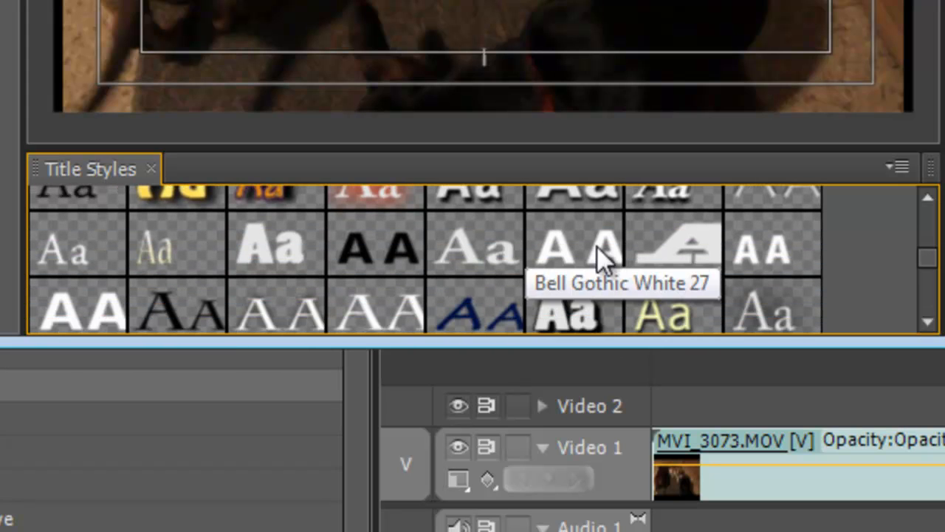
mouse_move(922, 263)
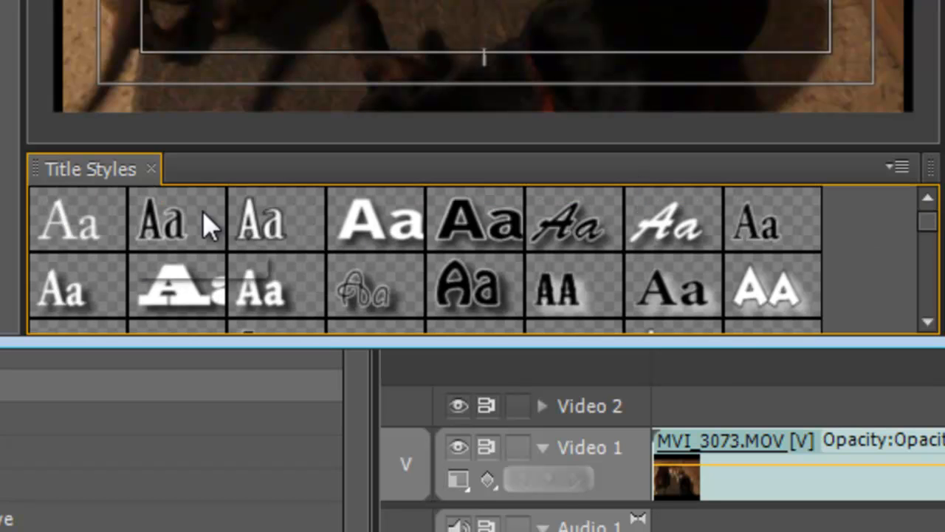
mouse_move(458, 278)
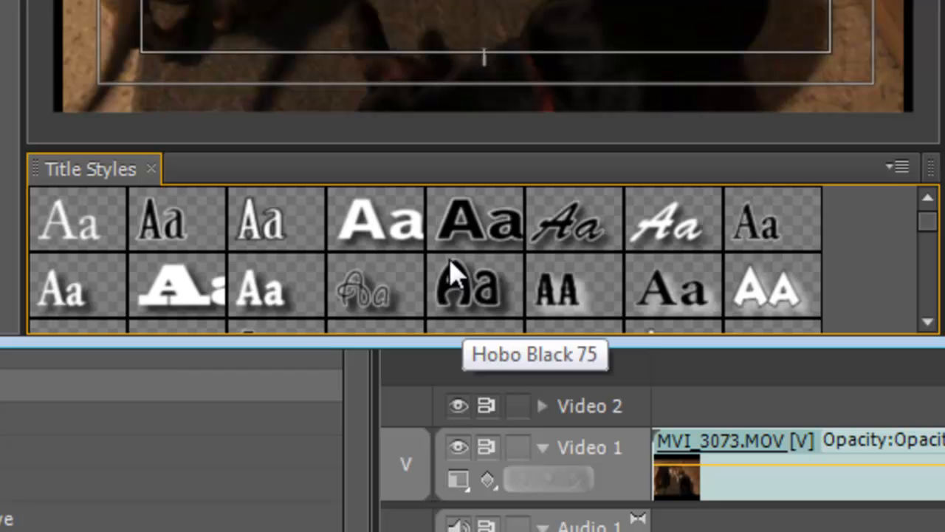
mouse_move(457, 229)
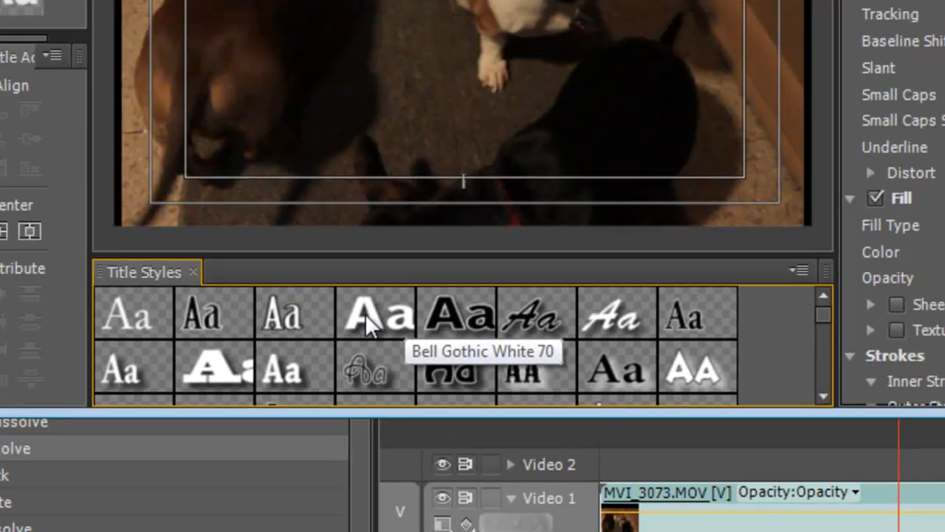
click(376, 313)
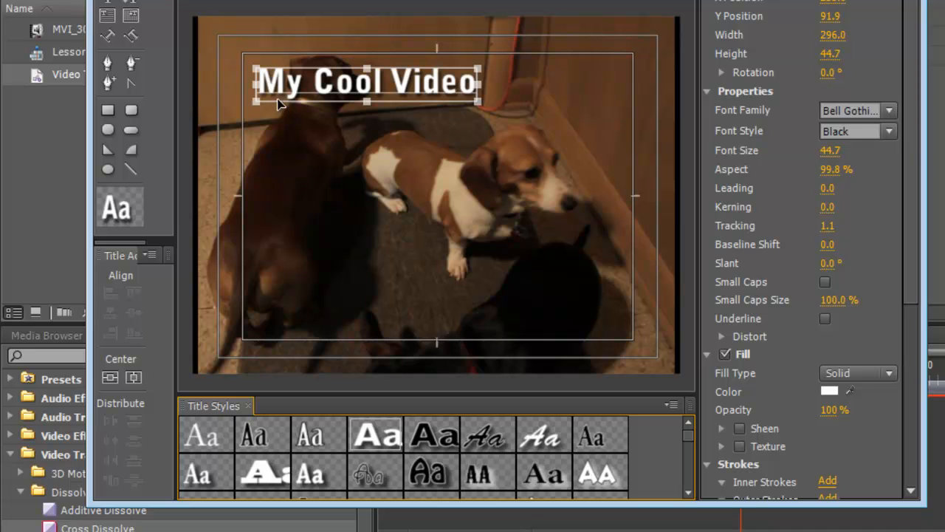
mouse_move(362, 82)
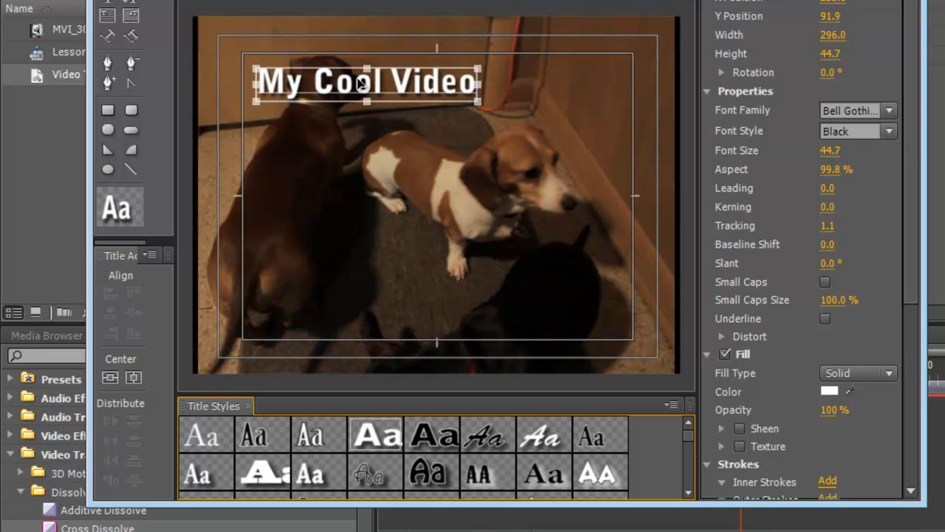
drag(367, 82, 369, 306)
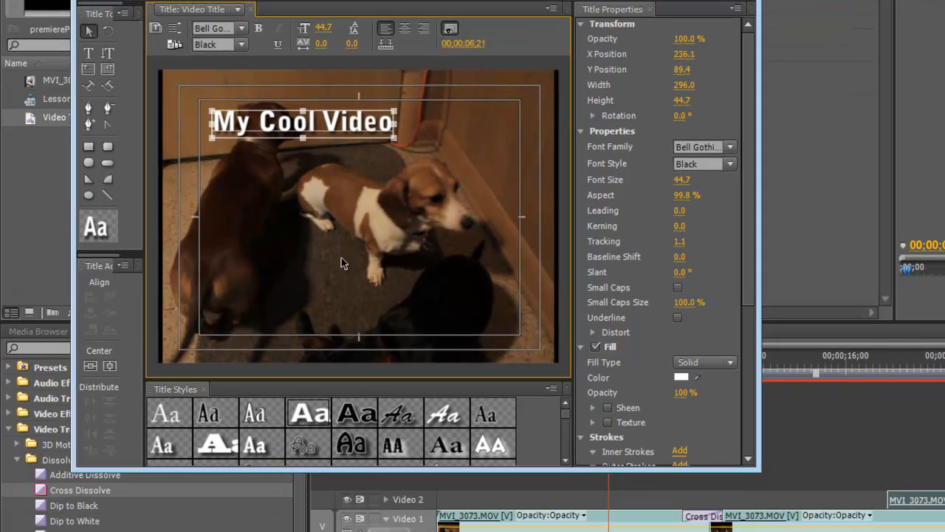
mouse_move(743, 234)
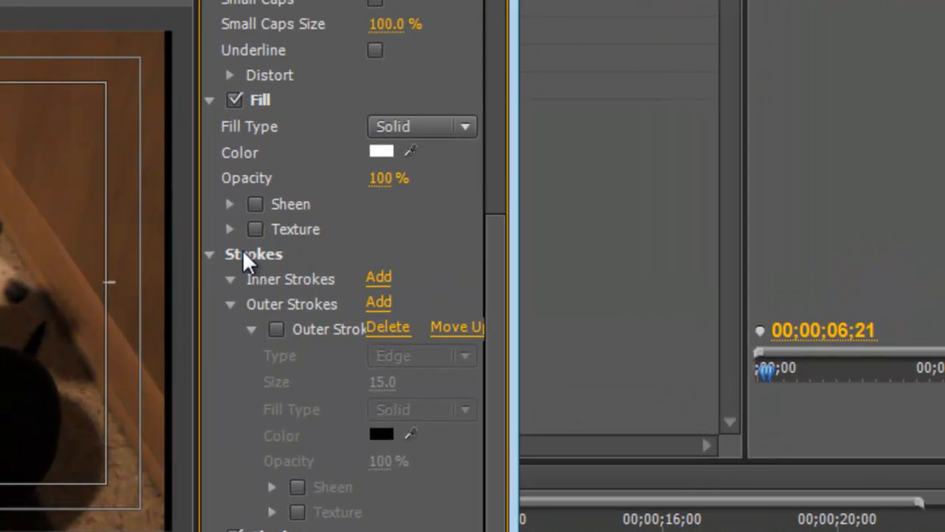
mouse_move(278, 275)
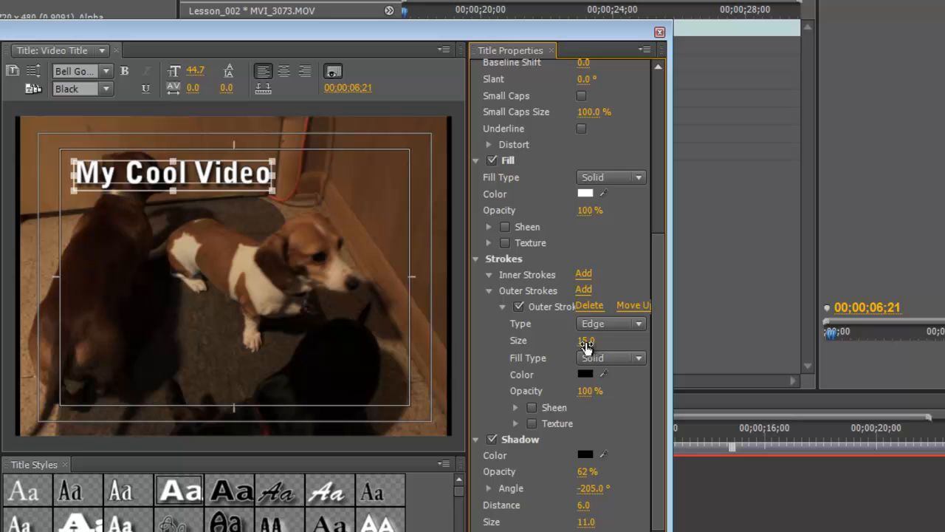
Thicken the title's black outer edge stroke to size 44
drag(585, 340, 626, 339)
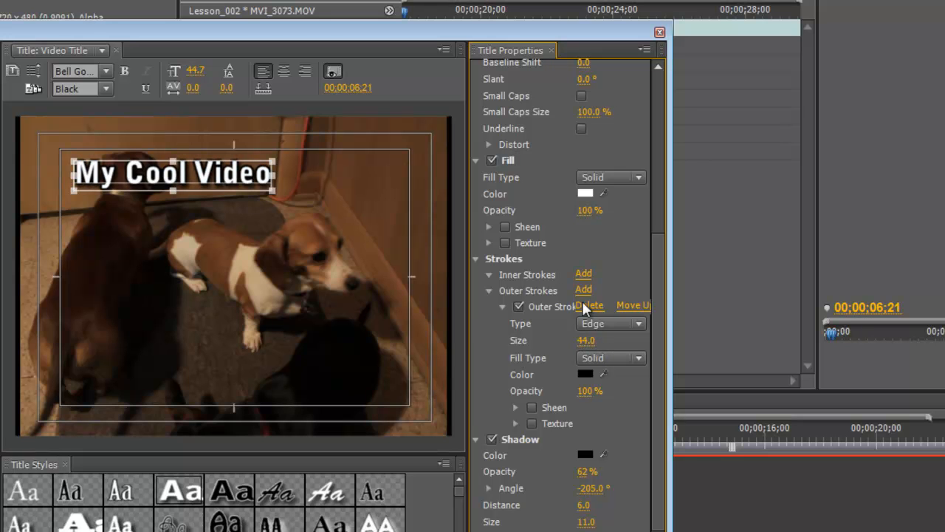
mouse_move(667, 411)
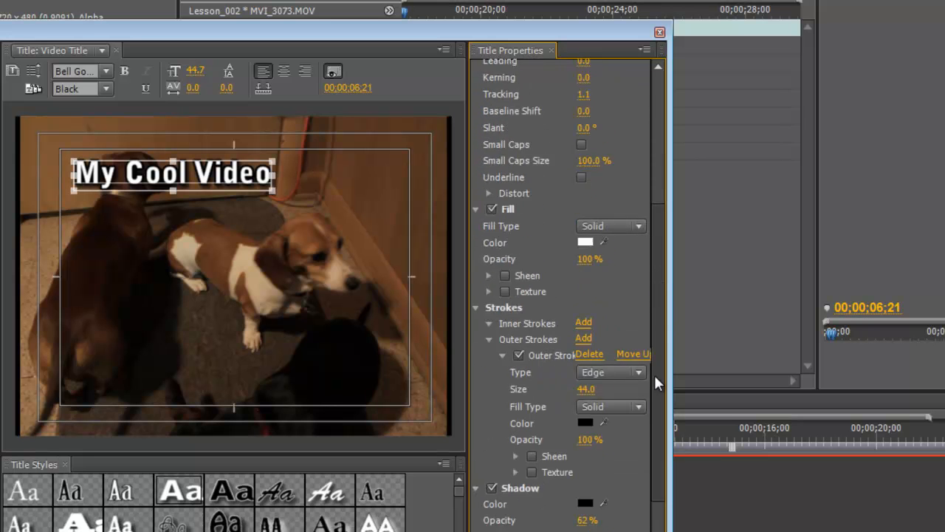
scroll(down, 3)
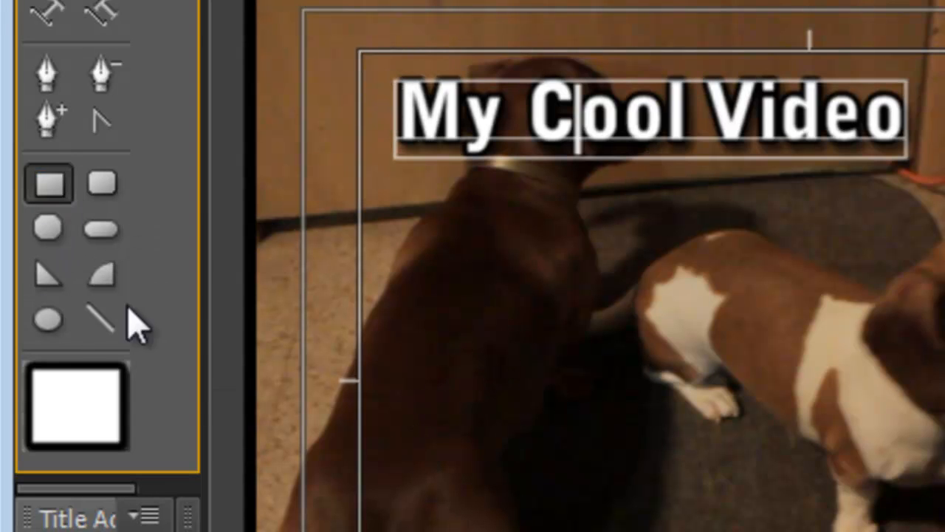
mouse_move(47, 184)
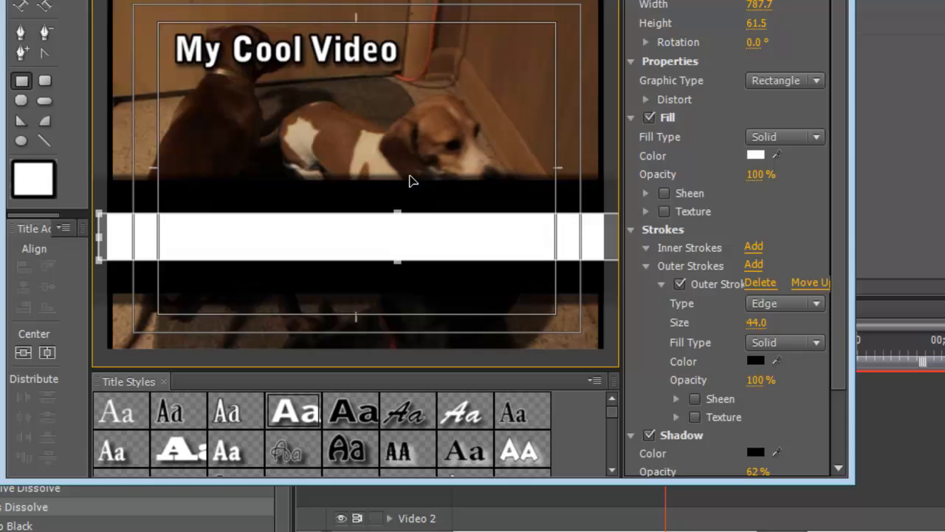
mouse_move(830, 254)
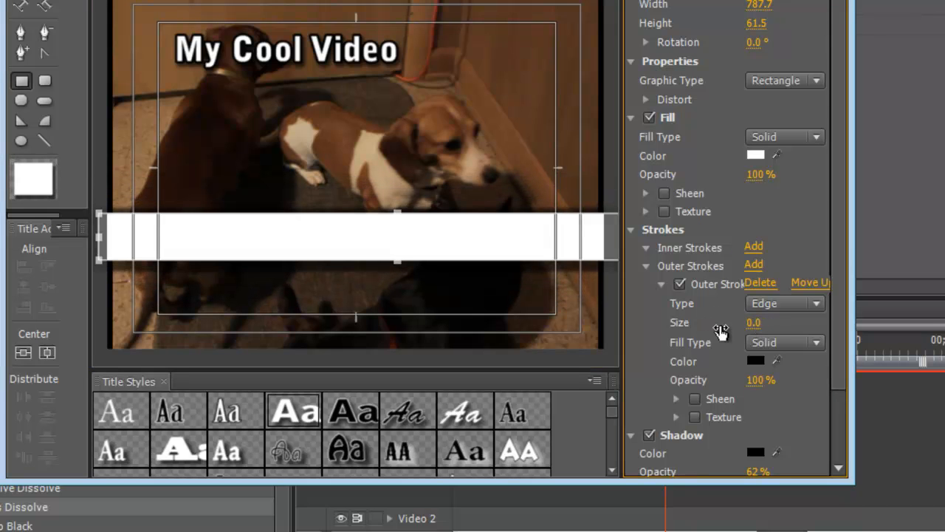
Remove the bar's Outer Stroke and Shadow and set its fill colour to black
click(680, 284)
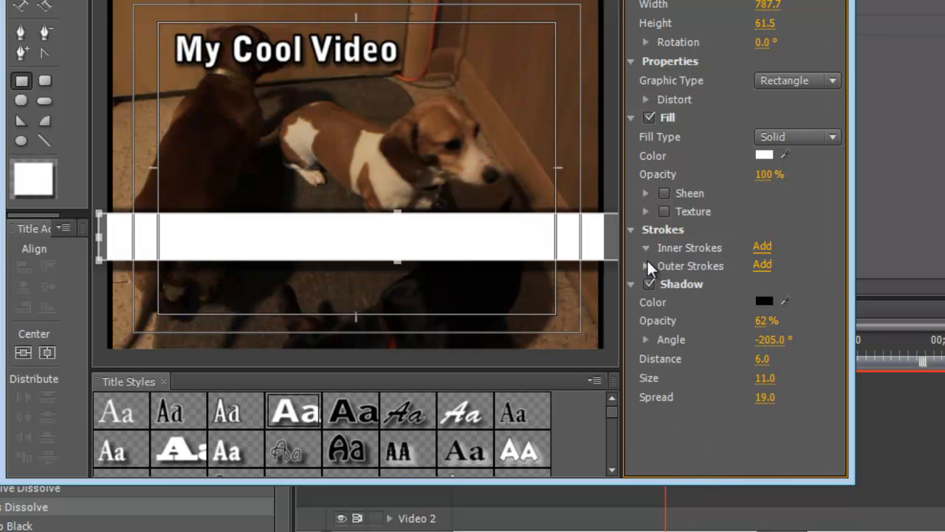
mouse_move(650, 254)
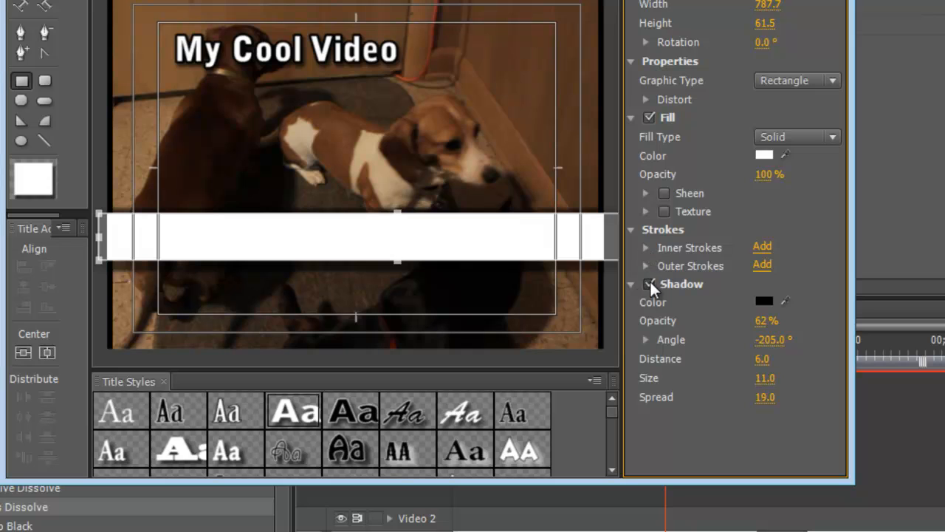
click(650, 284)
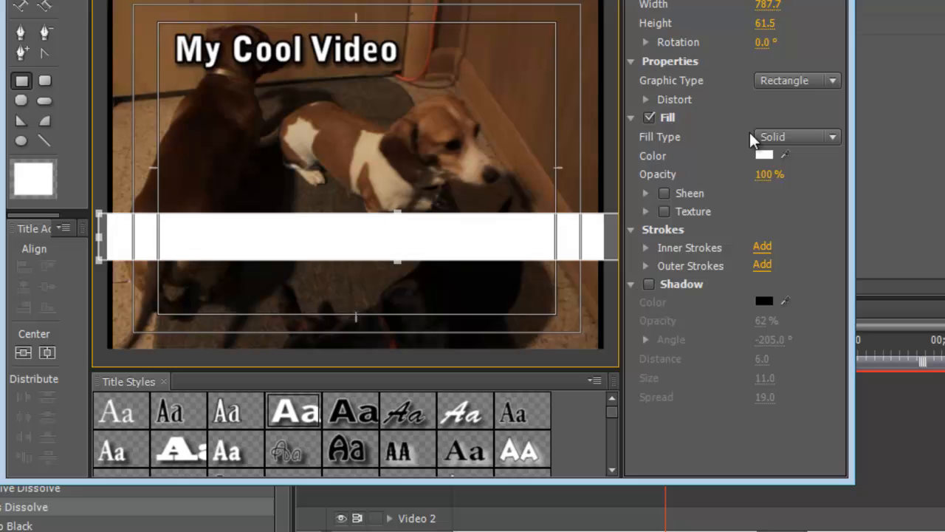
click(765, 157)
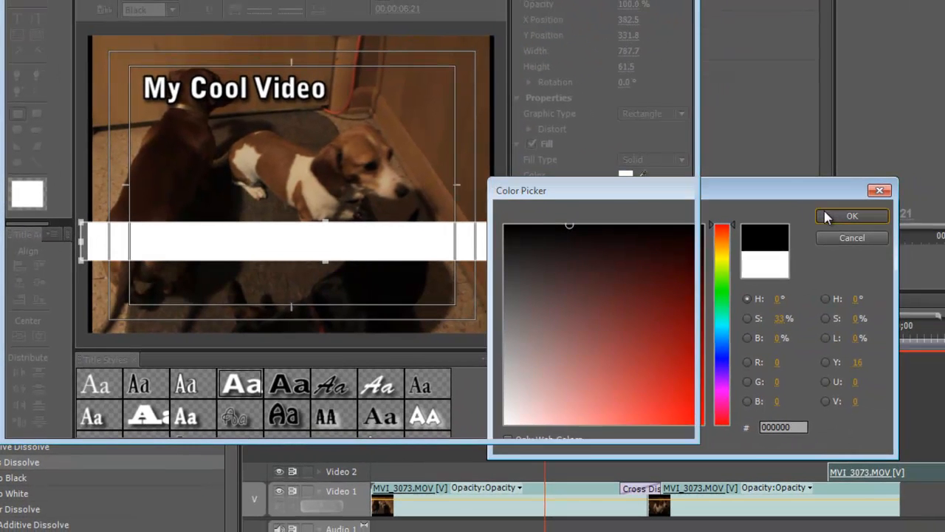
click(853, 216)
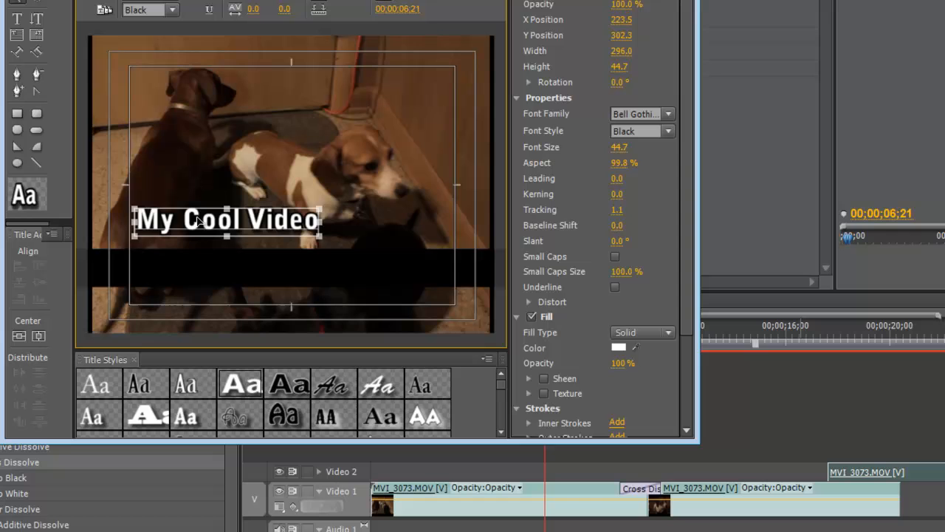
Bring the My Cool Video text to the front via Arrange and drag it into the black bar
drag(228, 219, 233, 227)
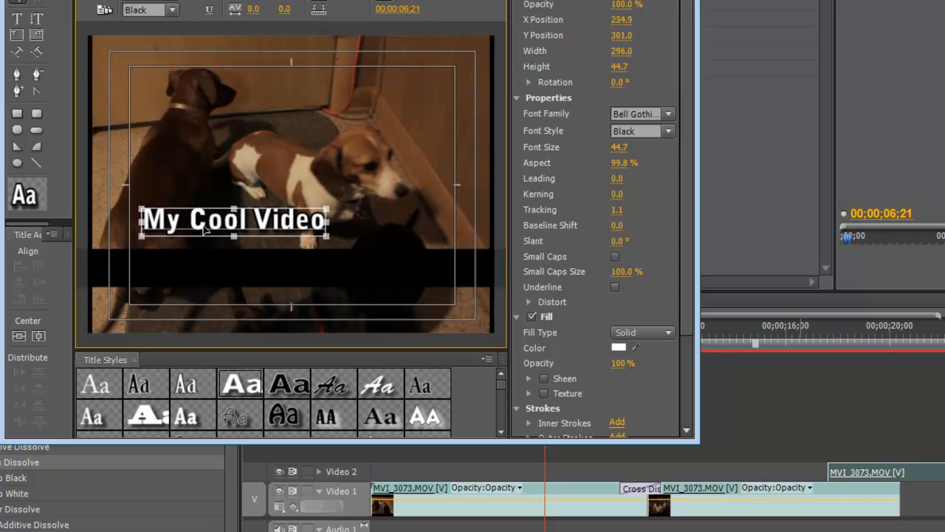
drag(233, 222, 234, 263)
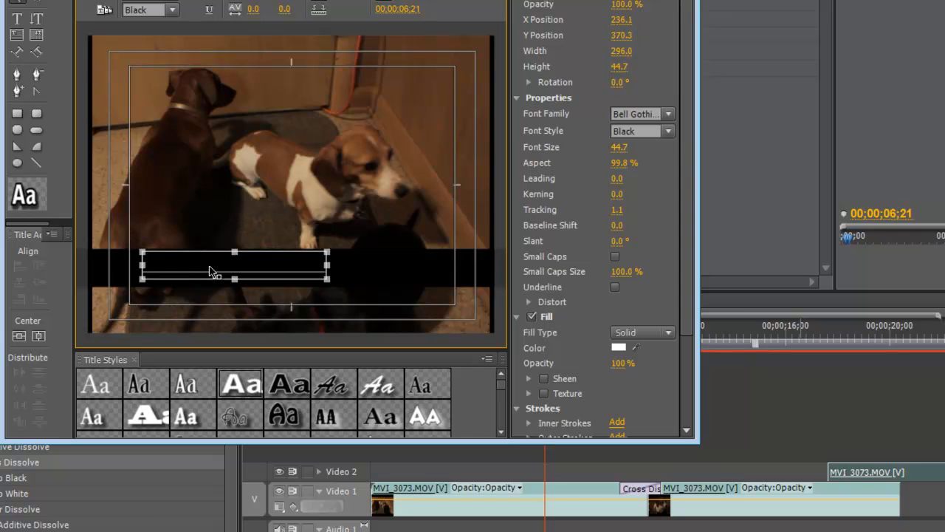
drag(233, 264, 235, 264)
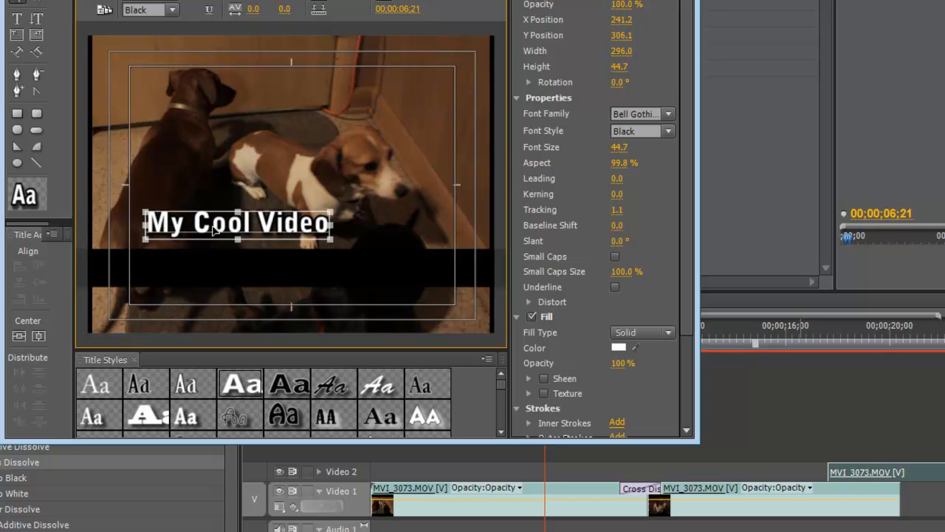
right_click(215, 229)
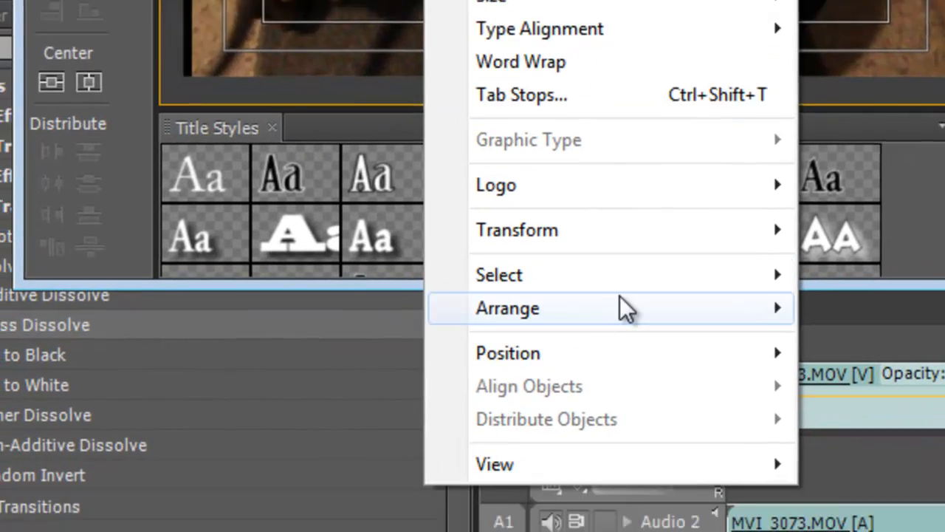
mouse_move(628, 308)
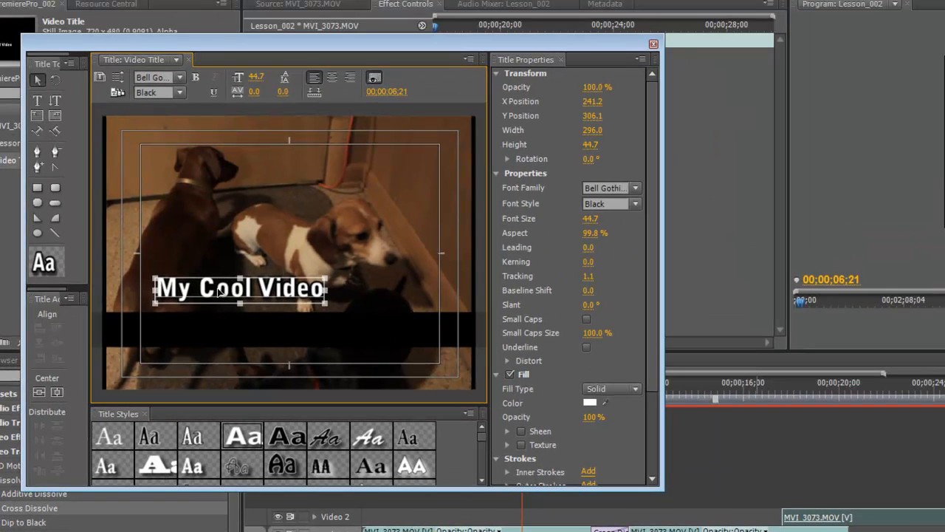
drag(236, 288, 236, 328)
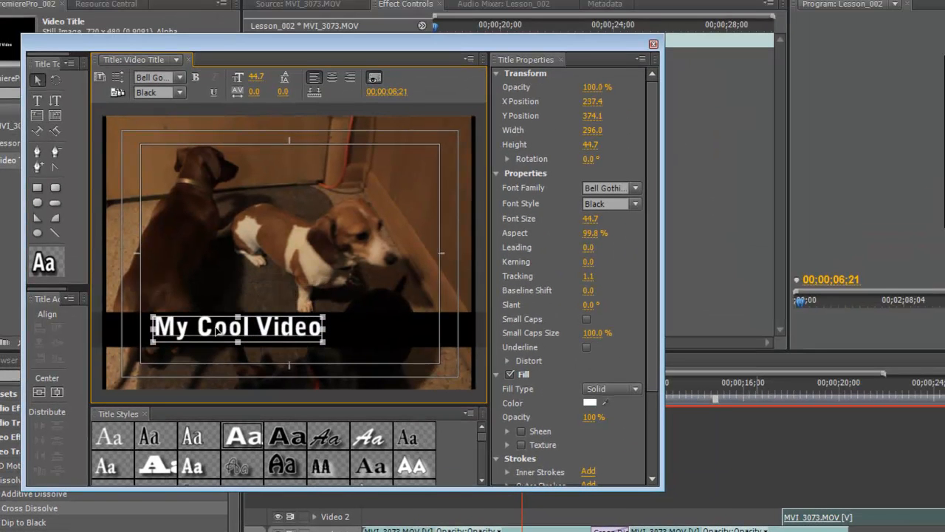
mouse_move(384, 201)
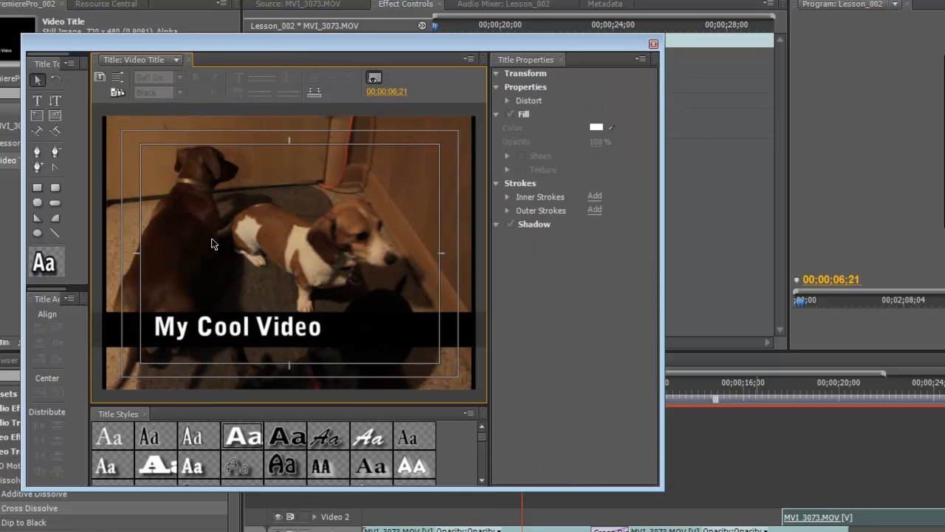
Deselect the title to review it, then close the title designer window
click(238, 327)
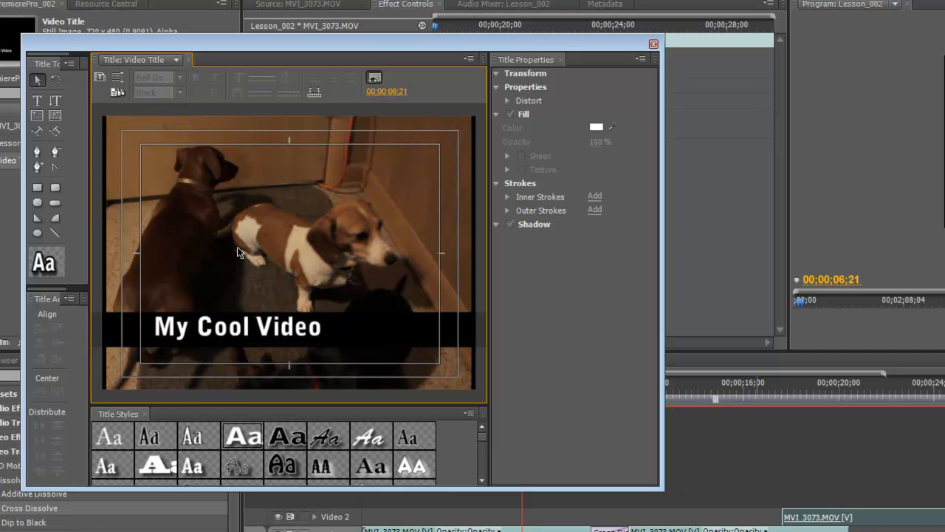
mouse_move(279, 249)
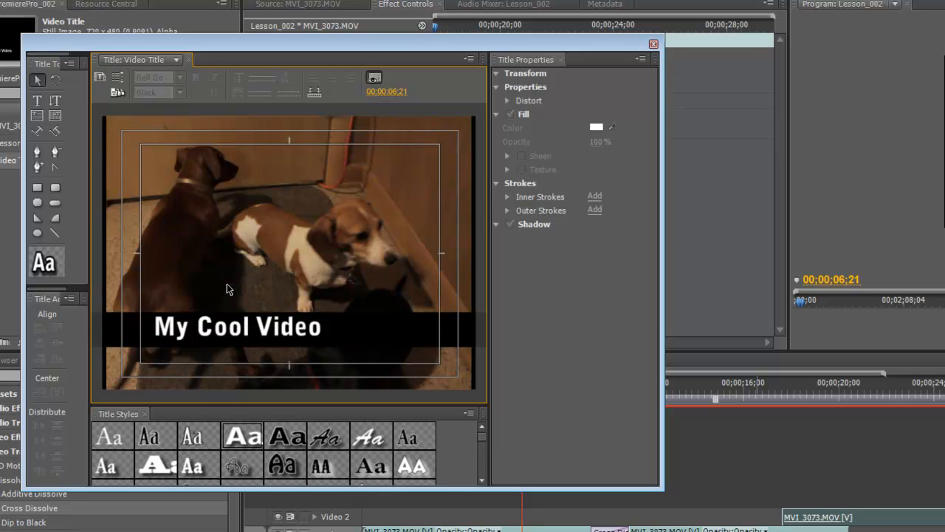
mouse_move(288, 286)
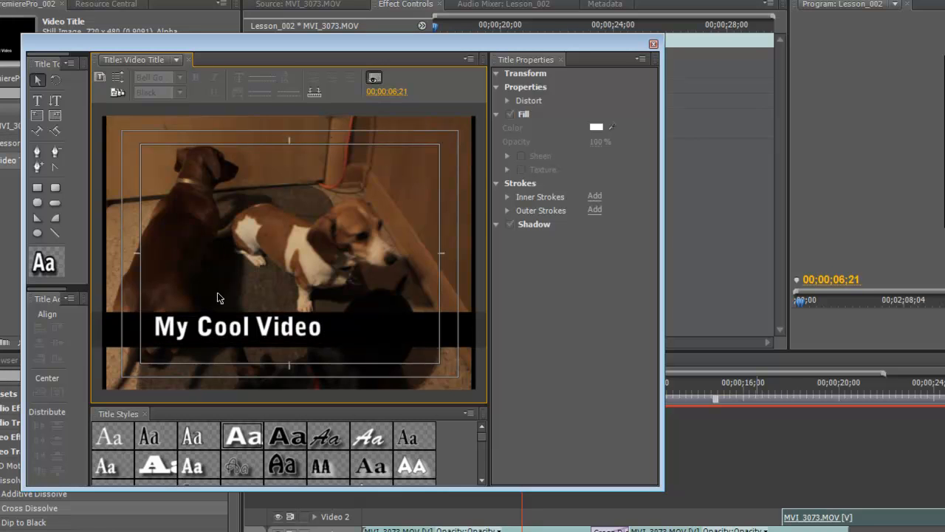
mouse_move(177, 272)
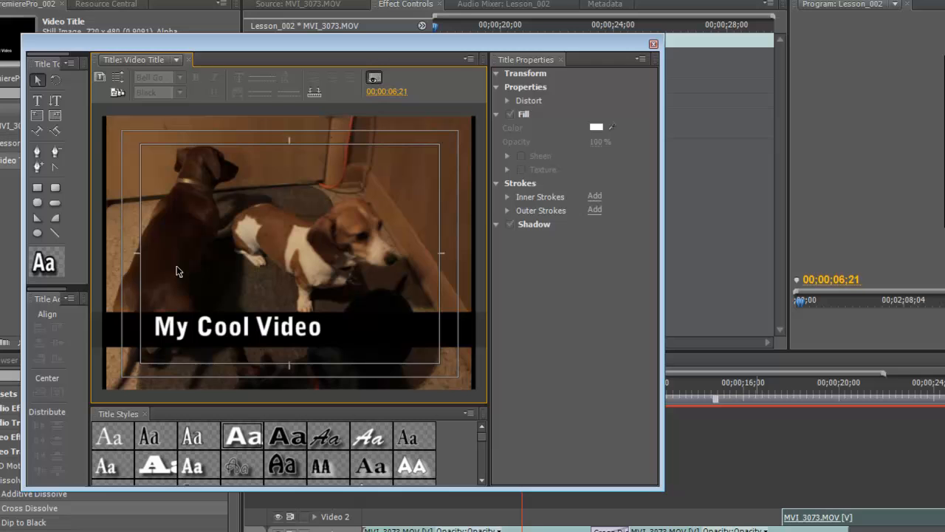
mouse_move(239, 306)
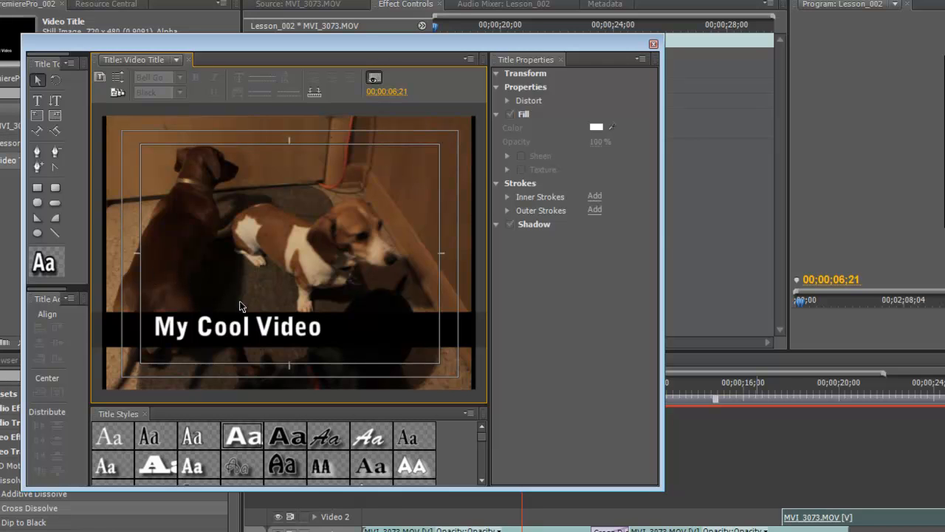
mouse_move(288, 273)
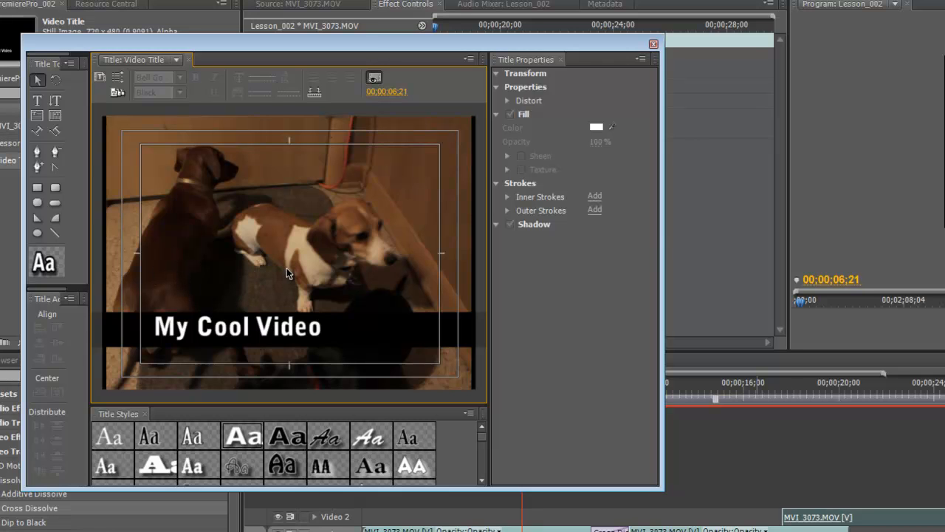
mouse_move(293, 274)
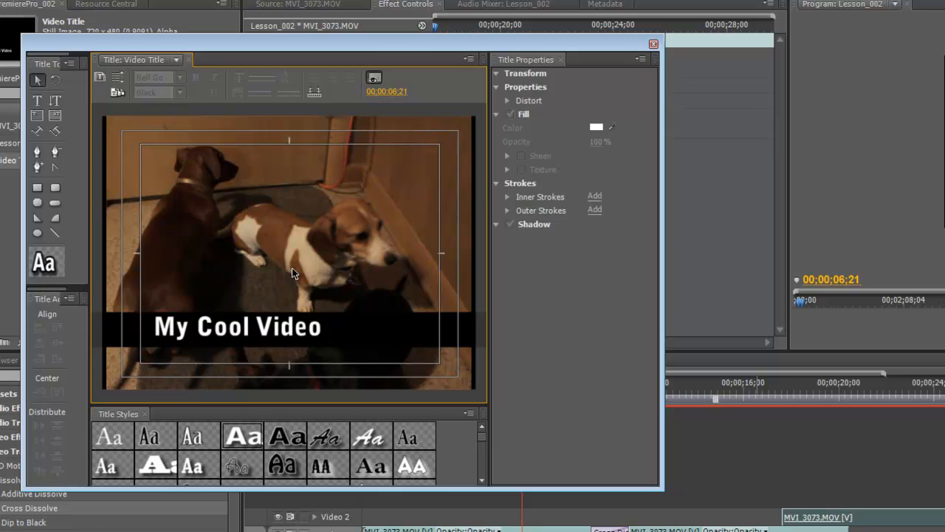
mouse_move(245, 186)
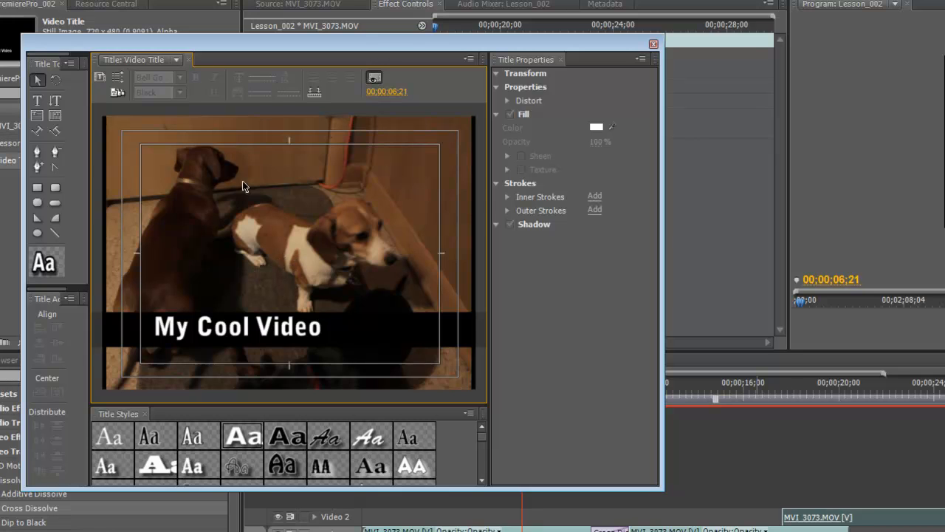
mouse_move(340, 193)
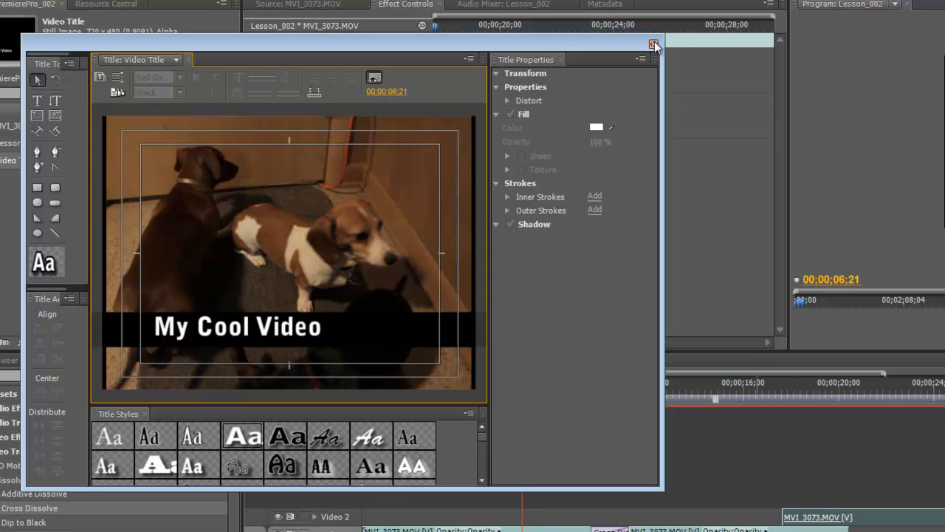
click(653, 44)
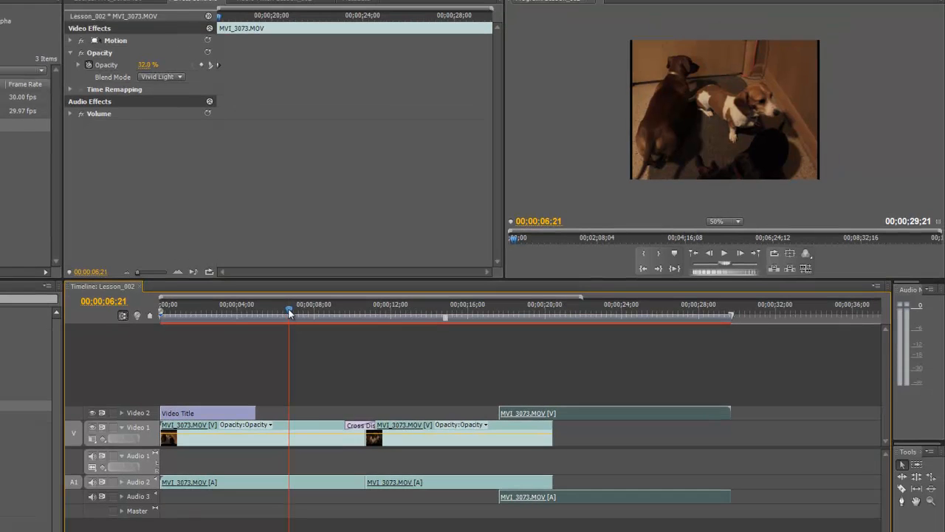
click(221, 313)
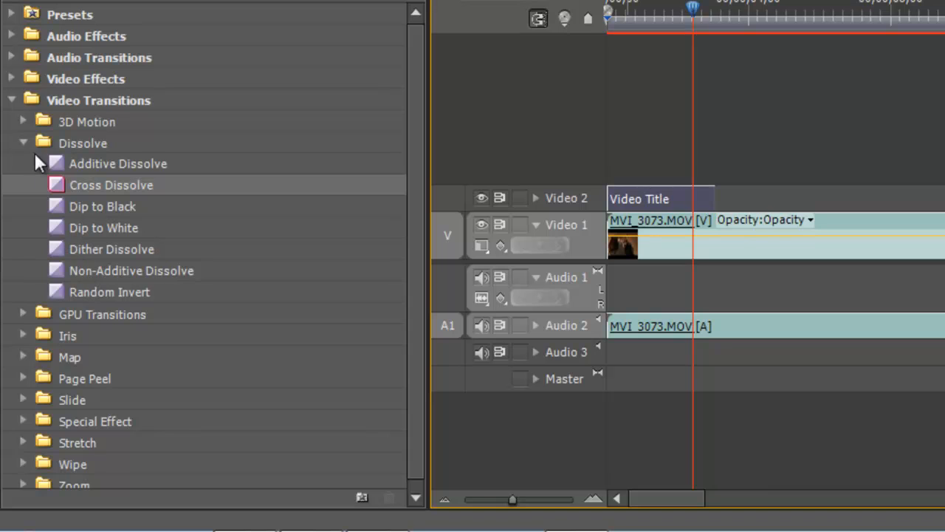
Collapse the Dissolve group and expand the Slide transitions group in Effects
click(24, 141)
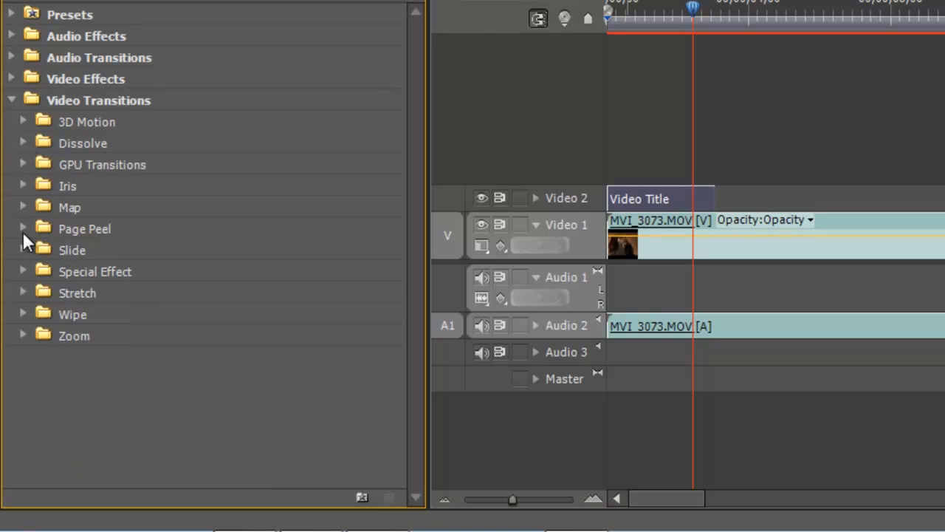
click(24, 250)
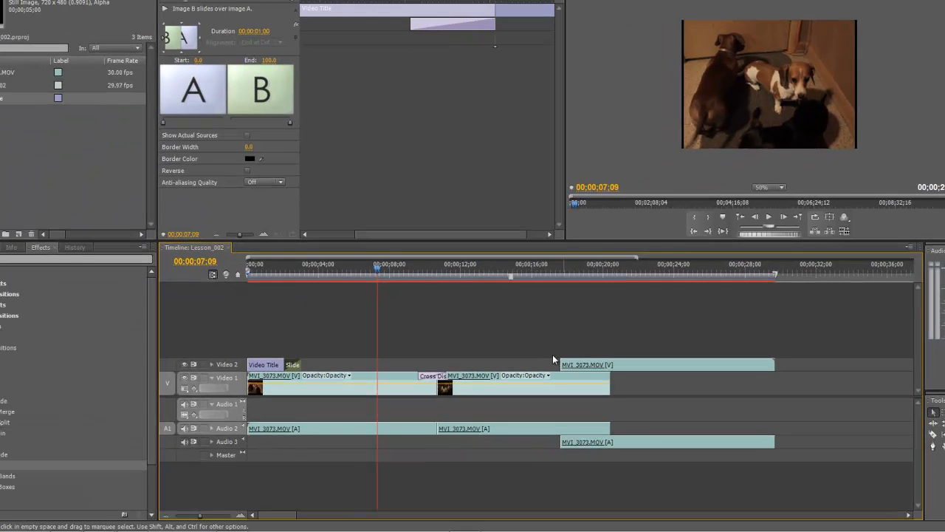
Nest the selected Video Title and Video 1 clips into Nested Sequence 01
click(263, 364)
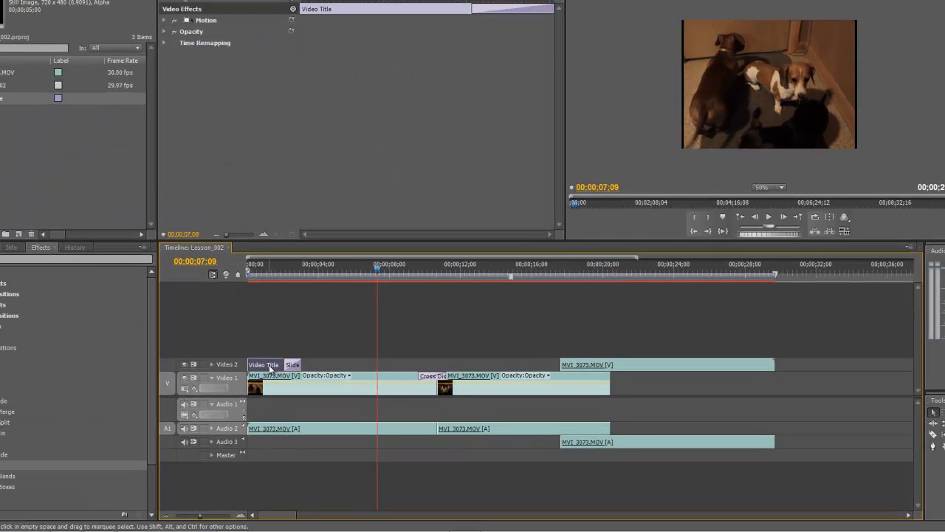
click(340, 375)
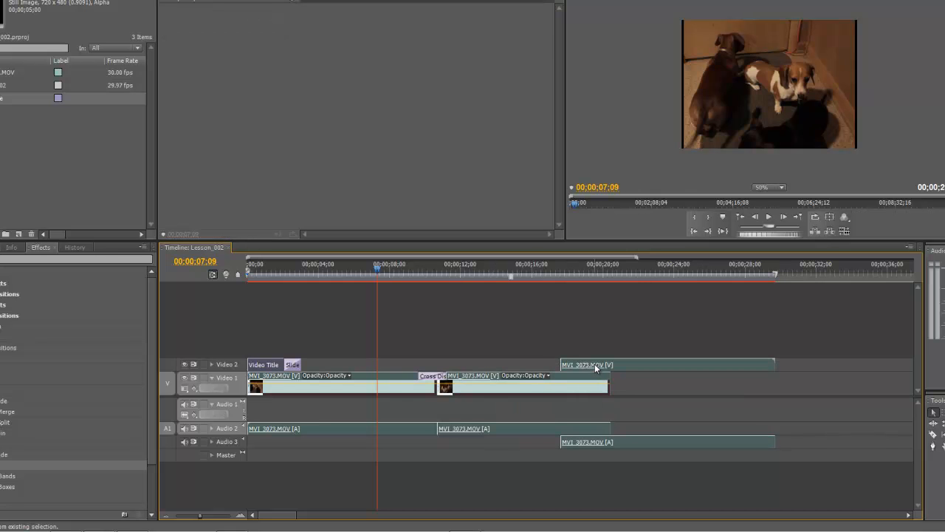
right_click(596, 369)
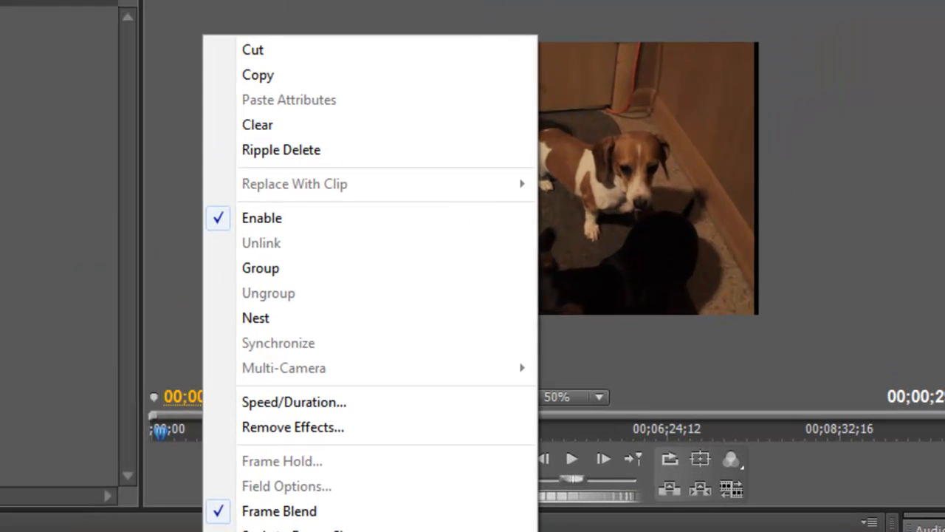
mouse_move(255, 317)
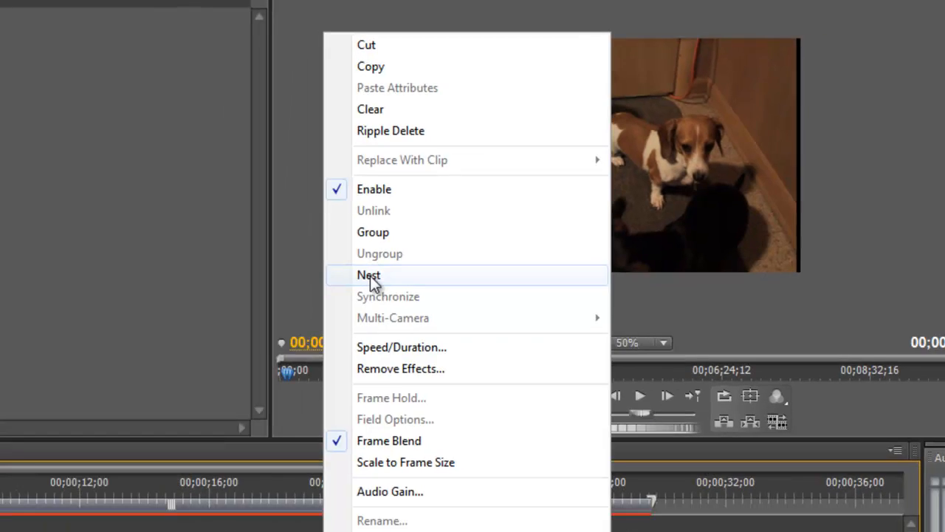
click(370, 275)
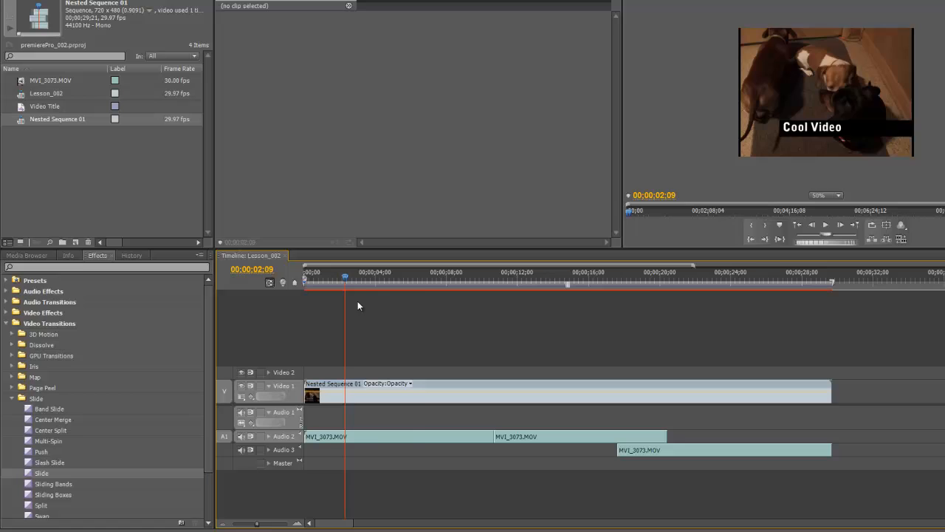
Open Nested Sequence 01 from the Project panel in its own timeline tab, then return to Lesson_002
click(426, 278)
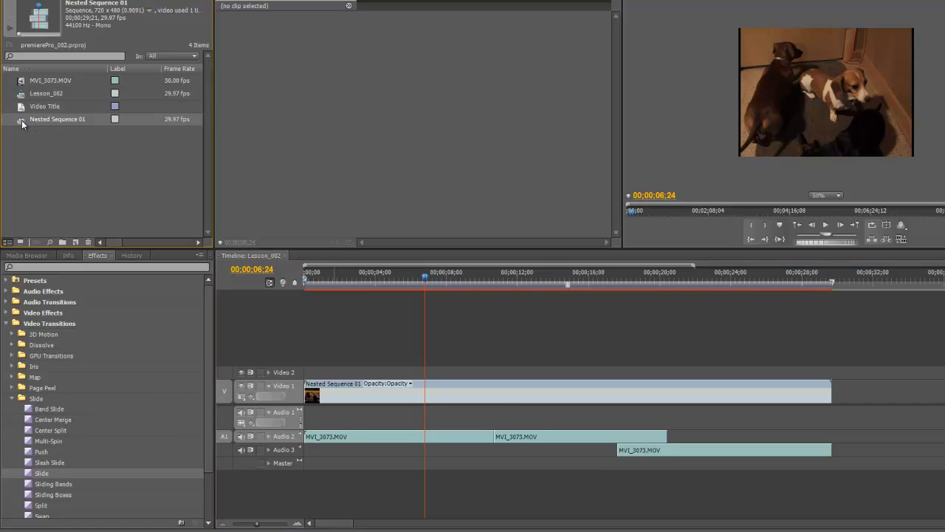
double_click(56, 118)
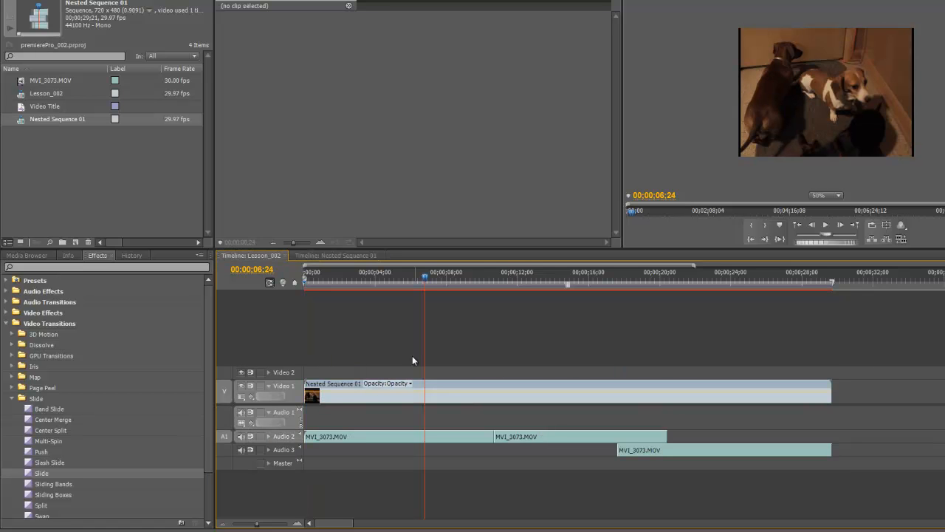
mouse_move(17, 104)
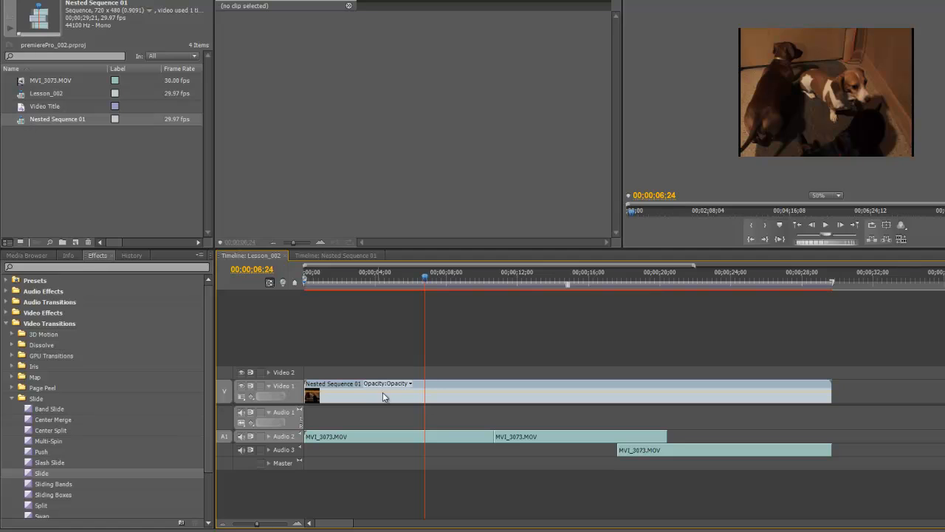
mouse_move(390, 402)
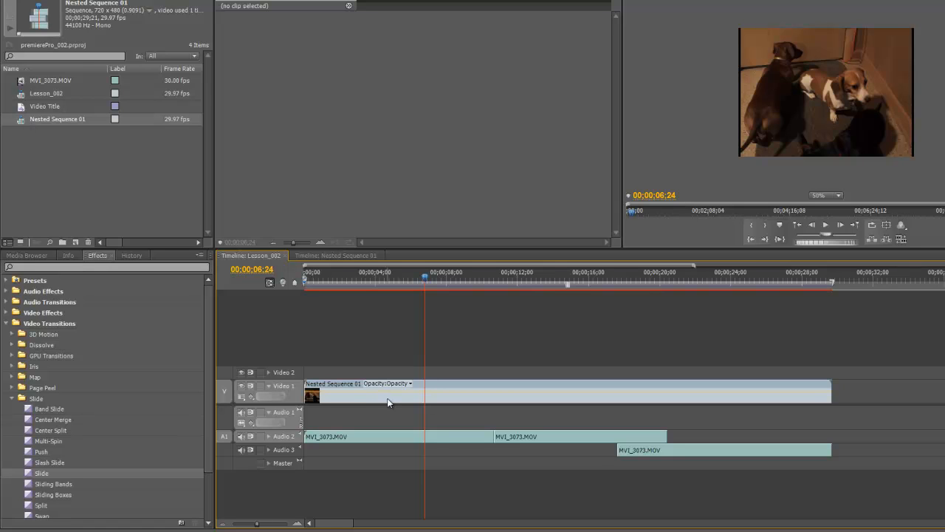
mouse_move(363, 393)
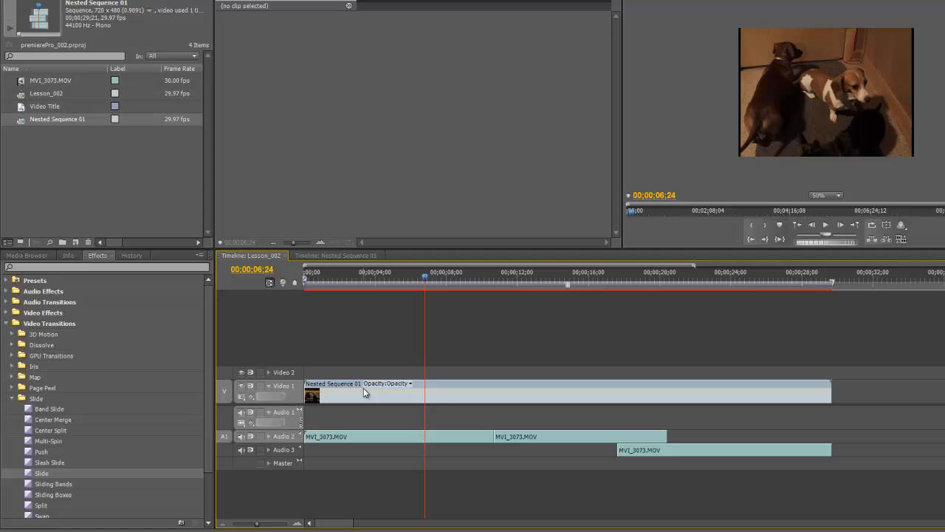
mouse_move(390, 387)
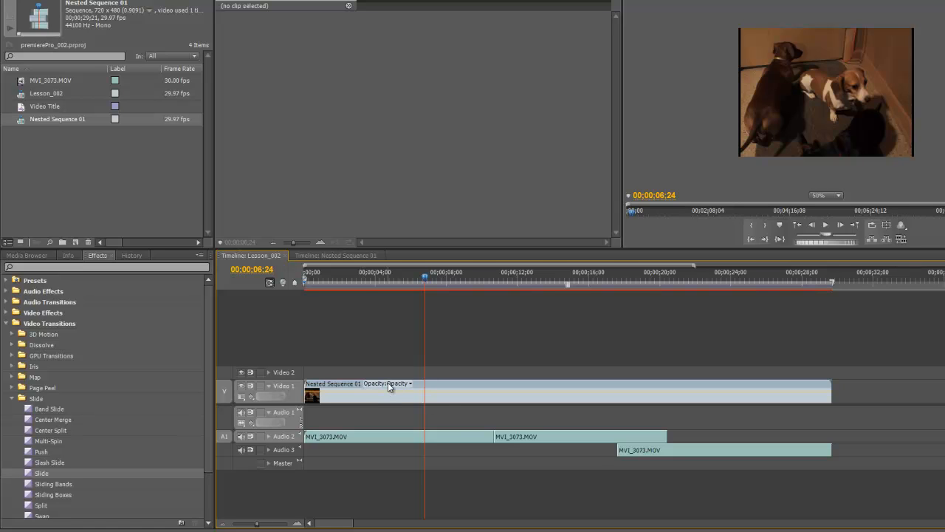
mouse_move(387, 384)
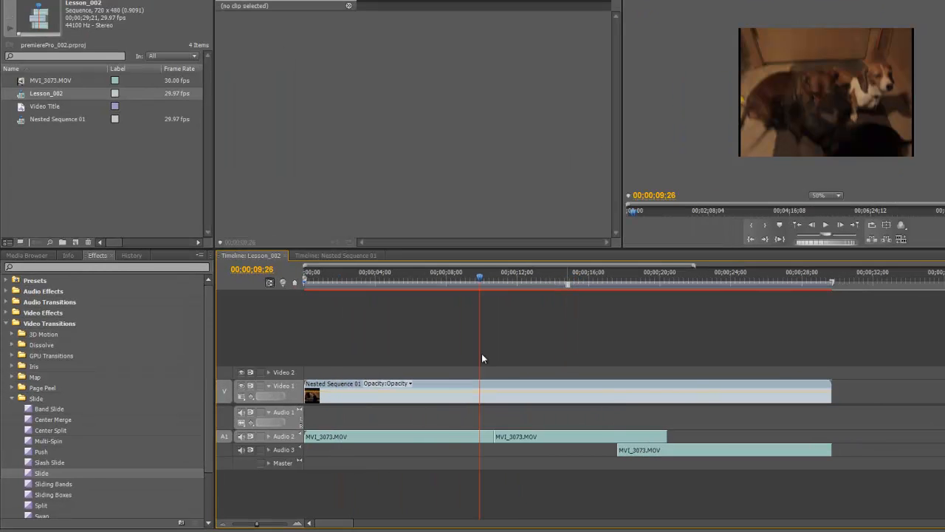
mouse_move(549, 349)
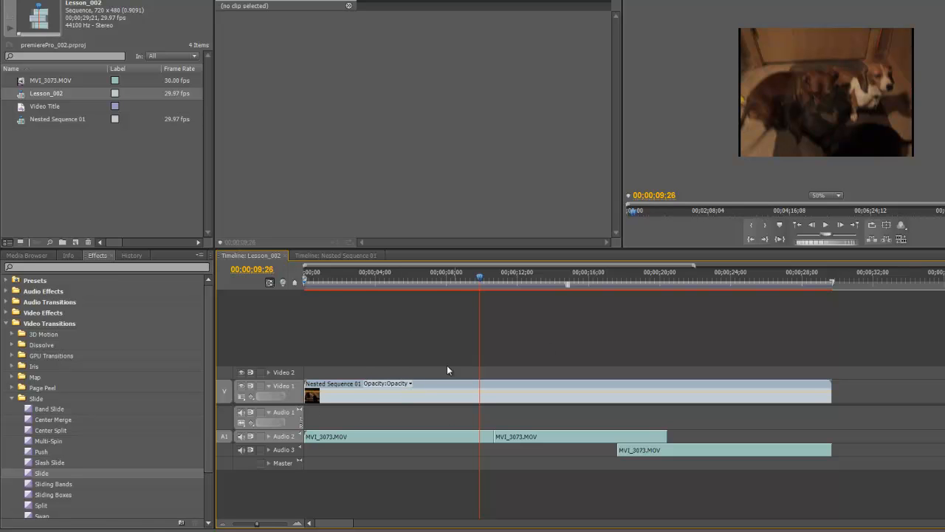
mouse_move(458, 384)
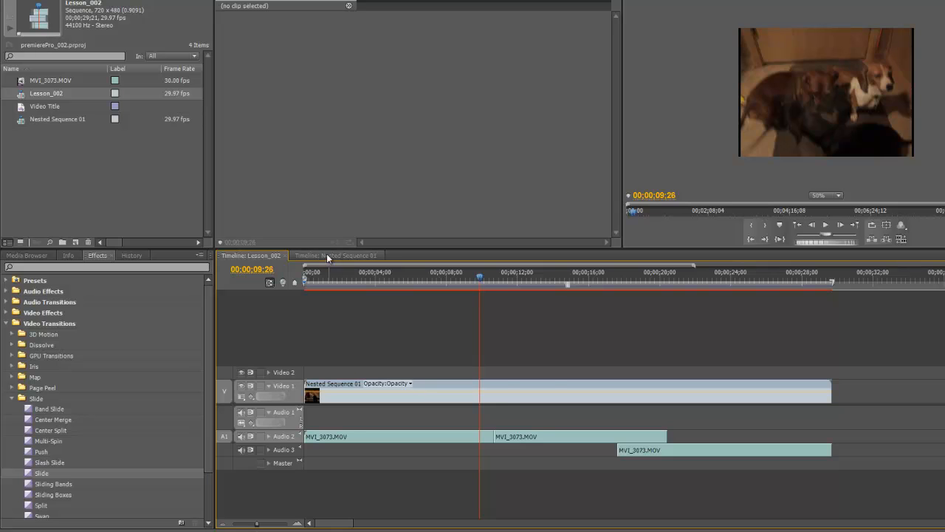
click(337, 254)
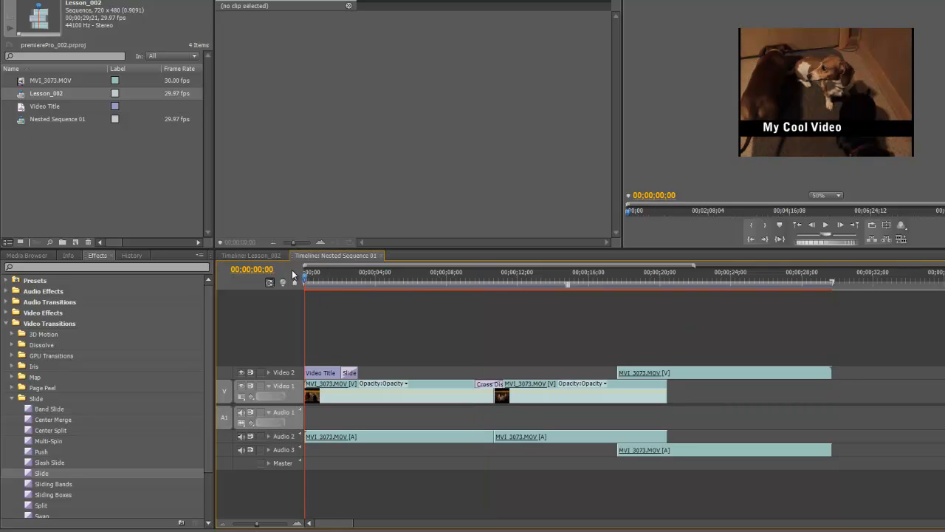
click(251, 254)
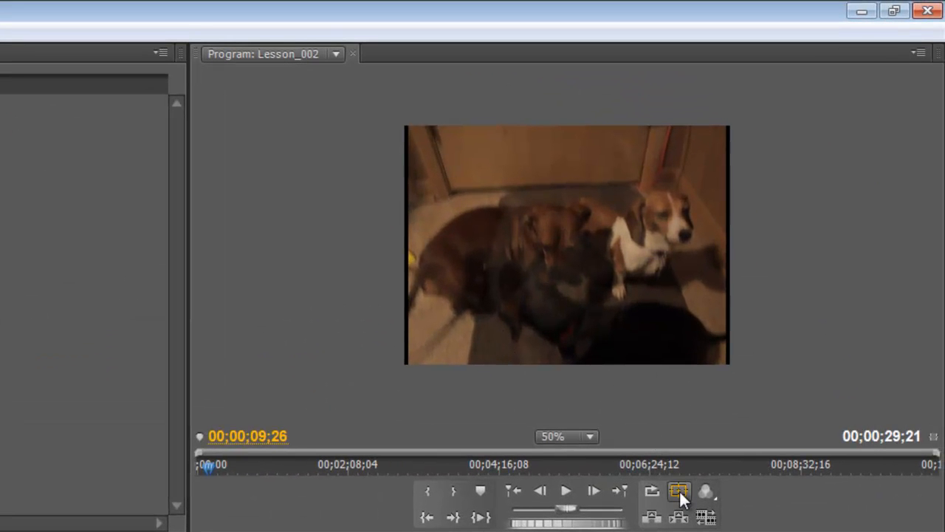
click(678, 491)
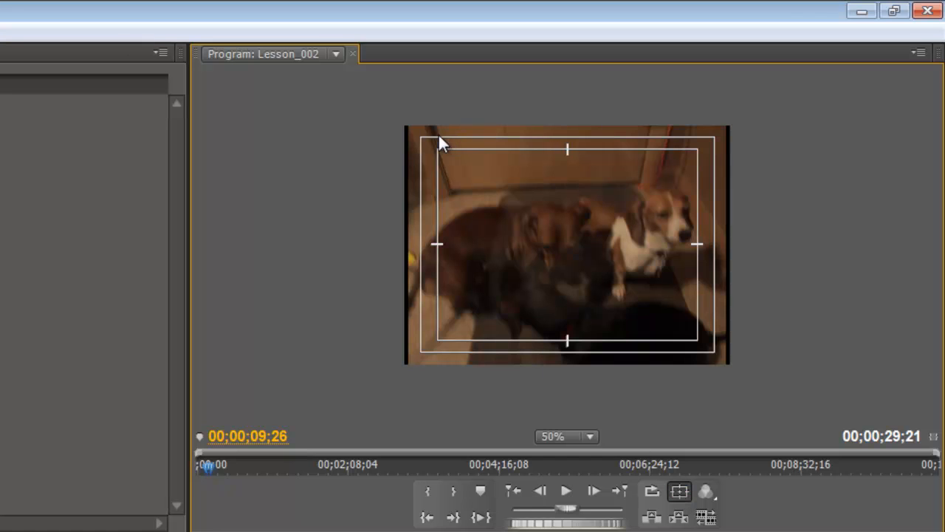
mouse_move(480, 353)
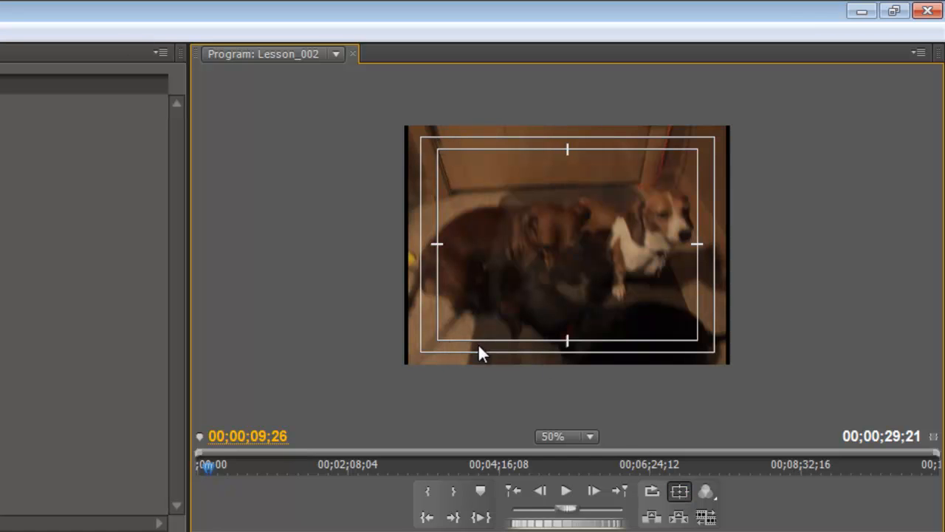
mouse_move(702, 171)
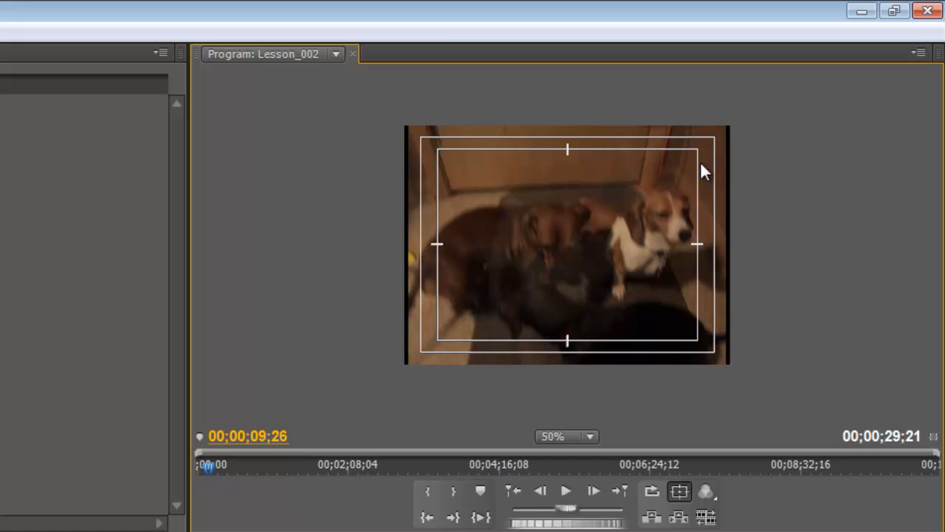
mouse_move(546, 355)
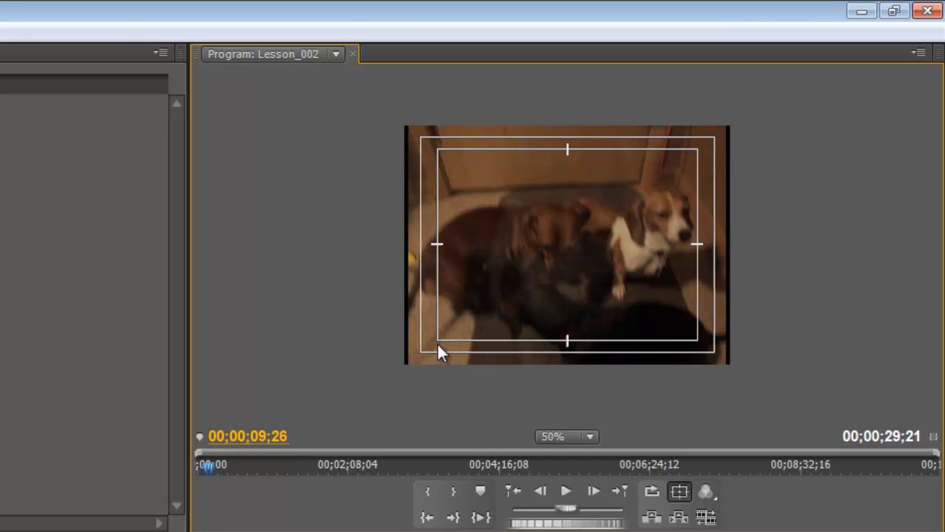
mouse_move(431, 152)
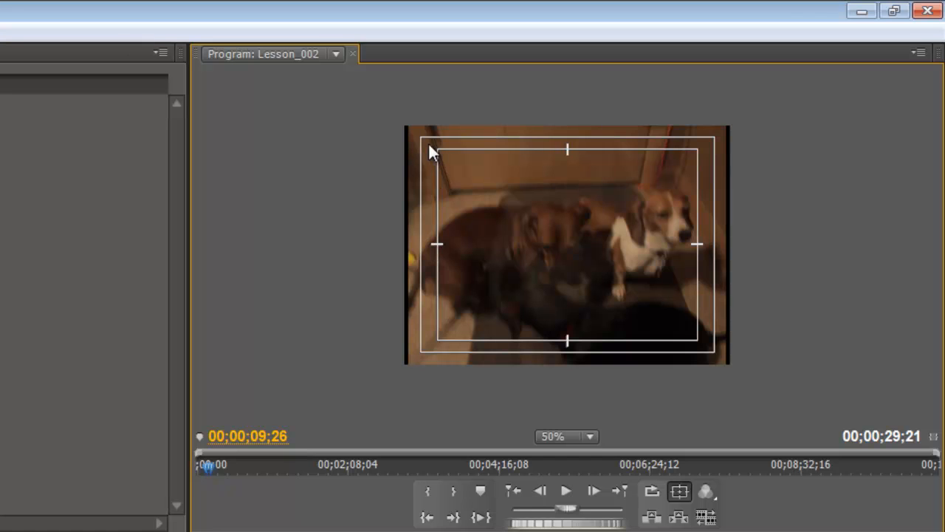
mouse_move(435, 342)
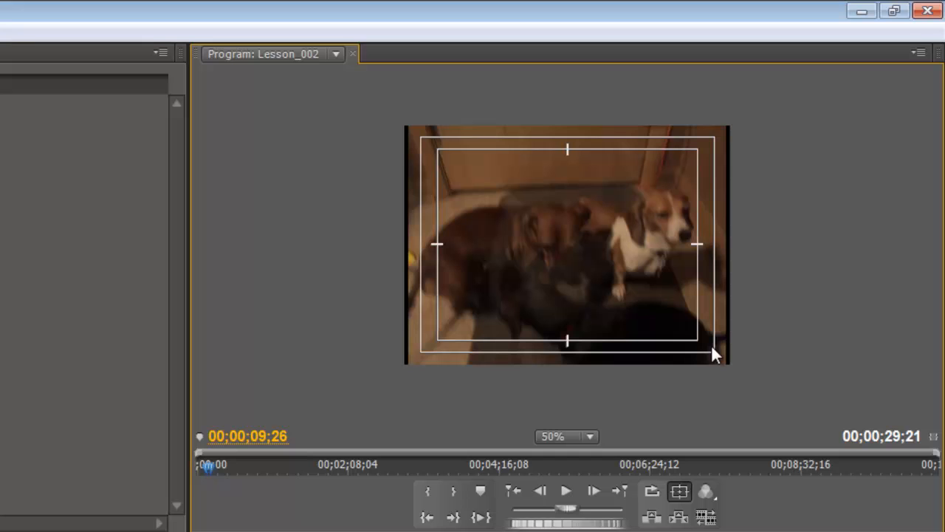
mouse_move(565, 248)
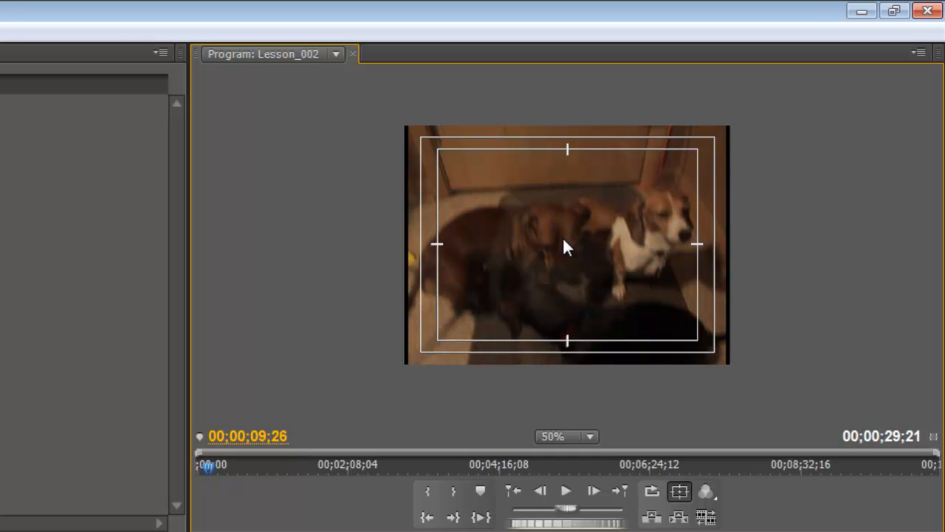
mouse_move(415, 248)
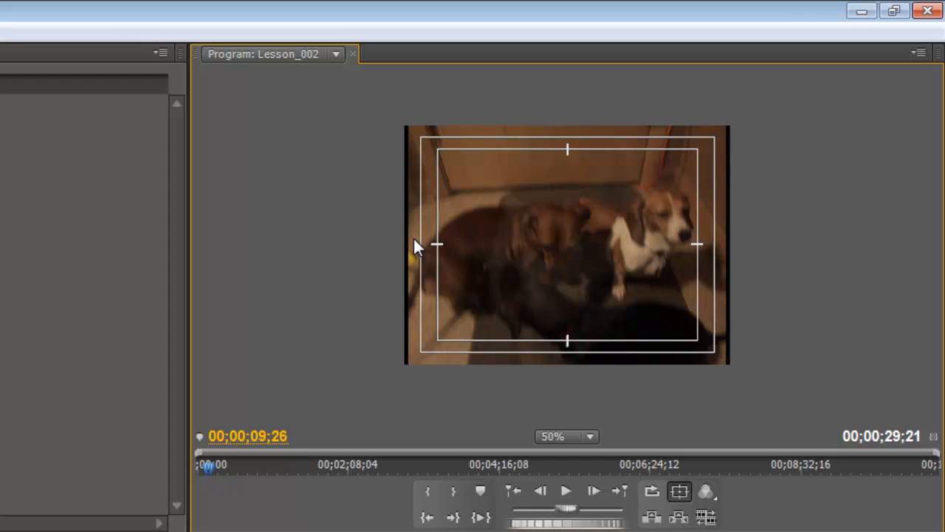
mouse_move(423, 254)
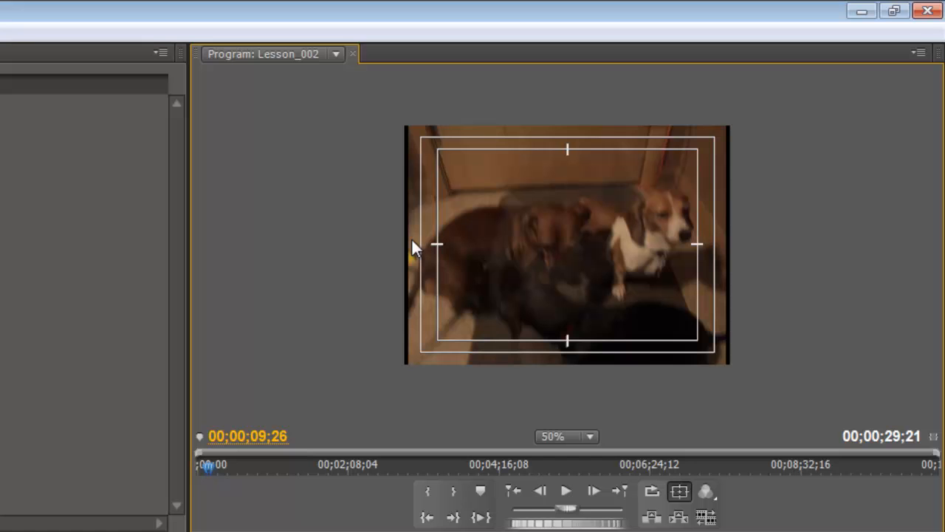
mouse_move(452, 213)
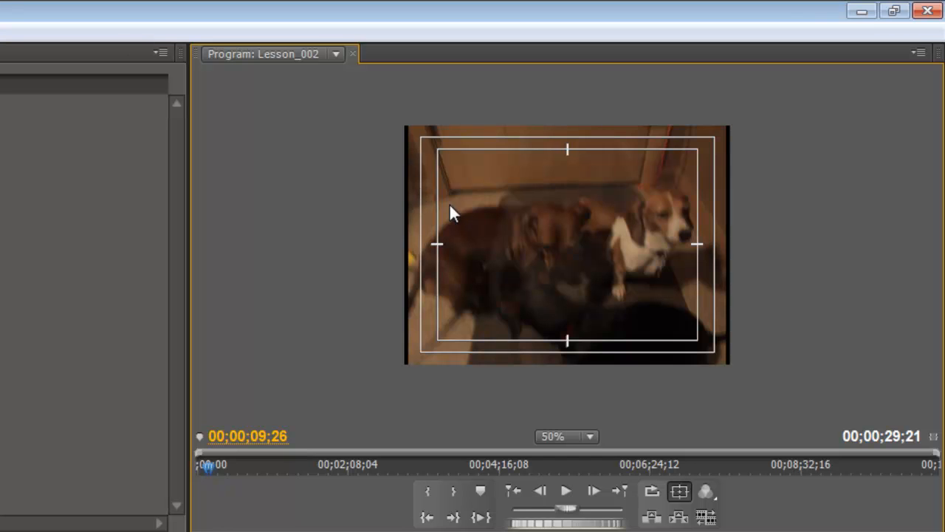
mouse_move(431, 260)
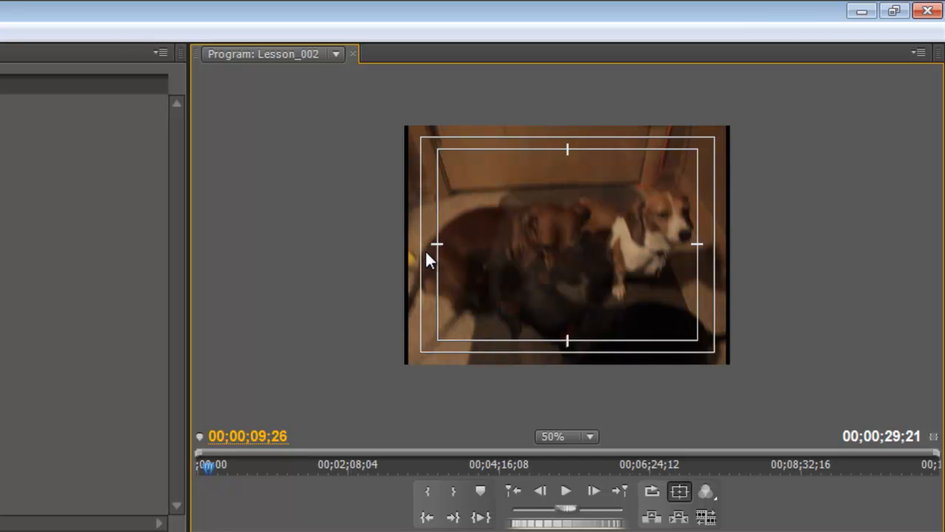
mouse_move(458, 227)
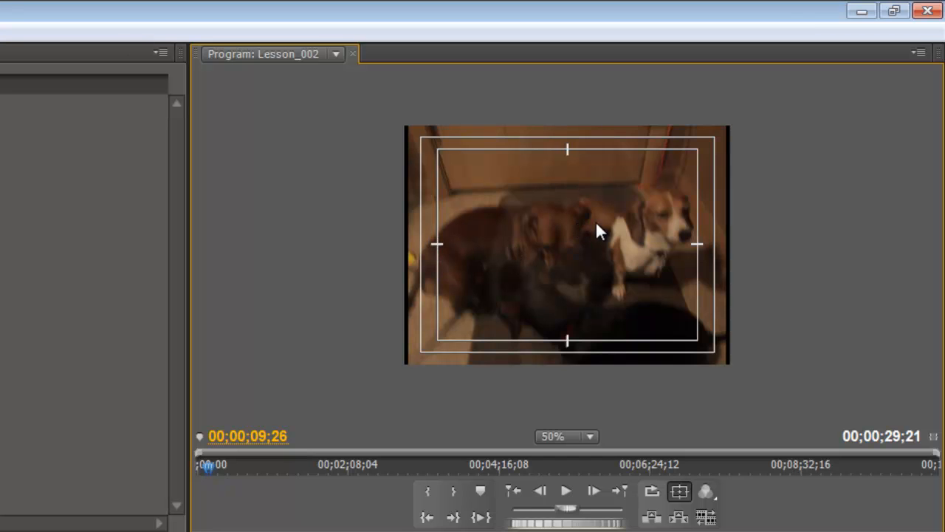
mouse_move(579, 266)
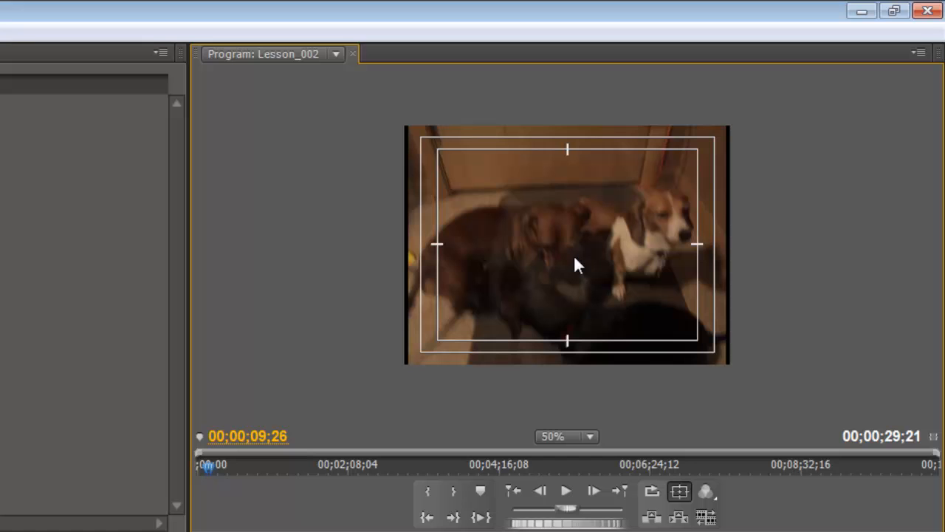
mouse_move(429, 278)
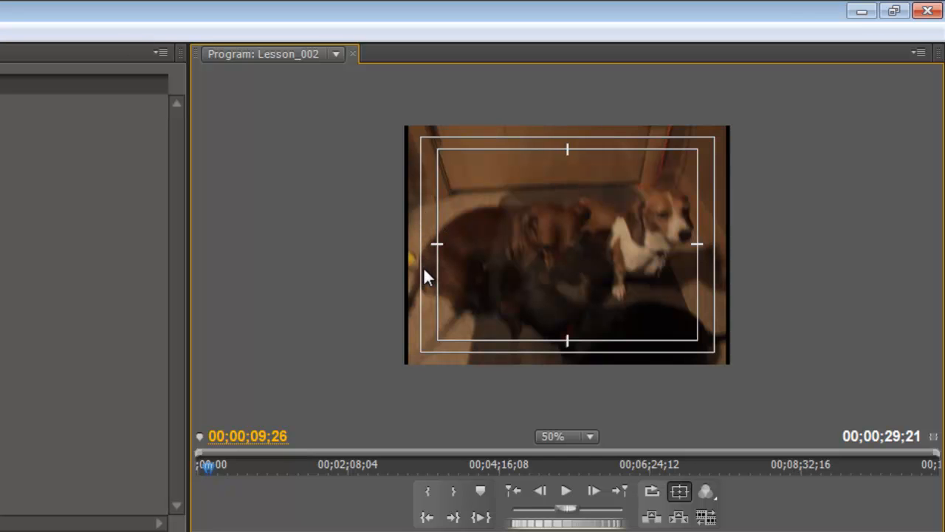
mouse_move(430, 193)
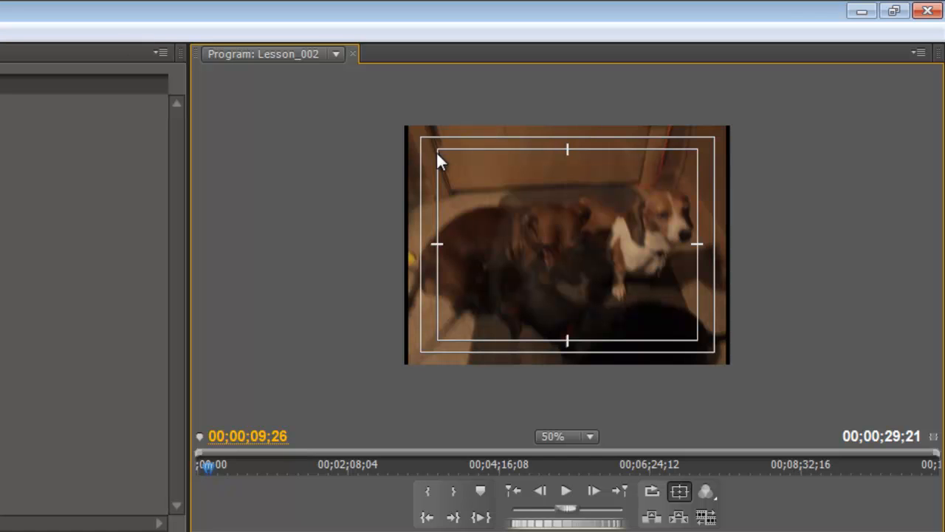
mouse_move(440, 328)
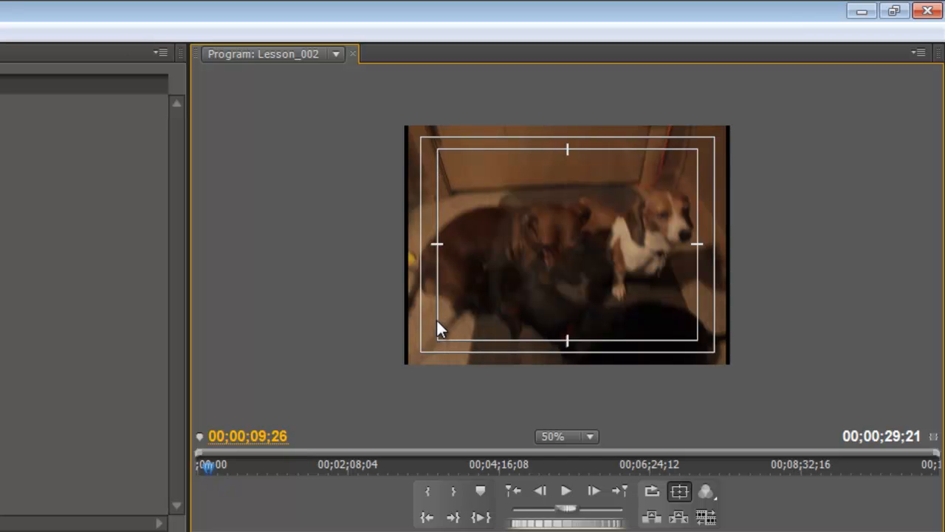
mouse_move(440, 205)
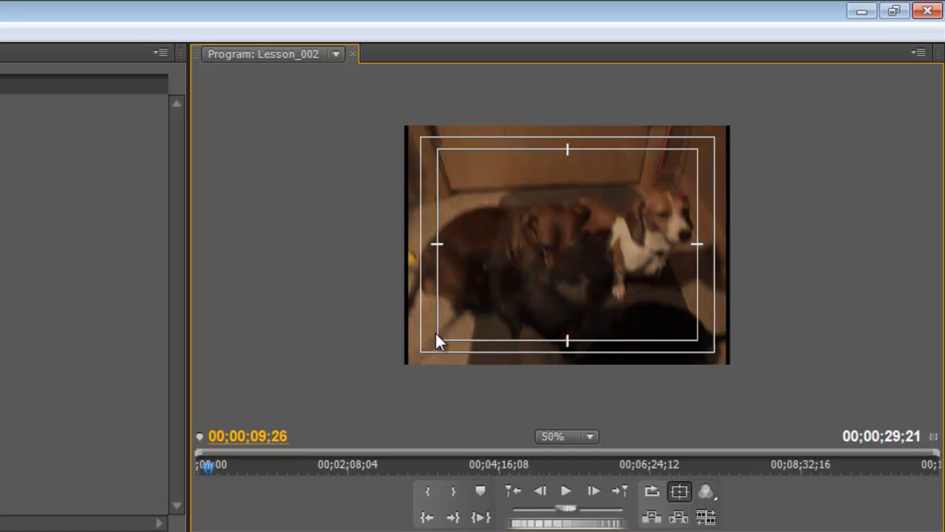
click(706, 491)
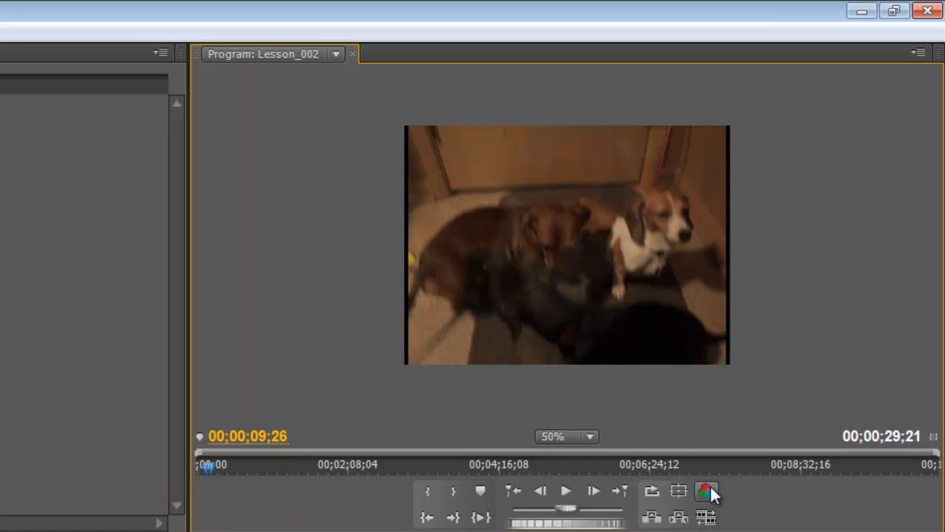
click(706, 490)
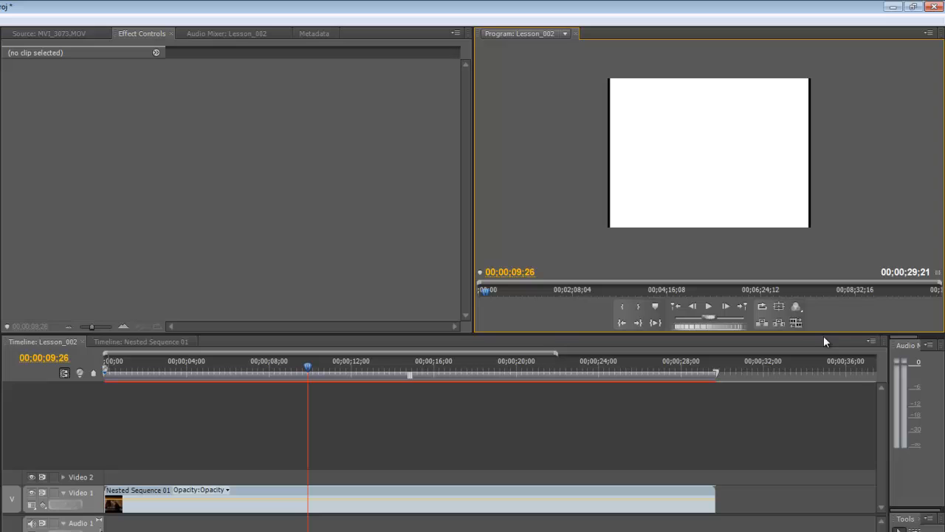
mouse_move(807, 329)
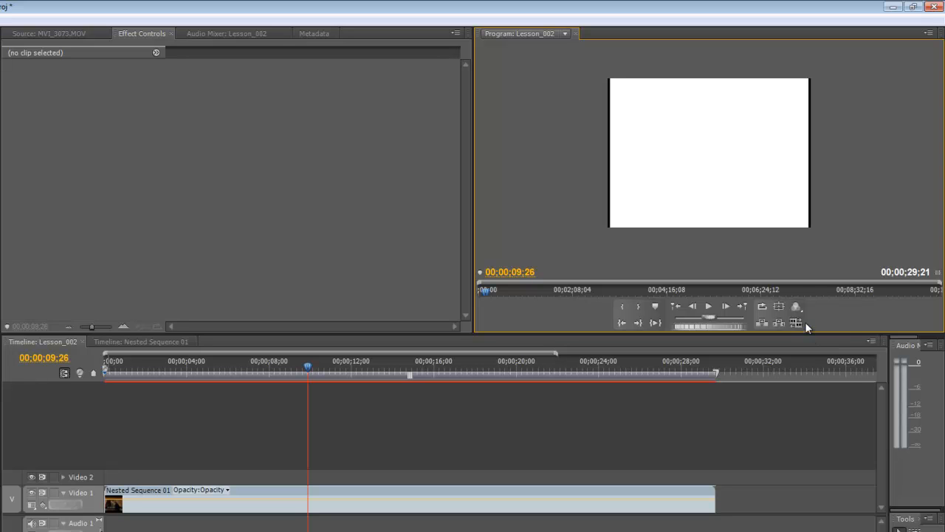
click(796, 305)
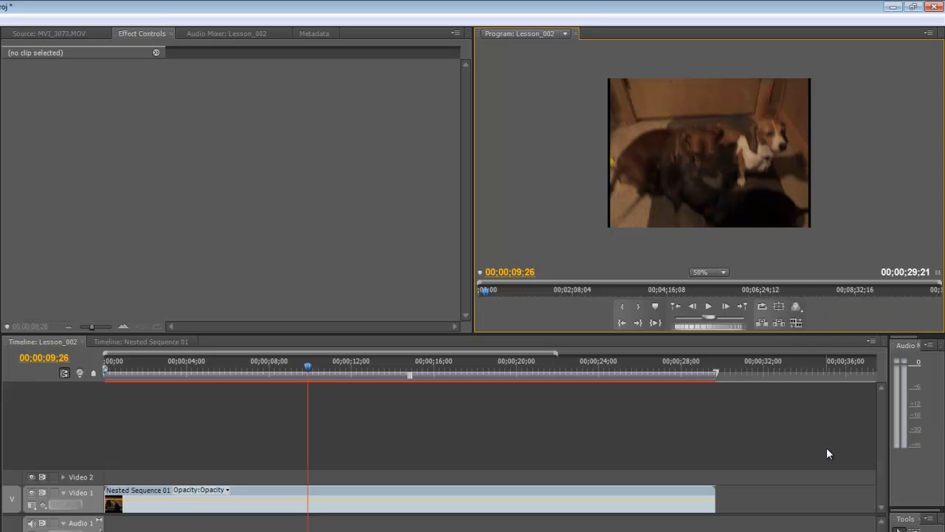
click(796, 306)
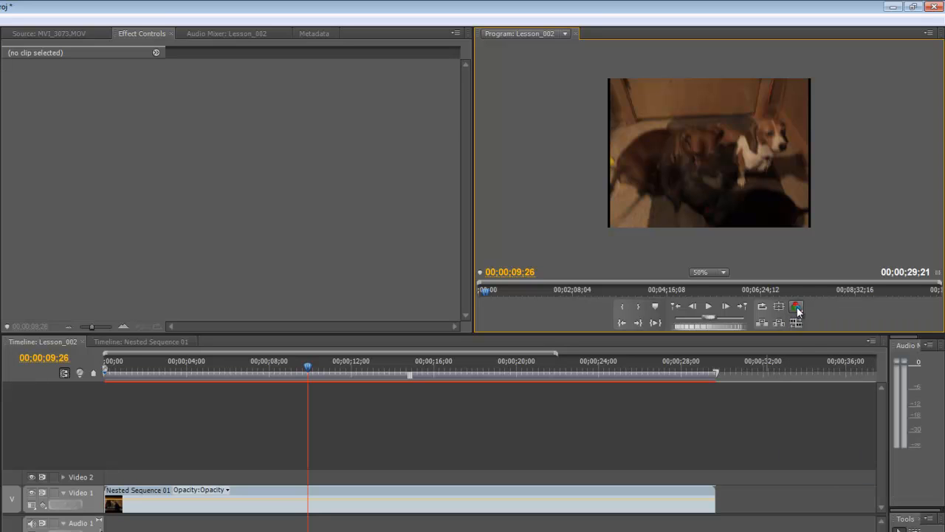
mouse_move(681, 325)
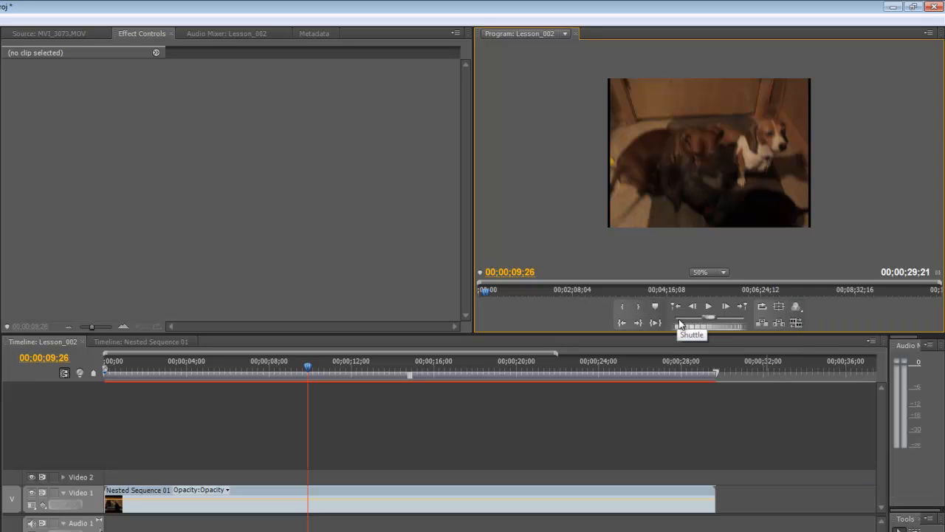
mouse_move(583, 348)
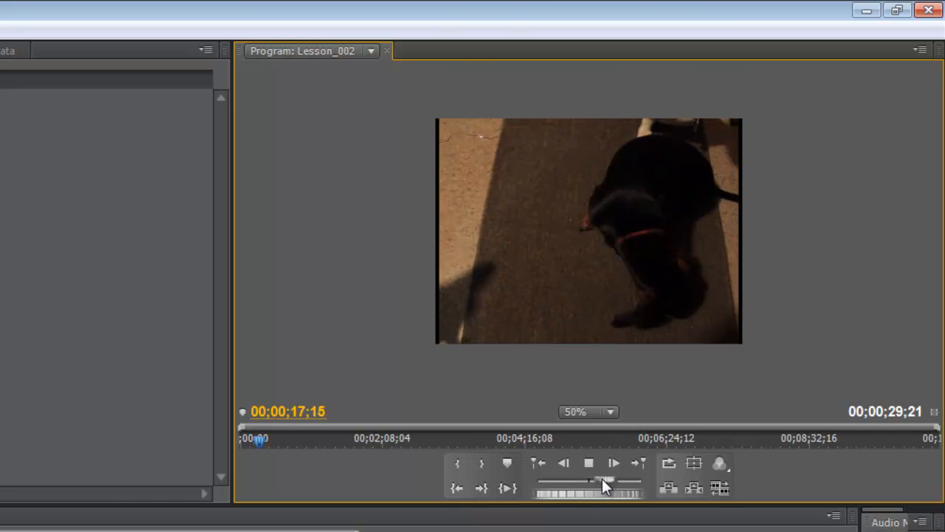
Shuttle forward to the sequence end, then back to about eighteen seconds
drag(606, 481, 633, 482)
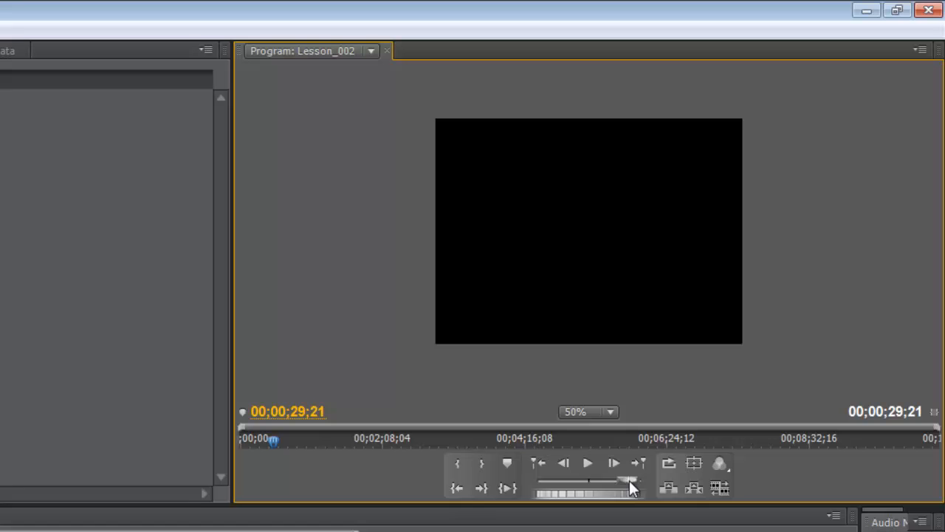
click(588, 464)
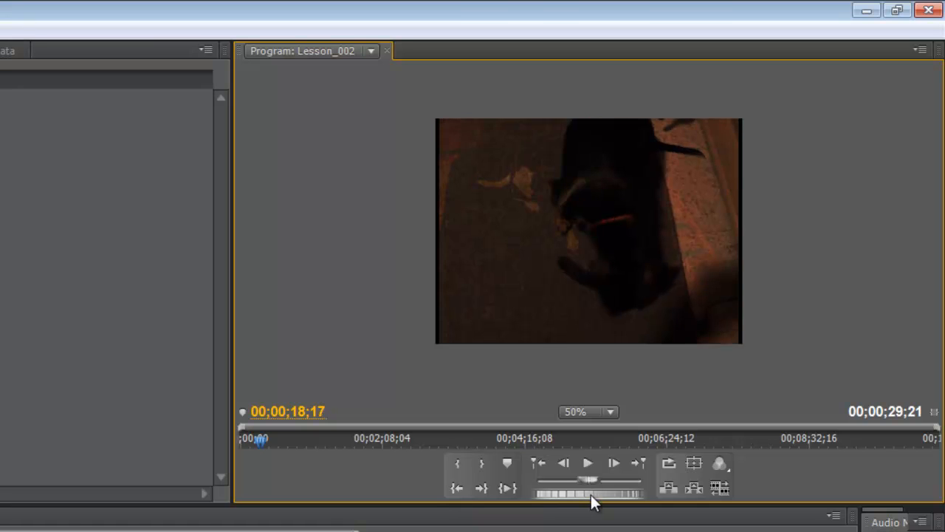
mouse_move(588, 502)
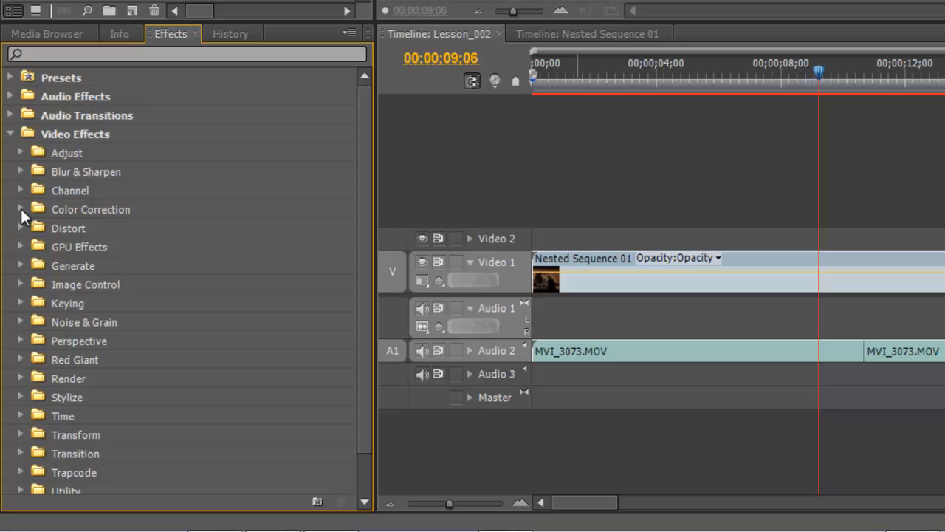
Expand Color Correction under Video Effects and scroll to the Change Color effect
click(21, 210)
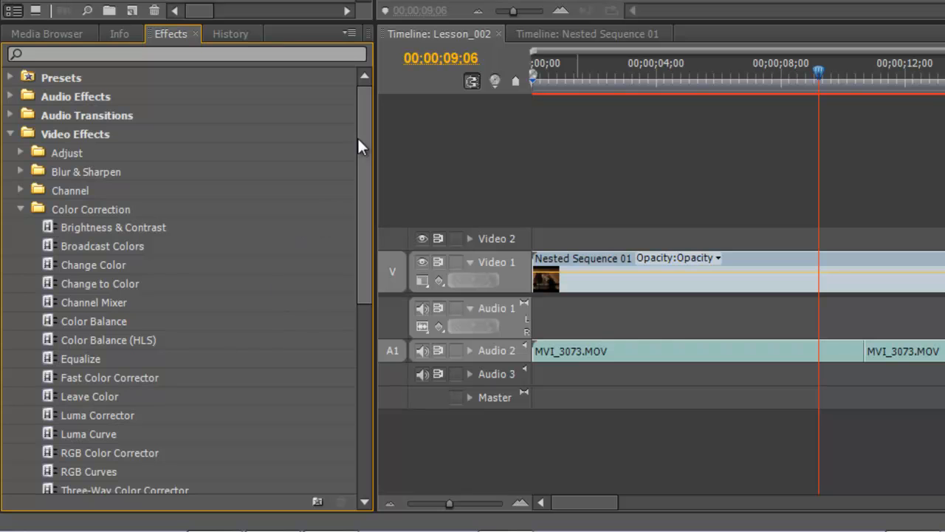
scroll(down, 3)
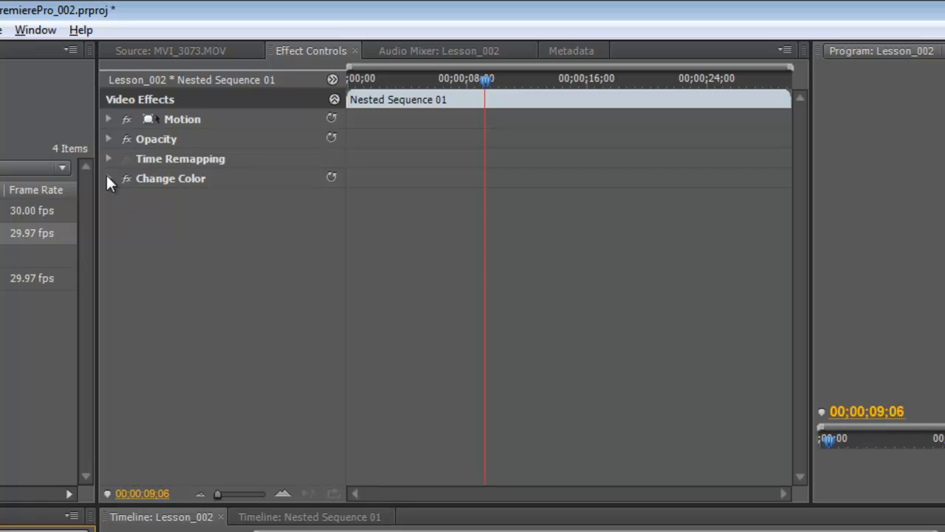
Expand the Change Color effect's settings in Effect Controls
click(107, 177)
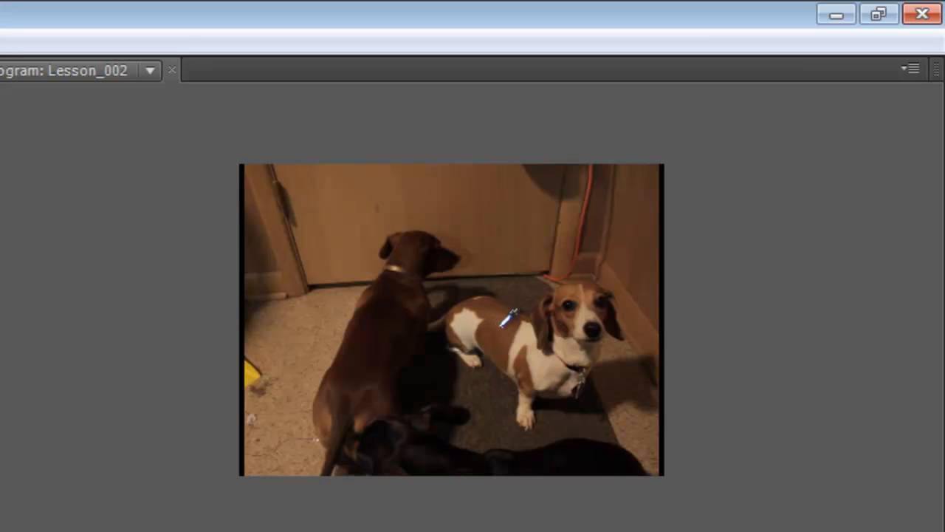
mouse_move(508, 387)
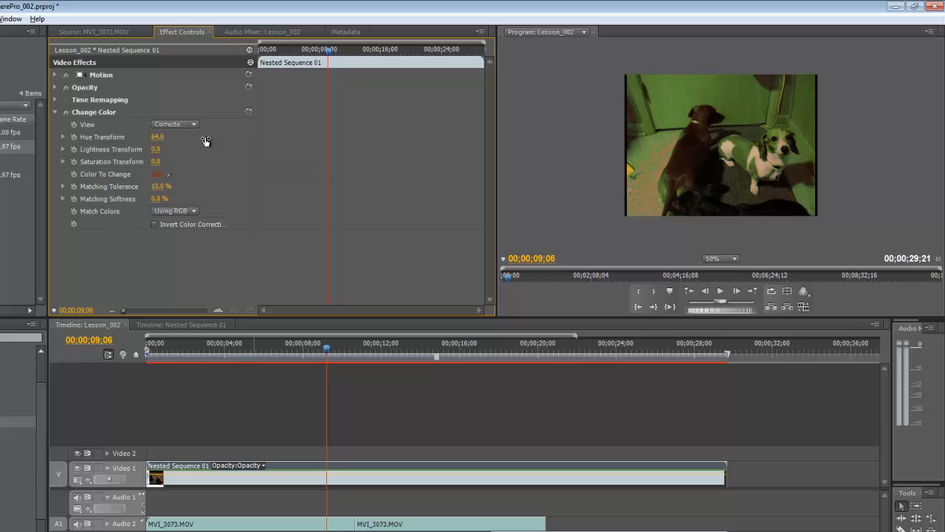
Set Hue Transform to 78, lower Matching Tolerance and drag Saturation Transform to about −75
drag(157, 136, 168, 136)
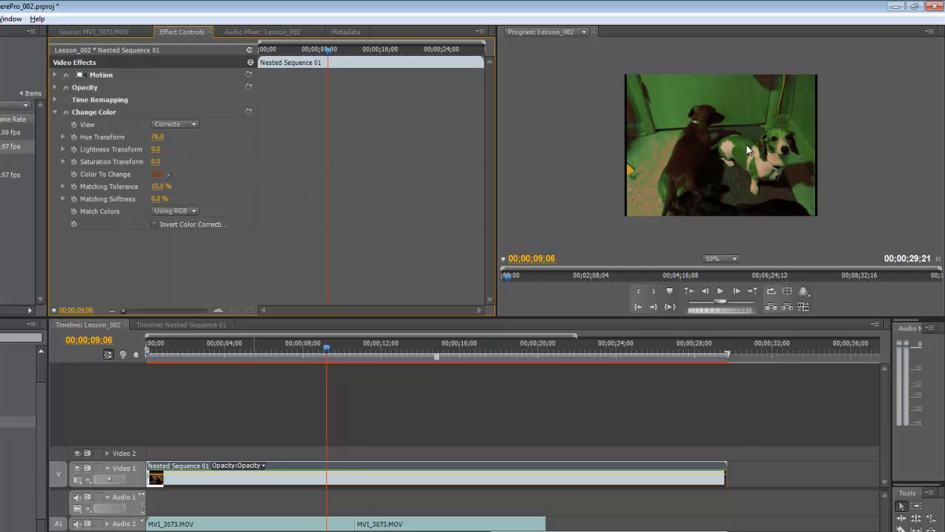
mouse_move(658, 103)
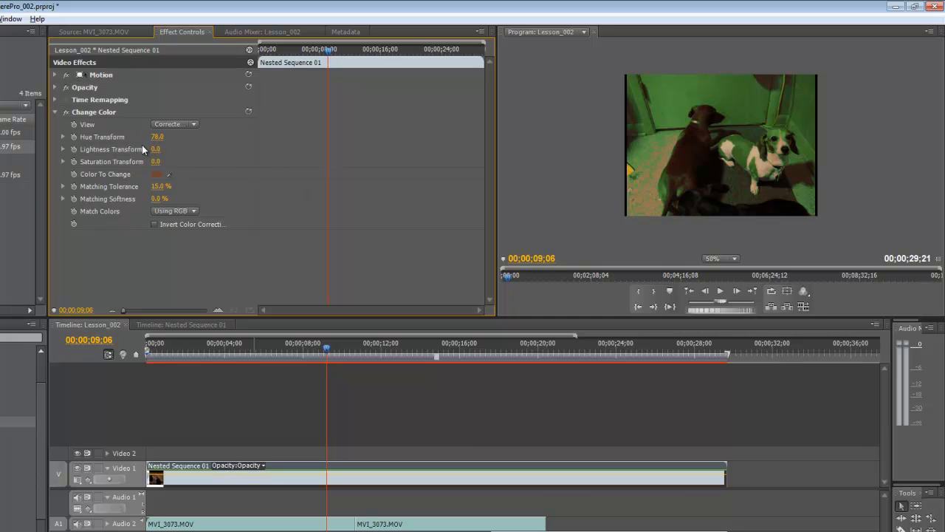
click(156, 186)
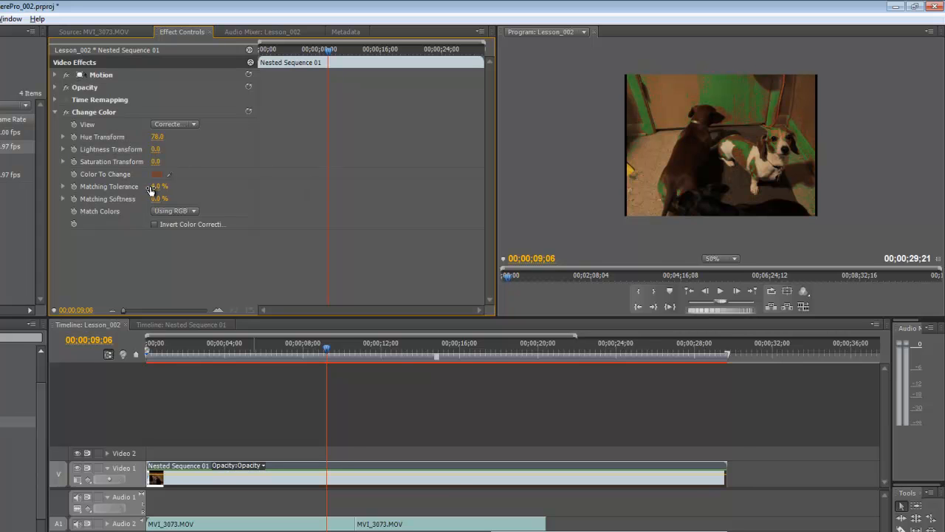
drag(155, 161, 170, 161)
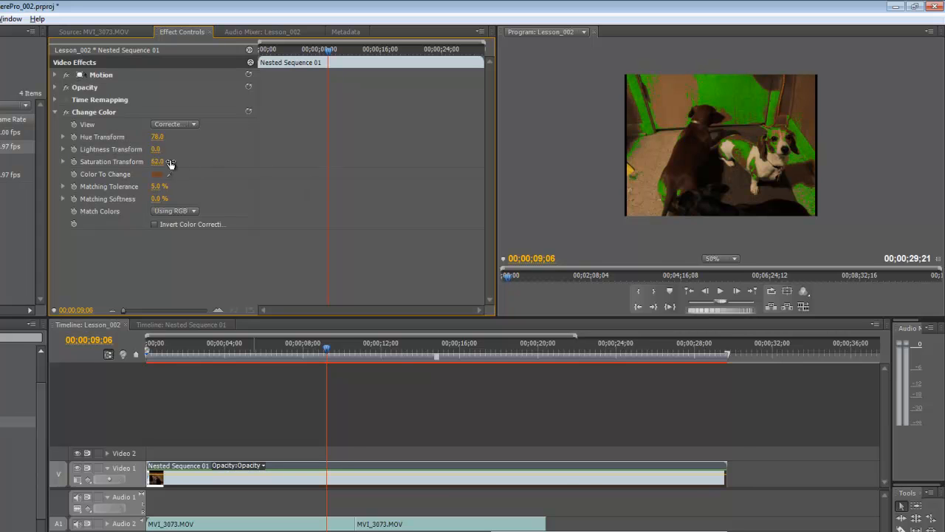
drag(158, 161, 118, 161)
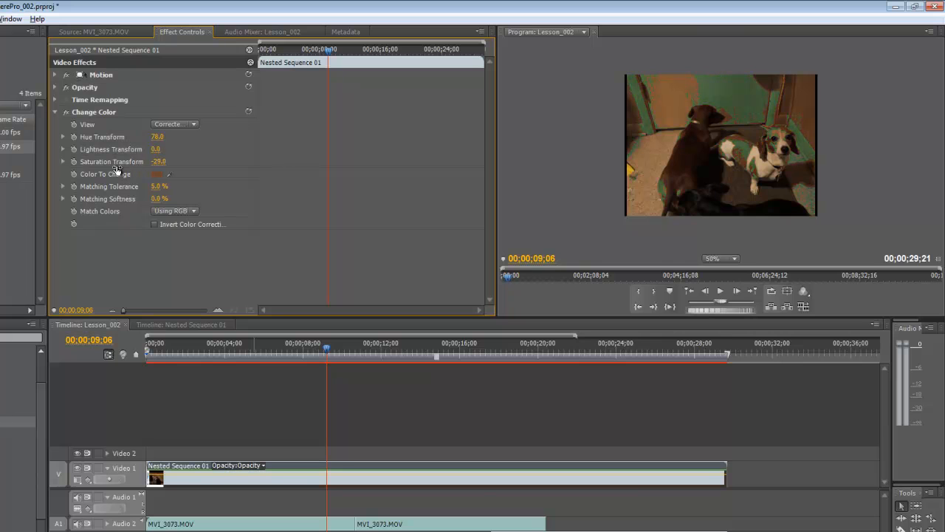
drag(160, 161, 151, 161)
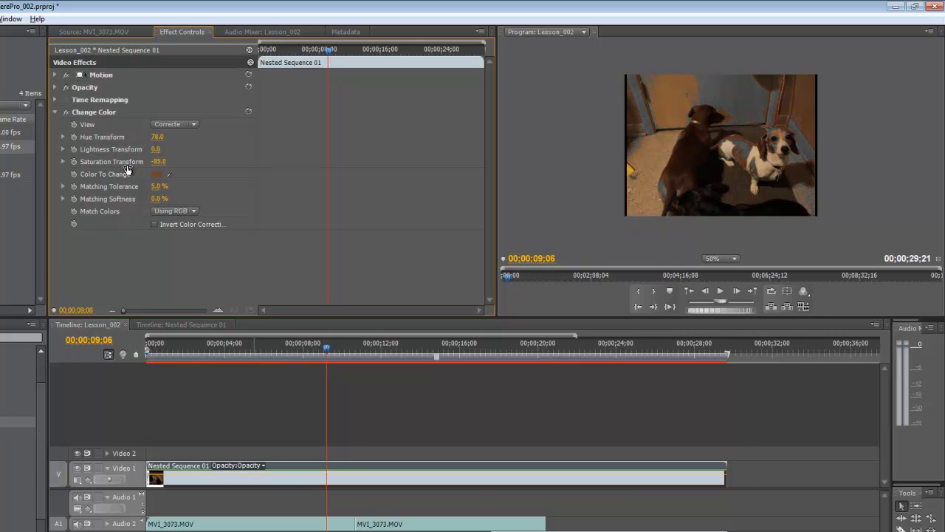
drag(160, 161, 165, 200)
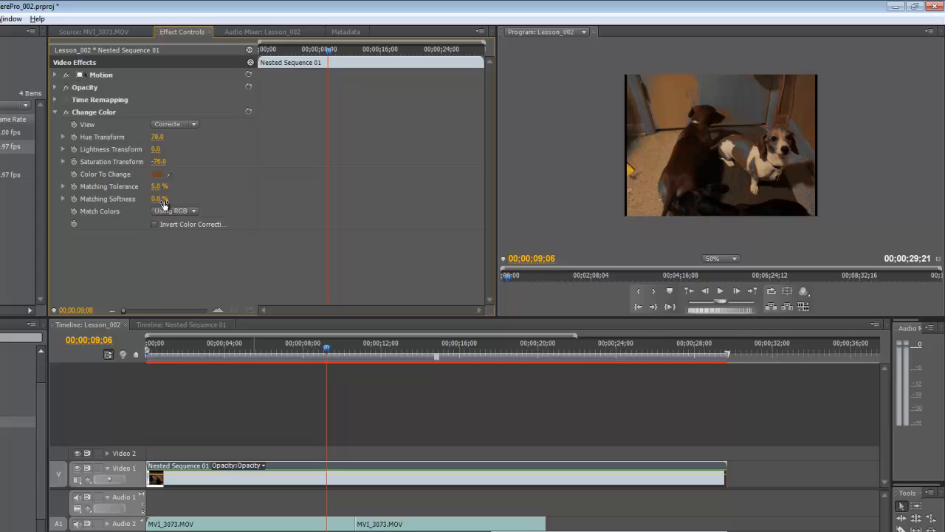
drag(159, 198, 192, 198)
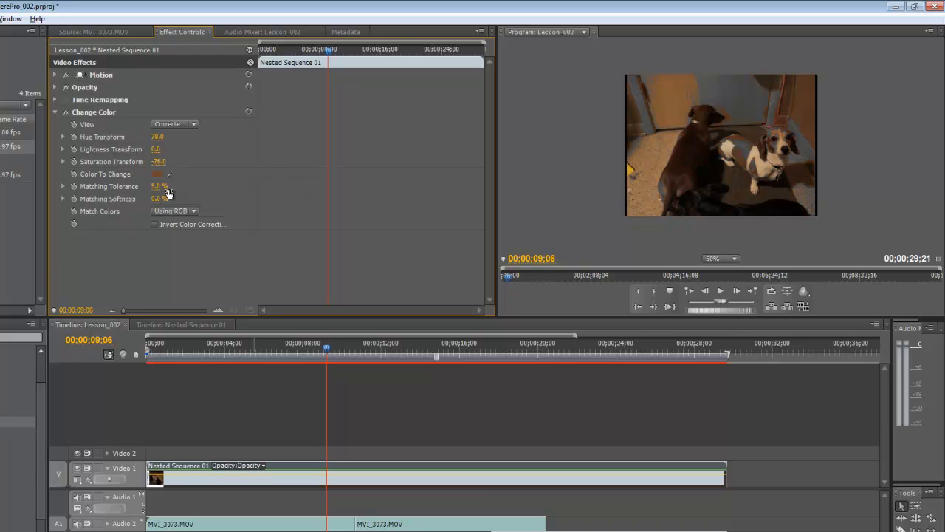
mouse_move(309, 213)
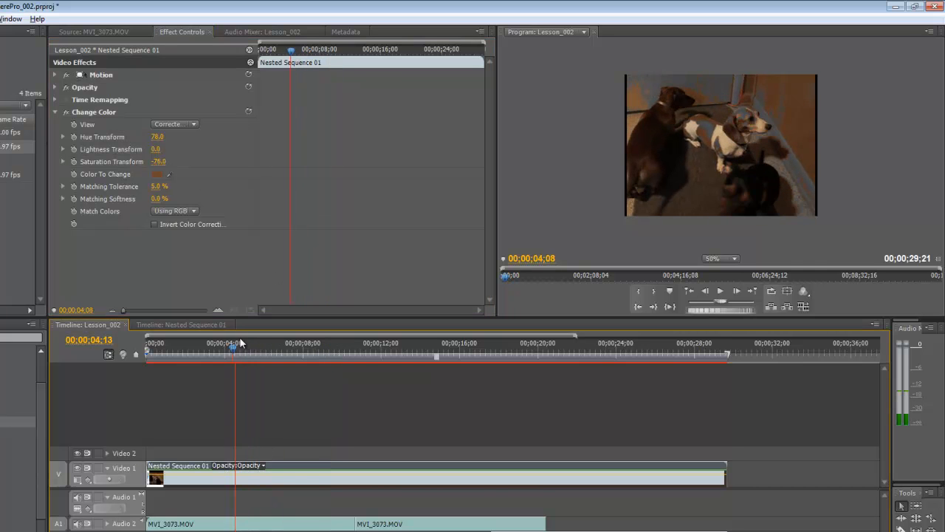
Move the playhead into the opening seconds, around the four-to-seven-second mark
click(294, 343)
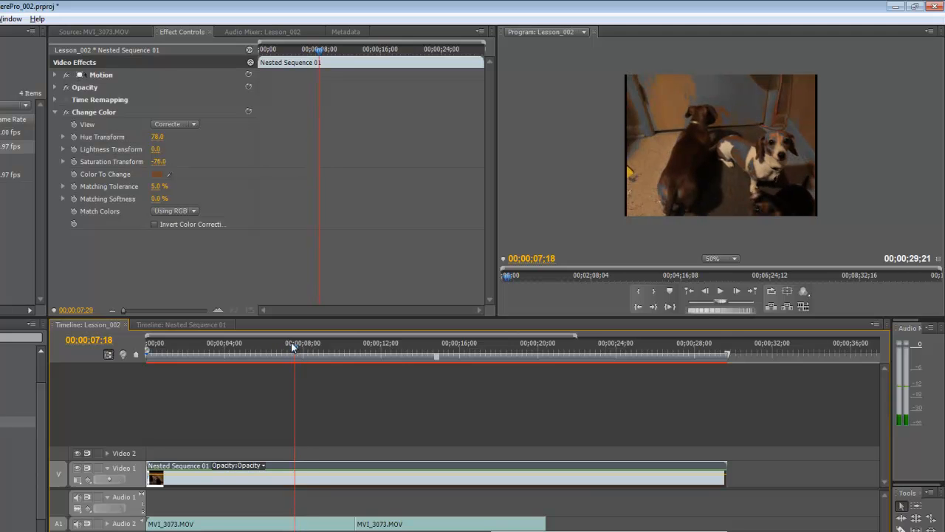
click(307, 347)
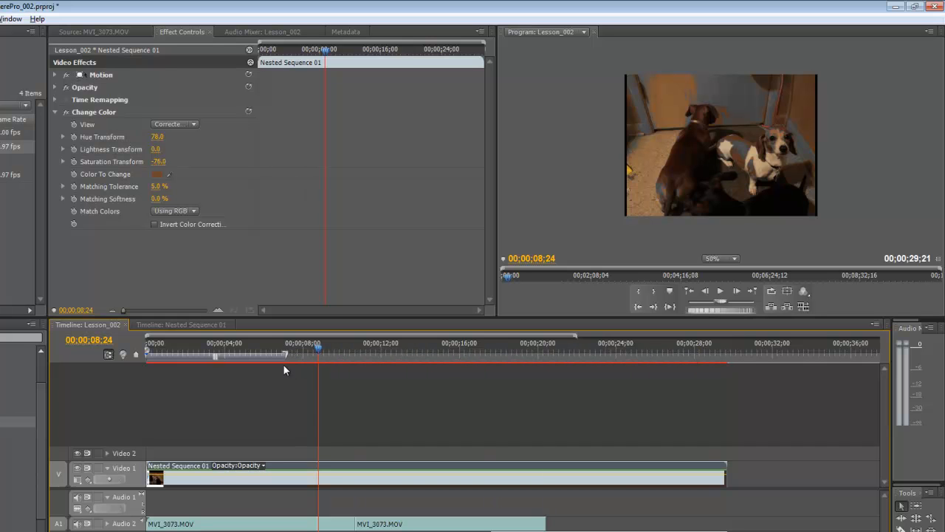
mouse_move(195, 359)
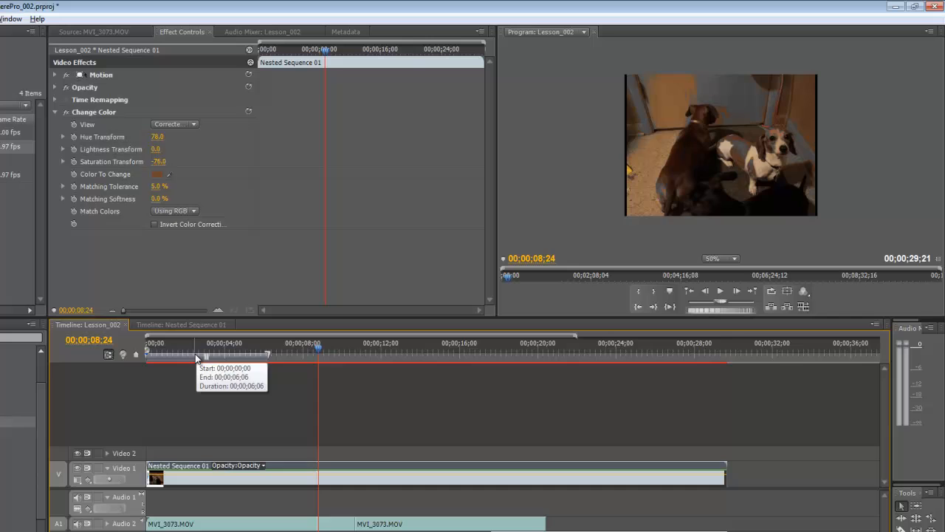
Shift the work area bar to span roughly 5 to 12 seconds and render that stretch
drag(318, 354, 237, 355)
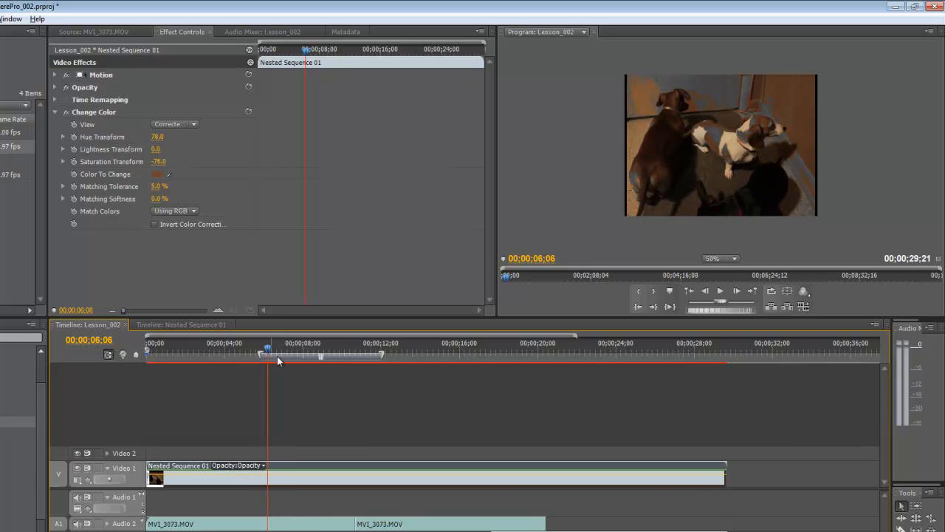
mouse_move(252, 334)
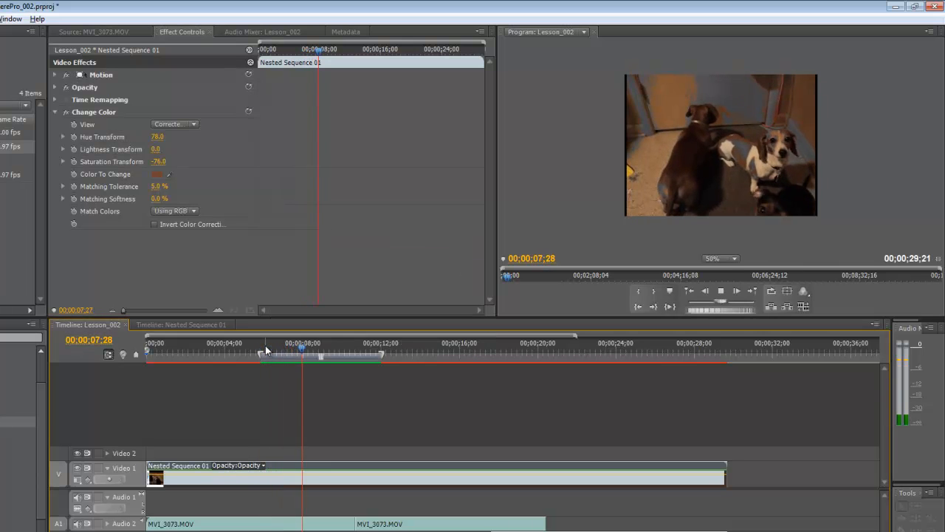
click(342, 343)
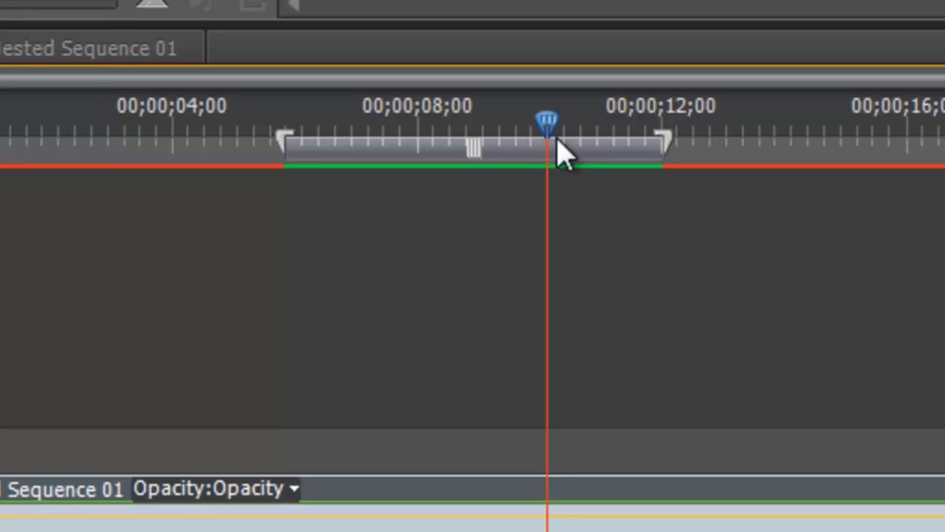
Fine-tune the work area to 5;25–12;01 so the My Cool Video title plays over the dog footage
drag(547, 121, 576, 121)
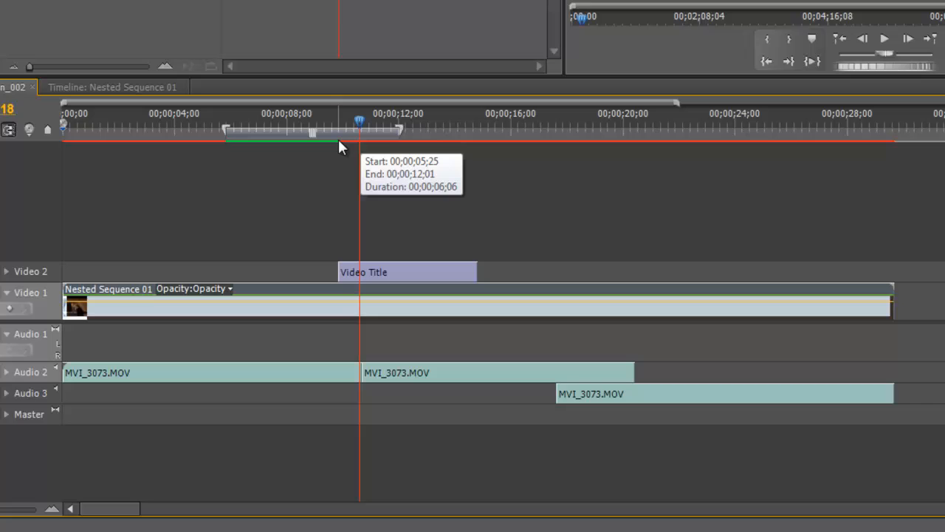
mouse_move(384, 140)
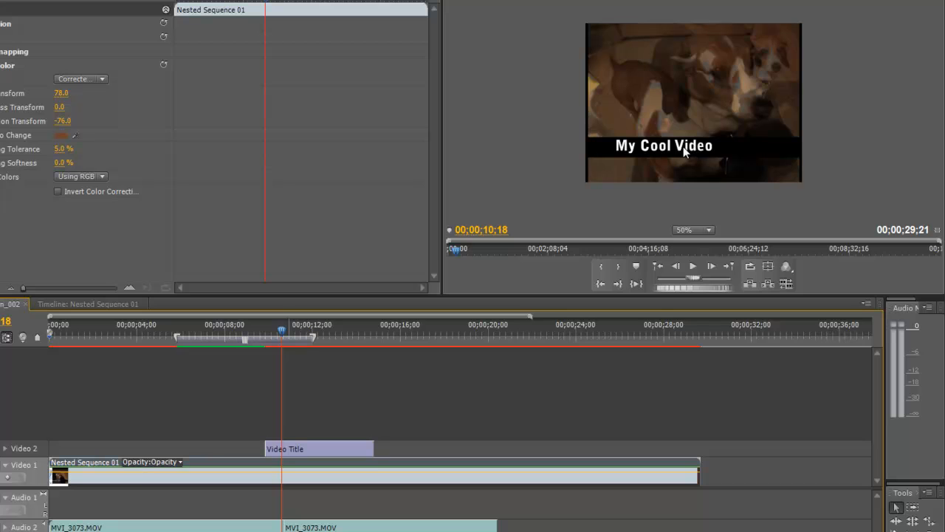
mouse_move(384, 415)
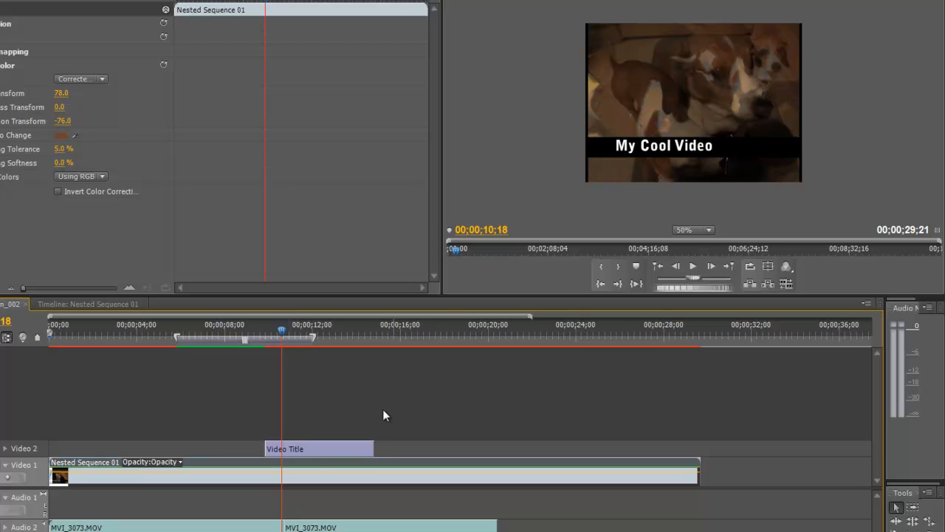